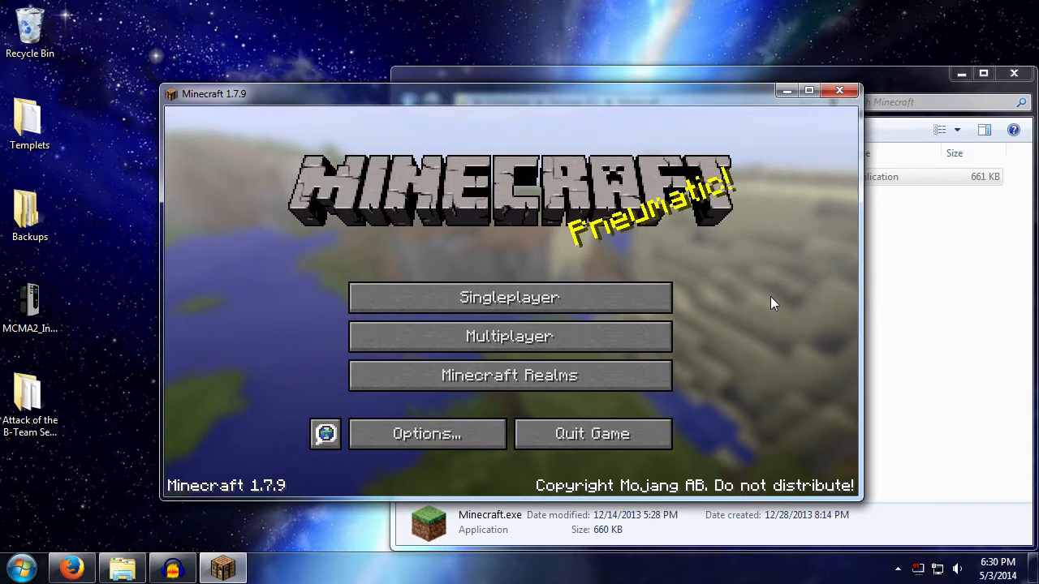
{"action": "mouse_move", "coordinate": [669, 276]}
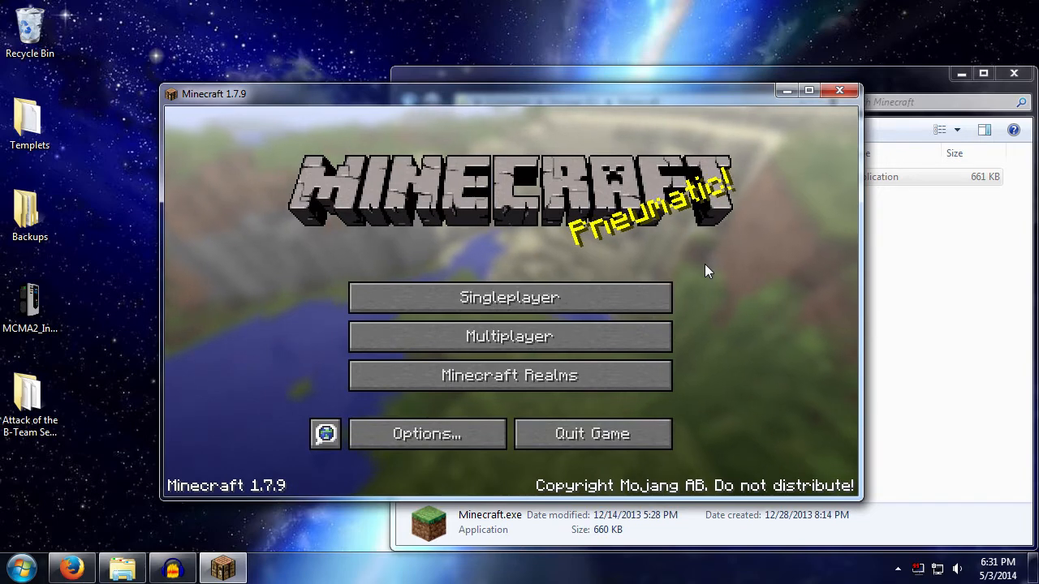
{"action": "mouse_move", "coordinate": [728, 270]}
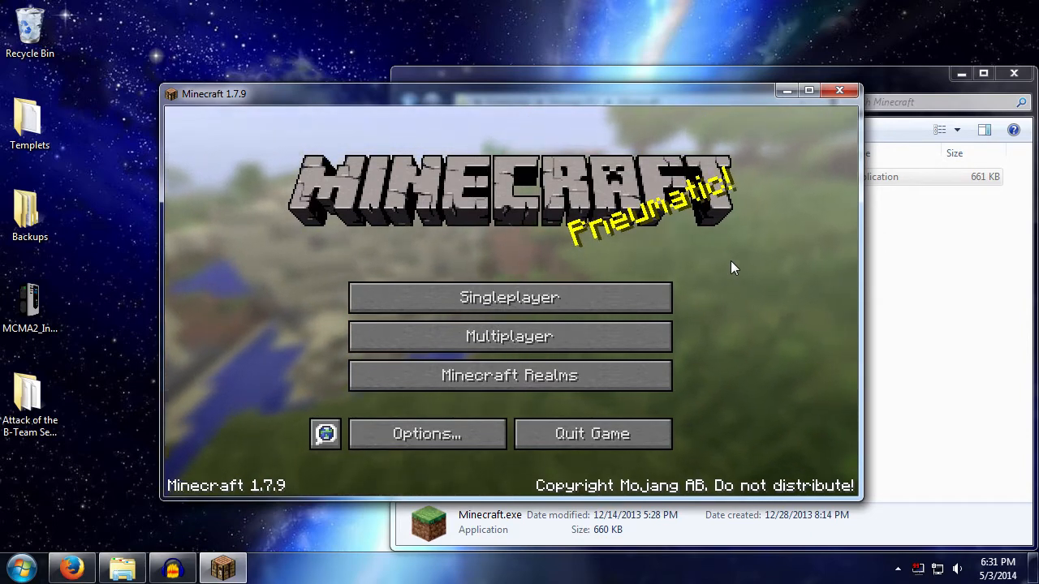
{"action": "mouse_move", "coordinate": [624, 274]}
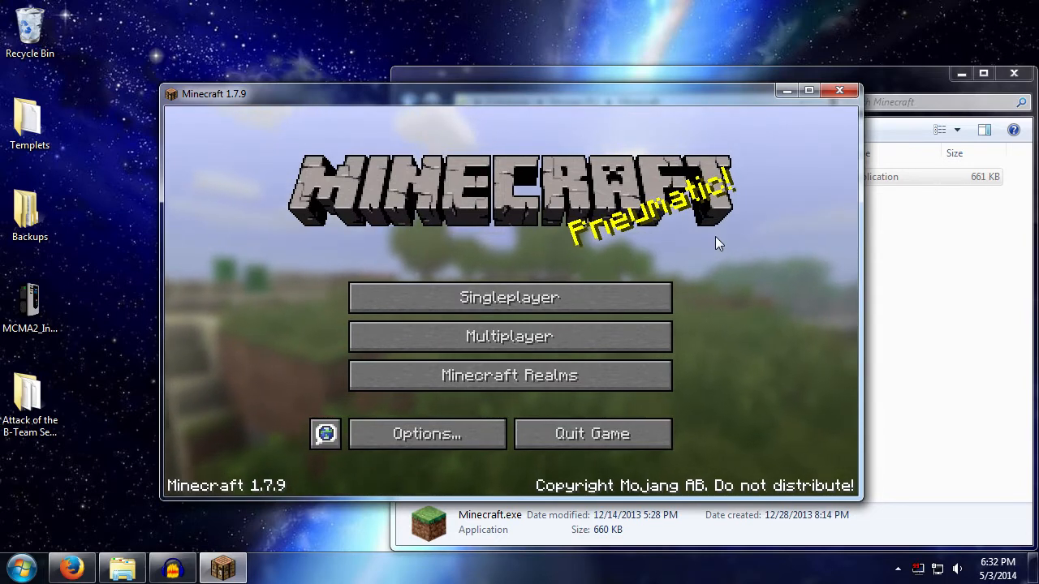
{"action": "mouse_move", "coordinate": [739, 304]}
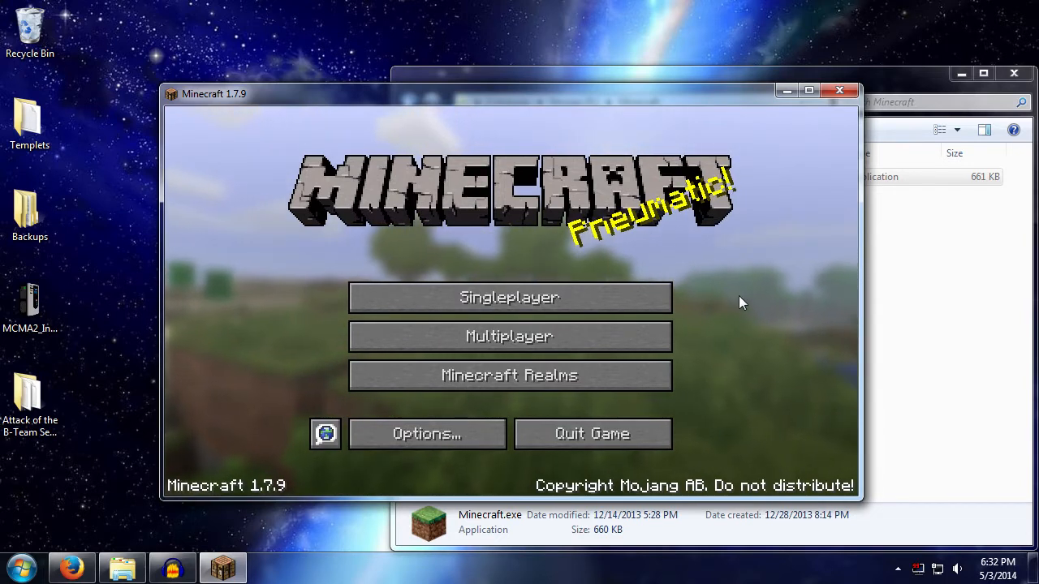
{"action": "mouse_move", "coordinate": [792, 268]}
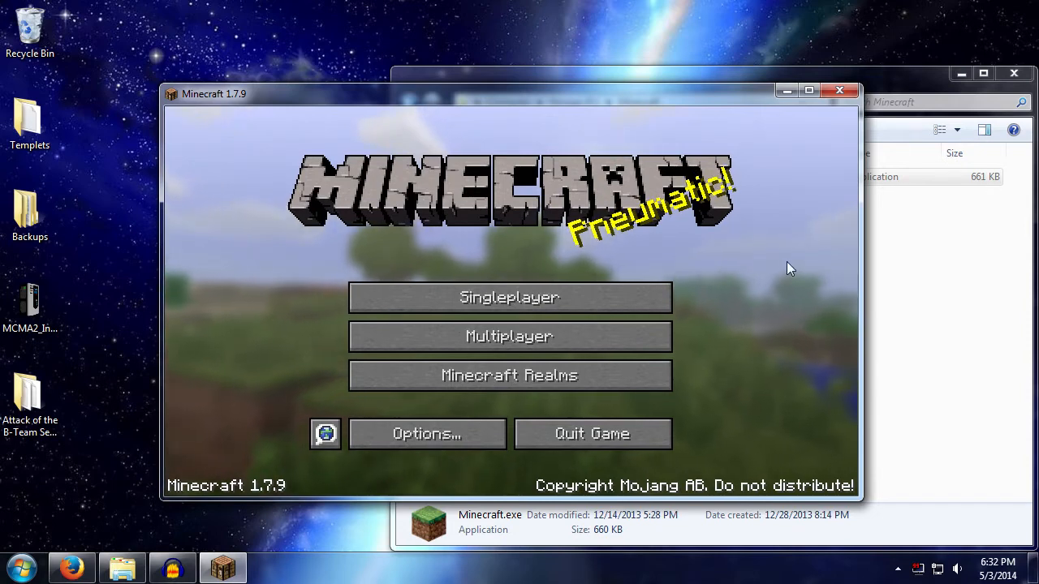
{"action": "mouse_move", "coordinate": [769, 279]}
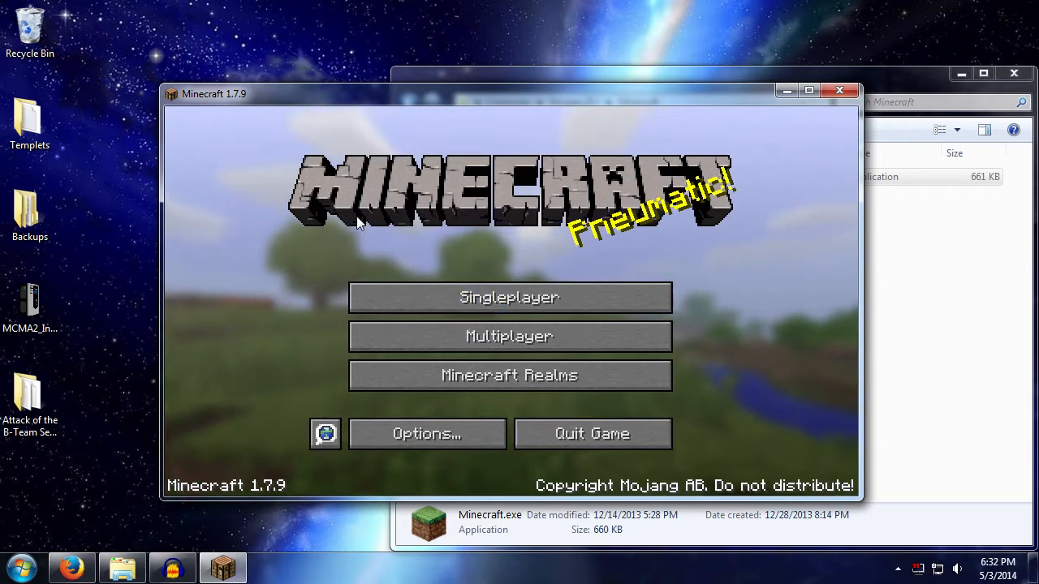
{"action": "mouse_move", "coordinate": [590, 434]}
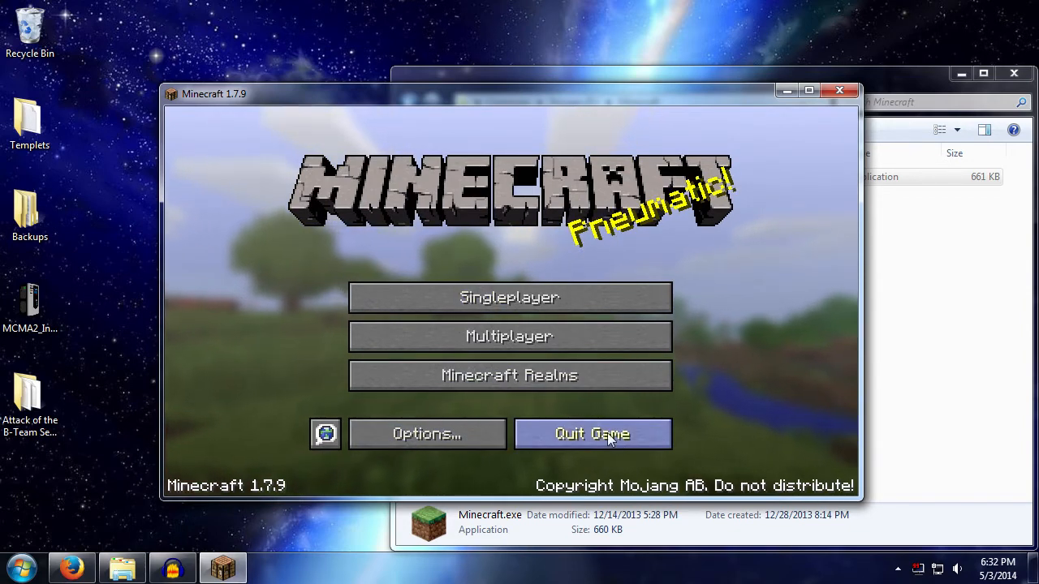
- Quit the game and enter %appdata% into the Windows Run box
{"action": "left_click", "coordinate": [591, 434]}
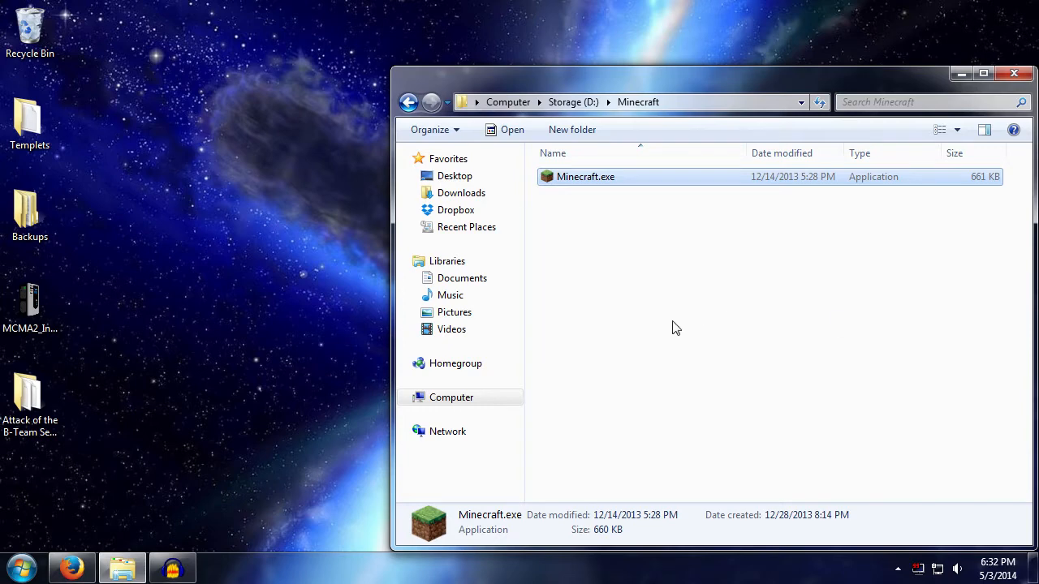
{"action": "mouse_move", "coordinate": [627, 336]}
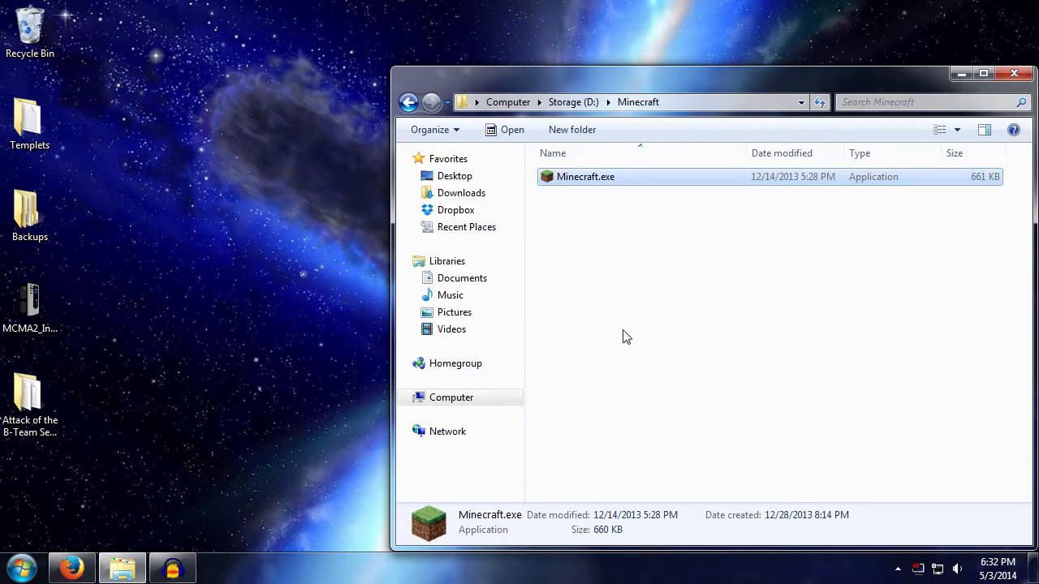
{"action": "mouse_move", "coordinate": [637, 325]}
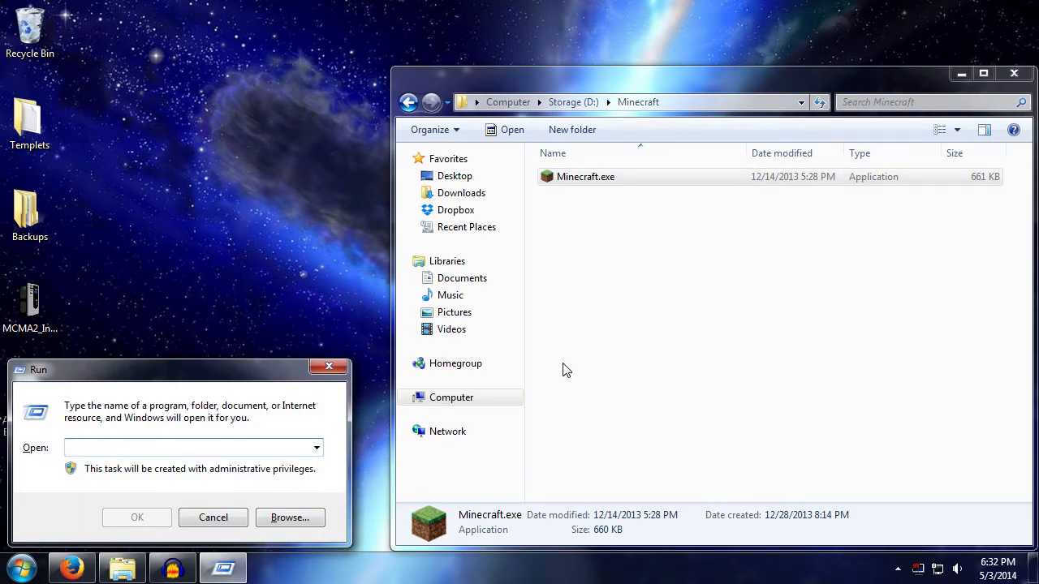
{"action": "mouse_move", "coordinate": [615, 391]}
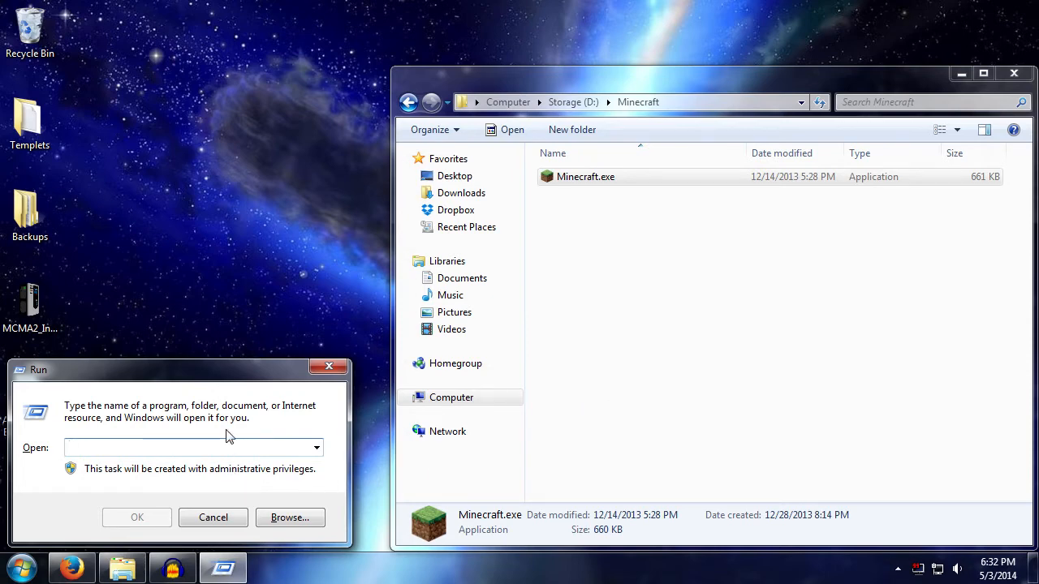
{"action": "type", "text": "%"}
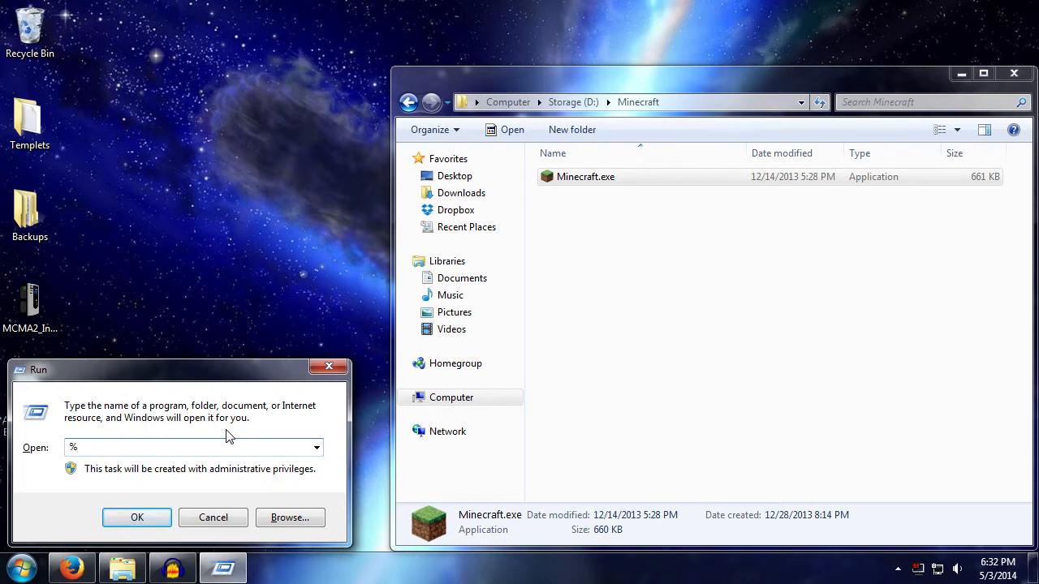
{"action": "type", "text": "appda"}
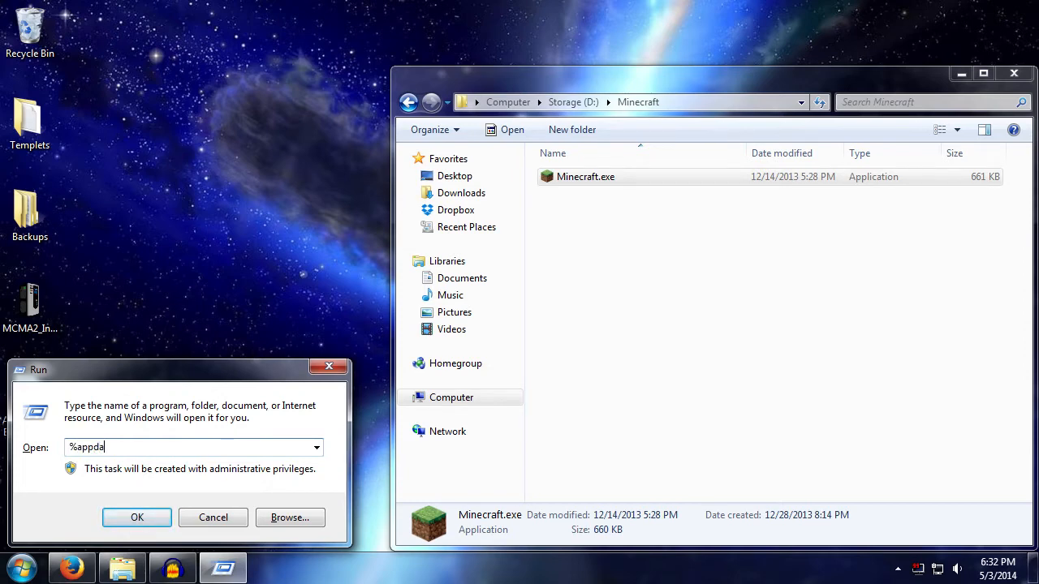
{"action": "type", "text": "ta%"}
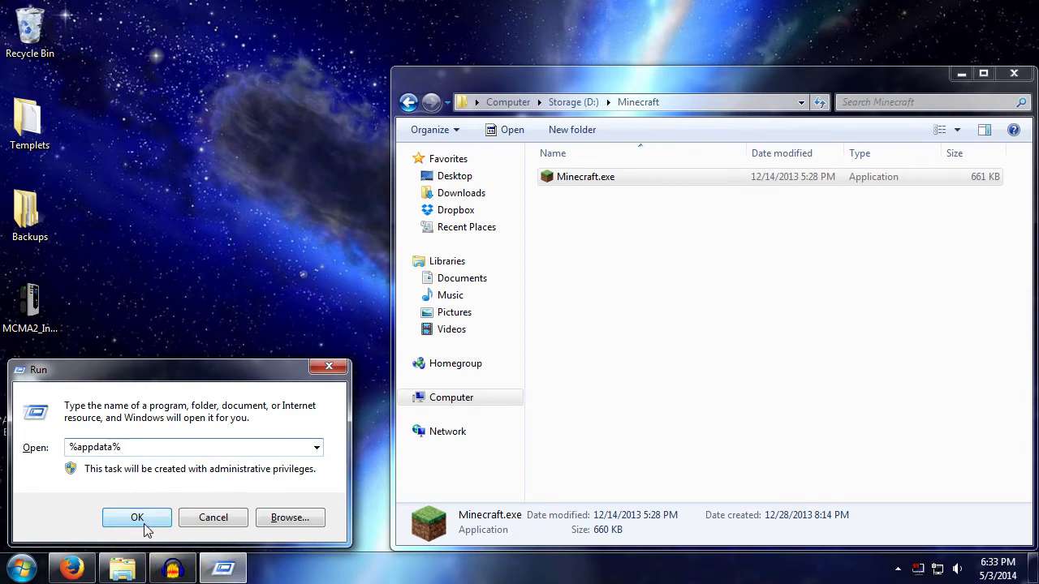
- Go into the Roaming .minecraft folder listing assets, libraries, saves and versions
{"action": "left_click", "coordinate": [137, 518]}
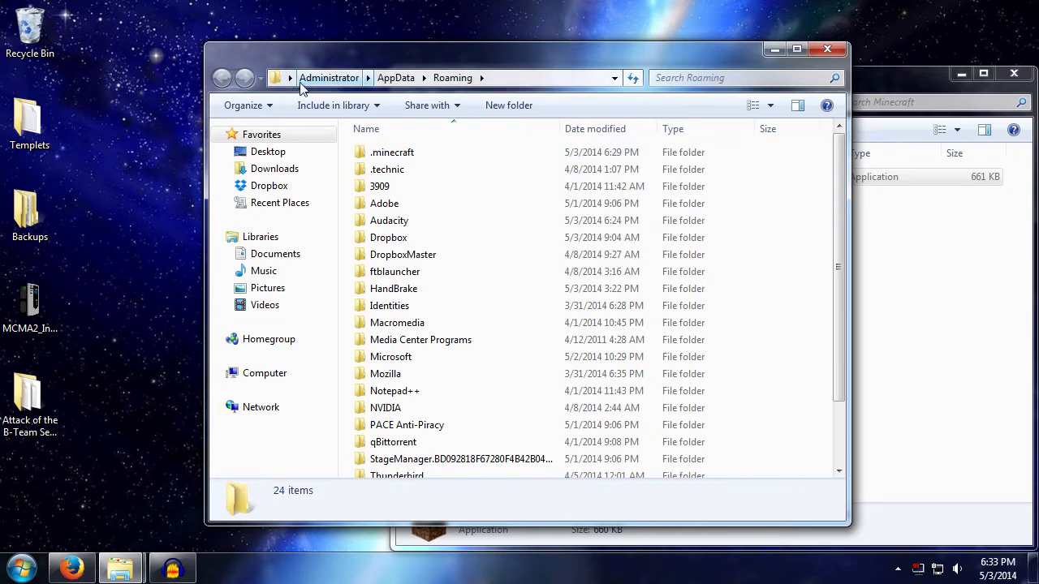
{"action": "left_click", "coordinate": [289, 78]}
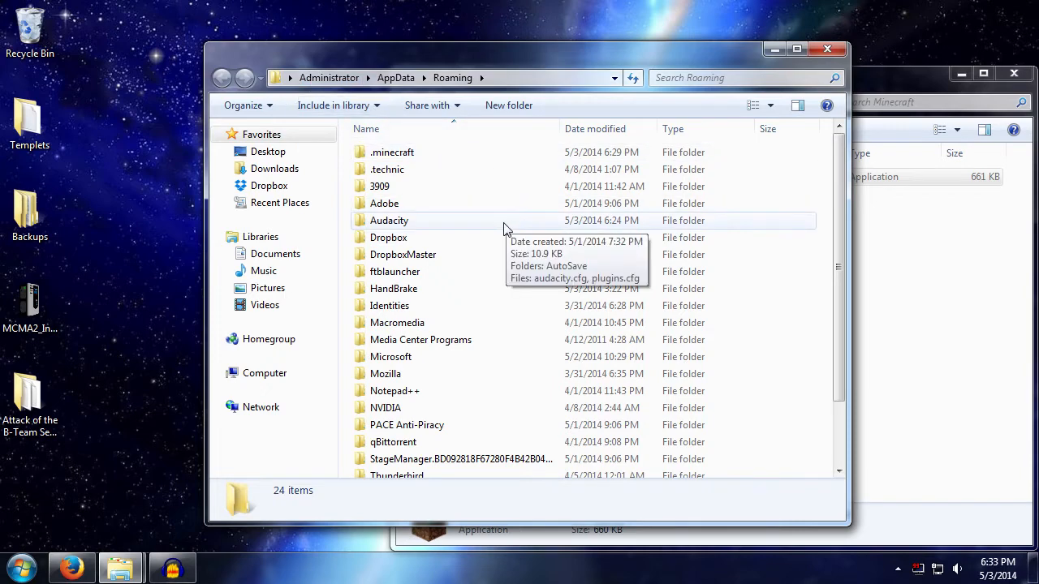
{"action": "mouse_move", "coordinate": [328, 78]}
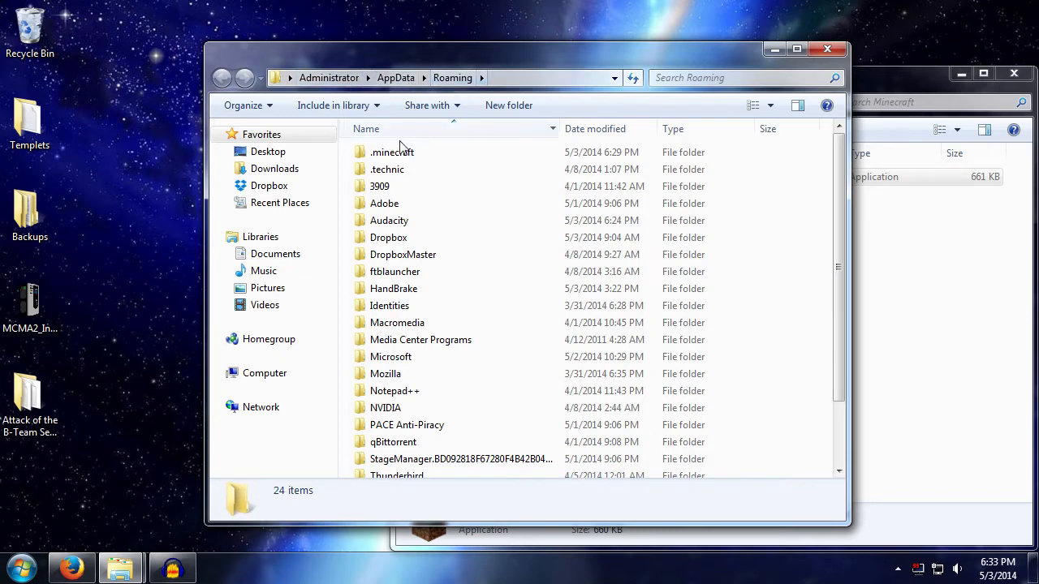
{"action": "double_click", "coordinate": [393, 152]}
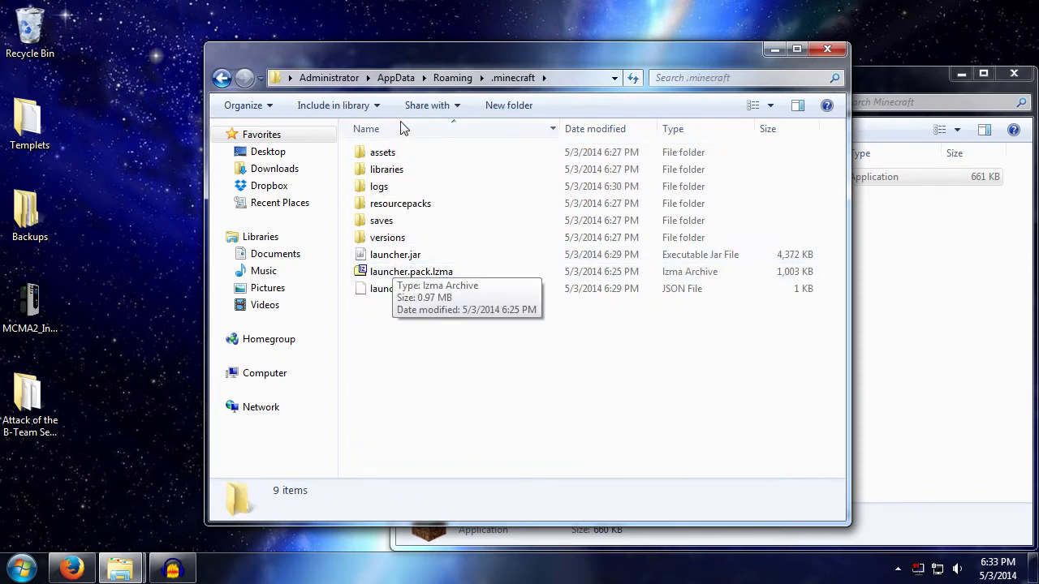
{"action": "mouse_move", "coordinate": [490, 373]}
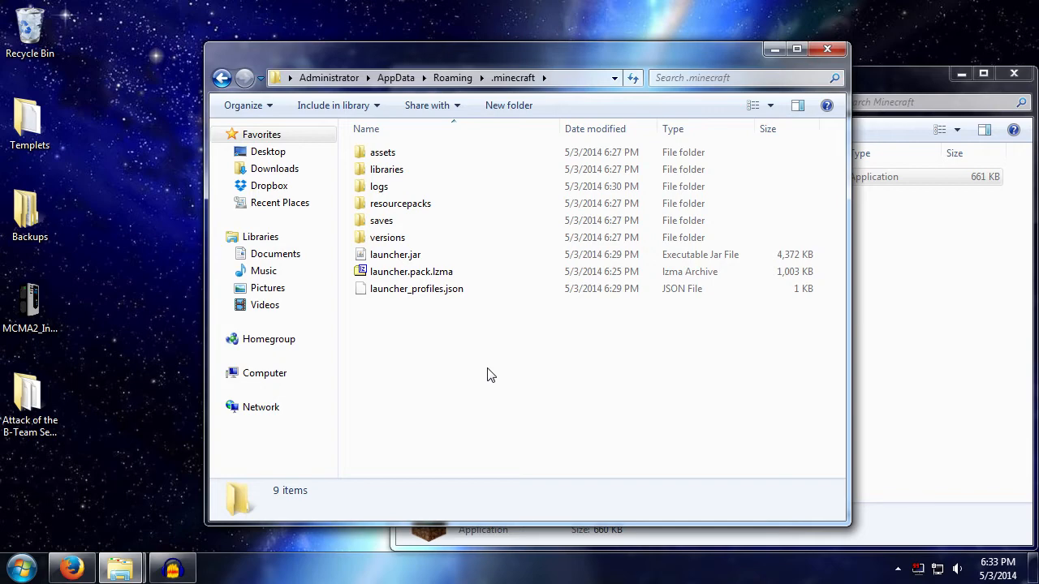
{"action": "mouse_move", "coordinate": [531, 373]}
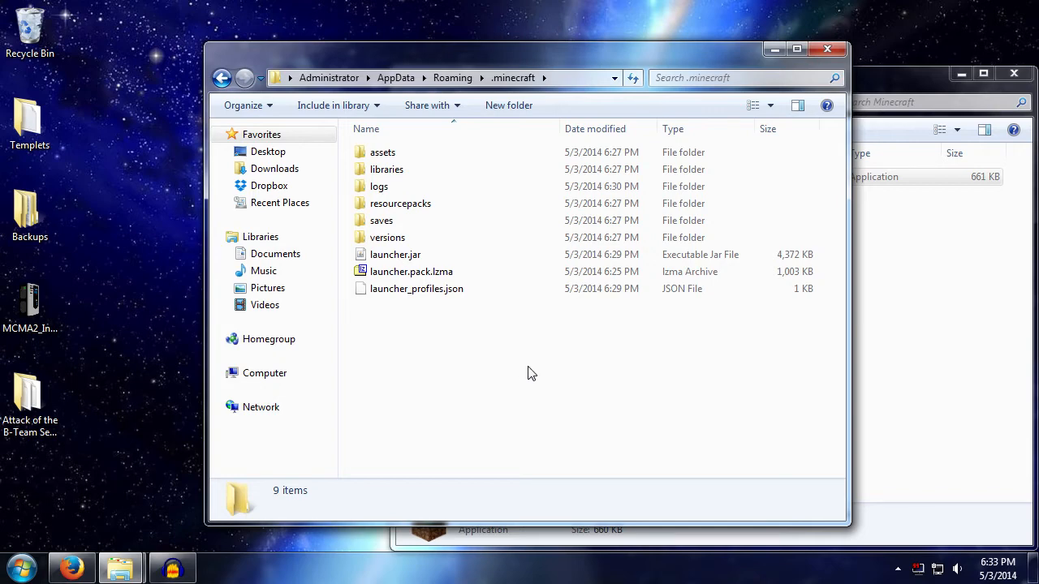
{"action": "mouse_move", "coordinate": [612, 363]}
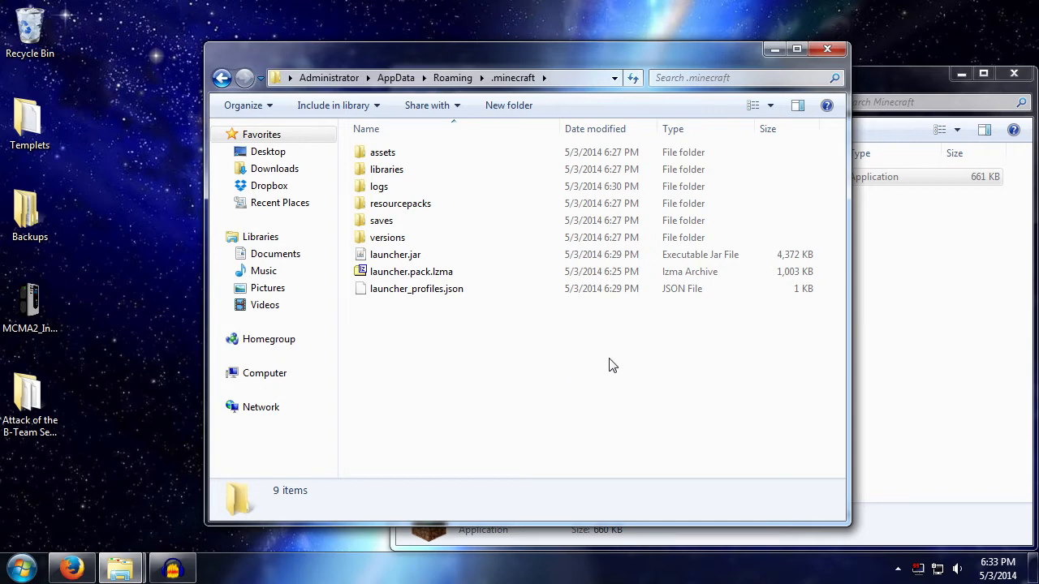
{"action": "mouse_move", "coordinate": [591, 360]}
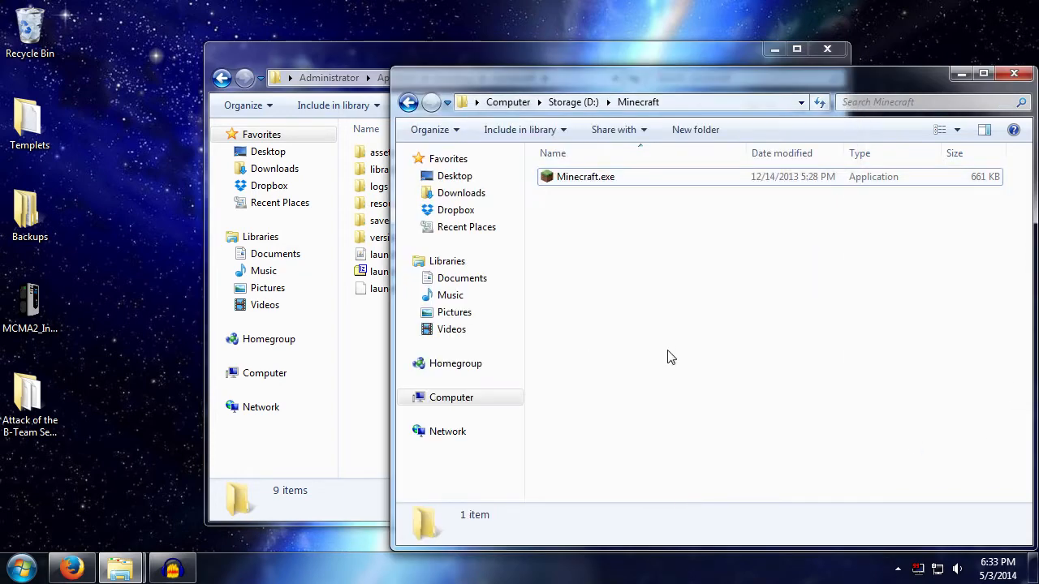
- Start Minecraft.exe from D:\Minecraft so Launcher 1.4.2 shows its Update Notes page
{"action": "double_click", "coordinate": [585, 176]}
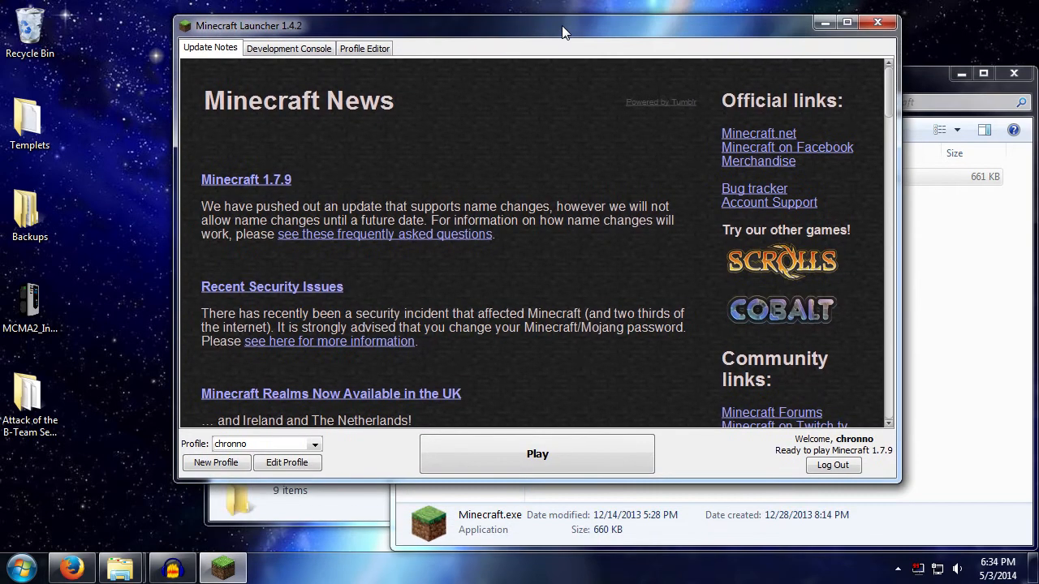
{"action": "mouse_move", "coordinate": [193, 451]}
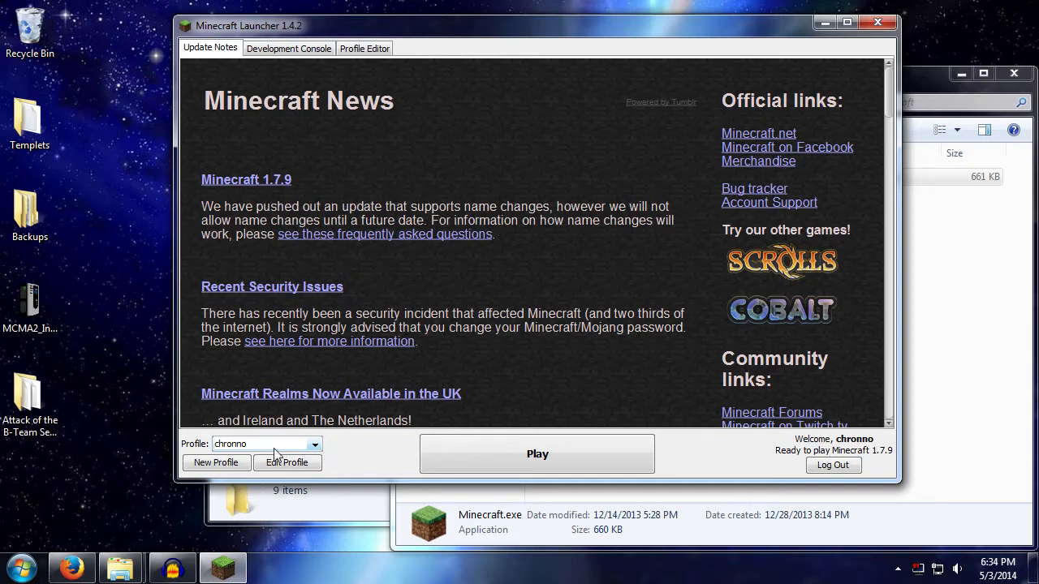
{"action": "mouse_move", "coordinate": [446, 305]}
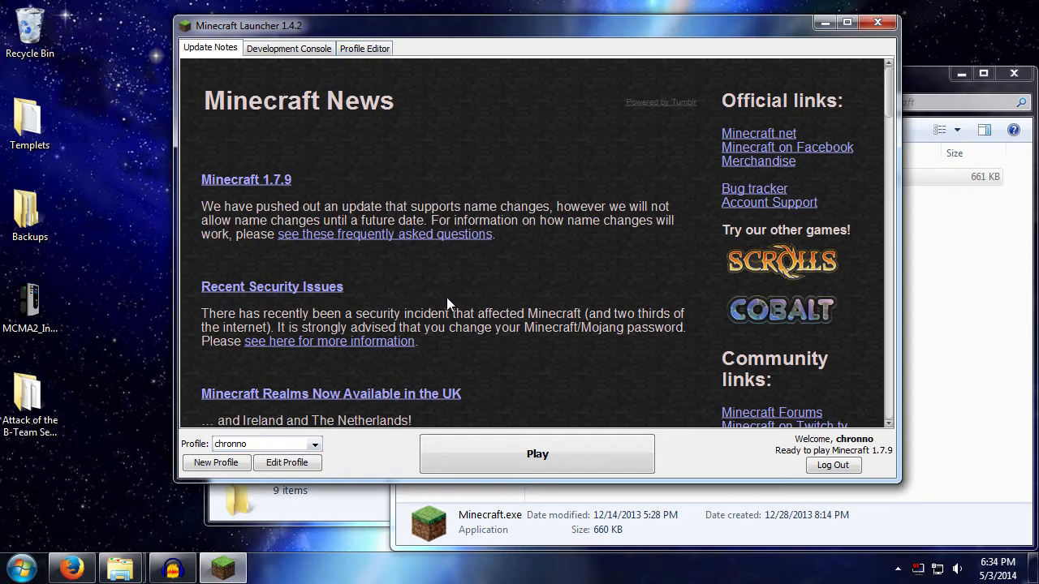
{"action": "mouse_move", "coordinate": [241, 447]}
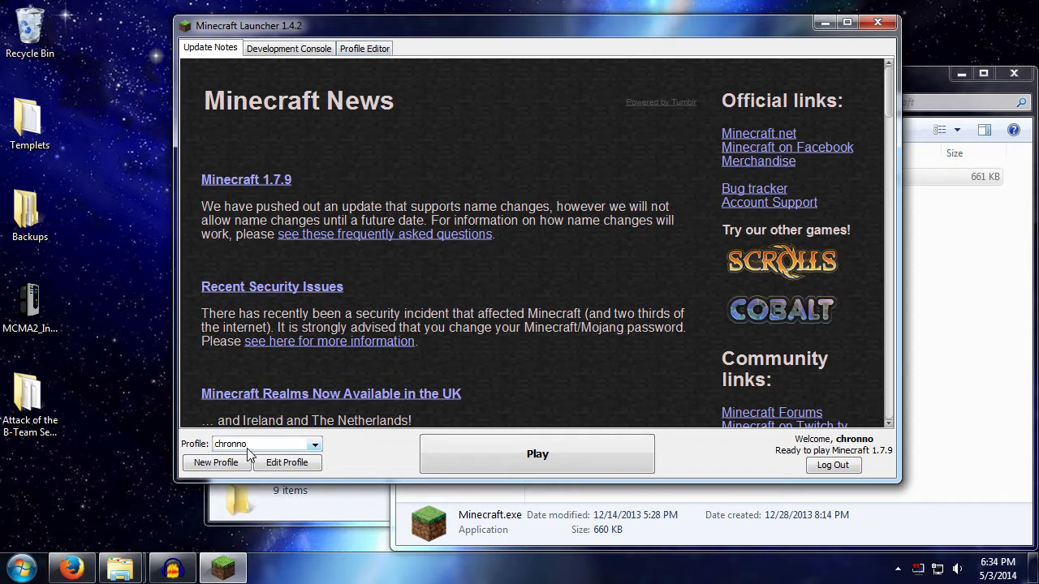
{"action": "left_click", "coordinate": [315, 445]}
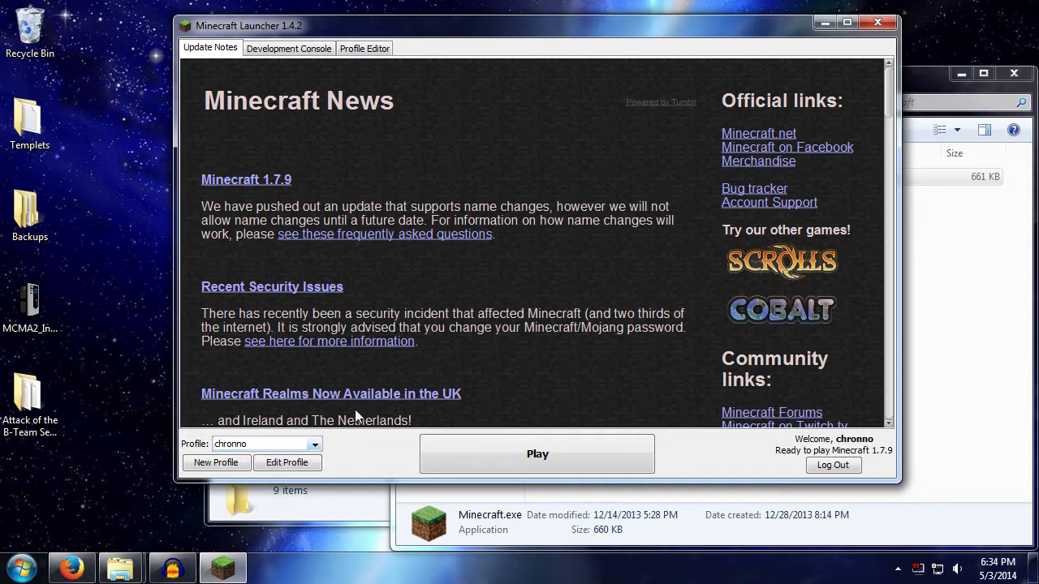
{"action": "mouse_move", "coordinate": [360, 414]}
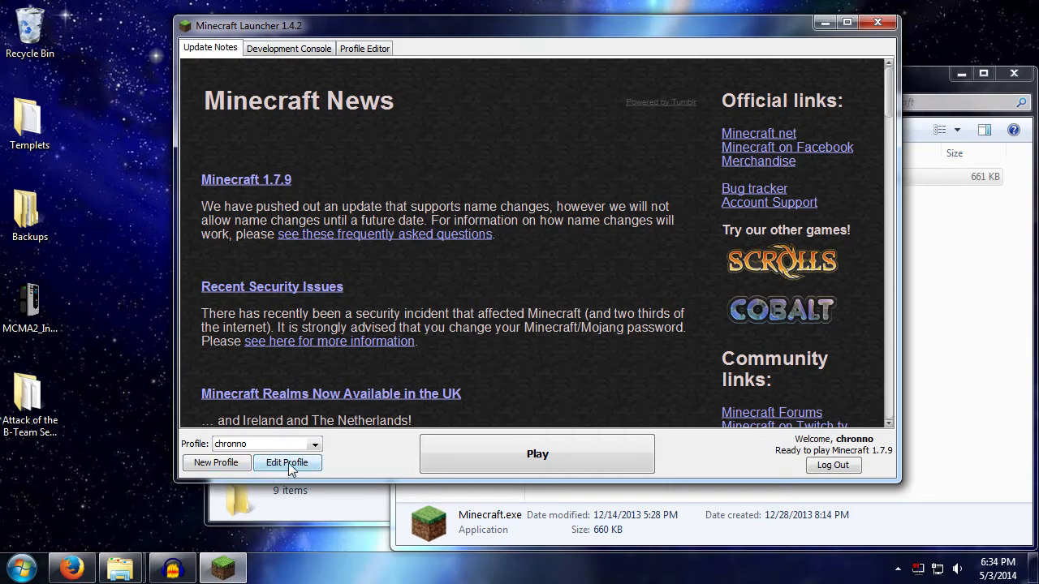
- Bring up the Profile Editor for profile chrono via Edit Profile
{"action": "left_click", "coordinate": [285, 463]}
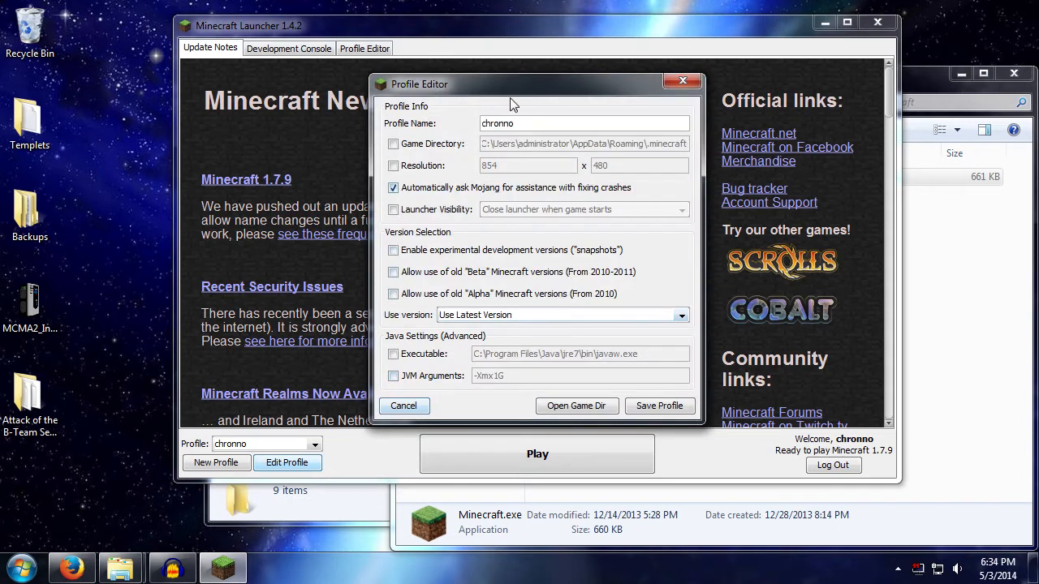
{"action": "mouse_move", "coordinate": [513, 406]}
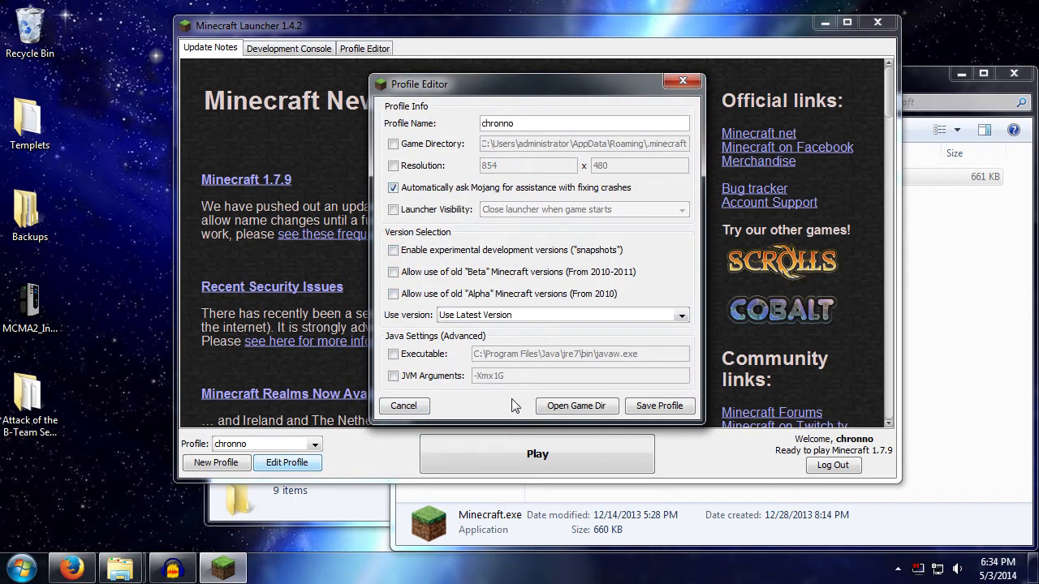
{"action": "mouse_move", "coordinate": [390, 130]}
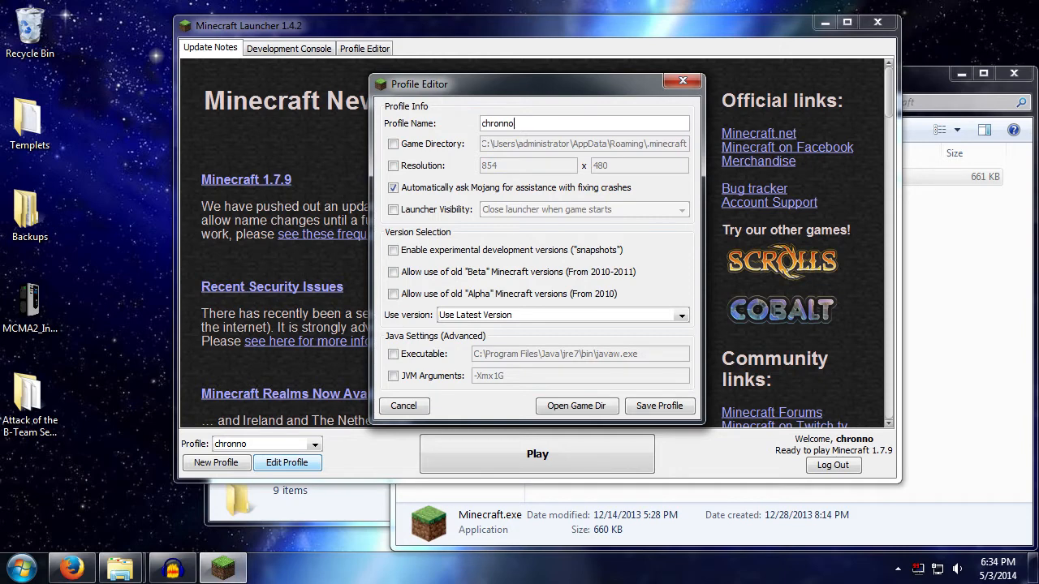
{"action": "mouse_move", "coordinate": [480, 151]}
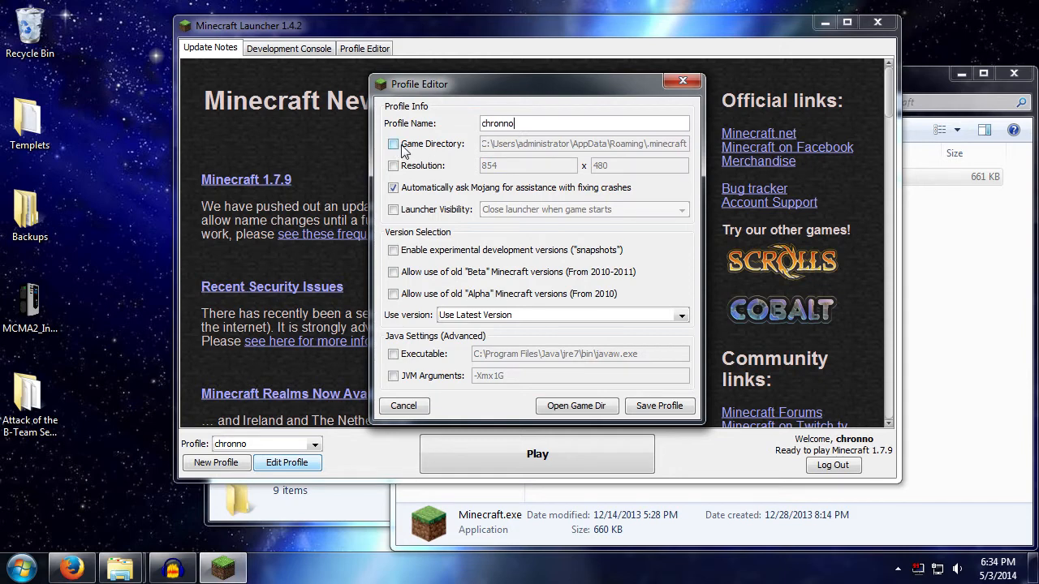
{"action": "mouse_move", "coordinate": [435, 153]}
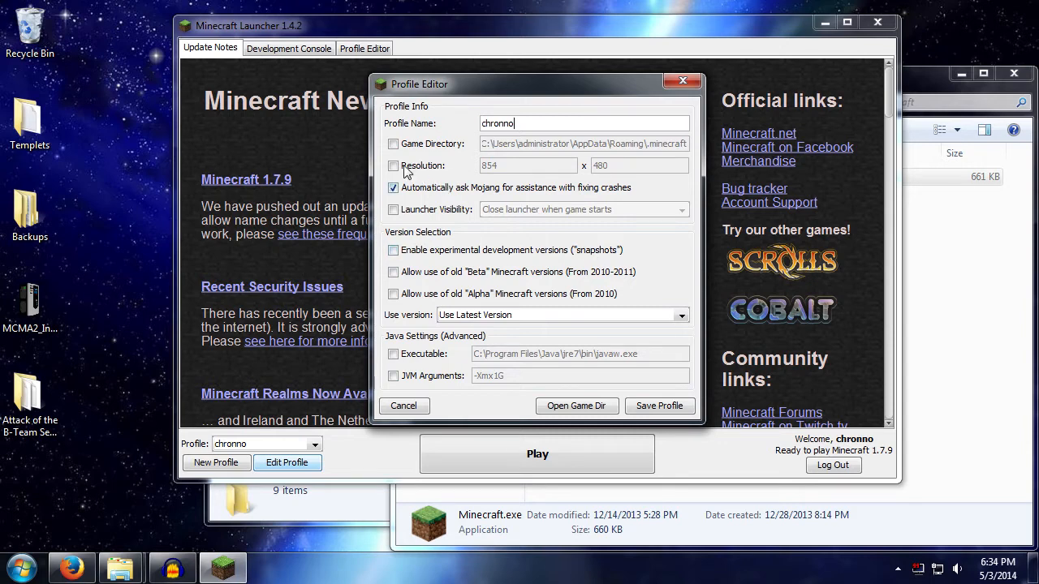
{"action": "mouse_move", "coordinate": [519, 185]}
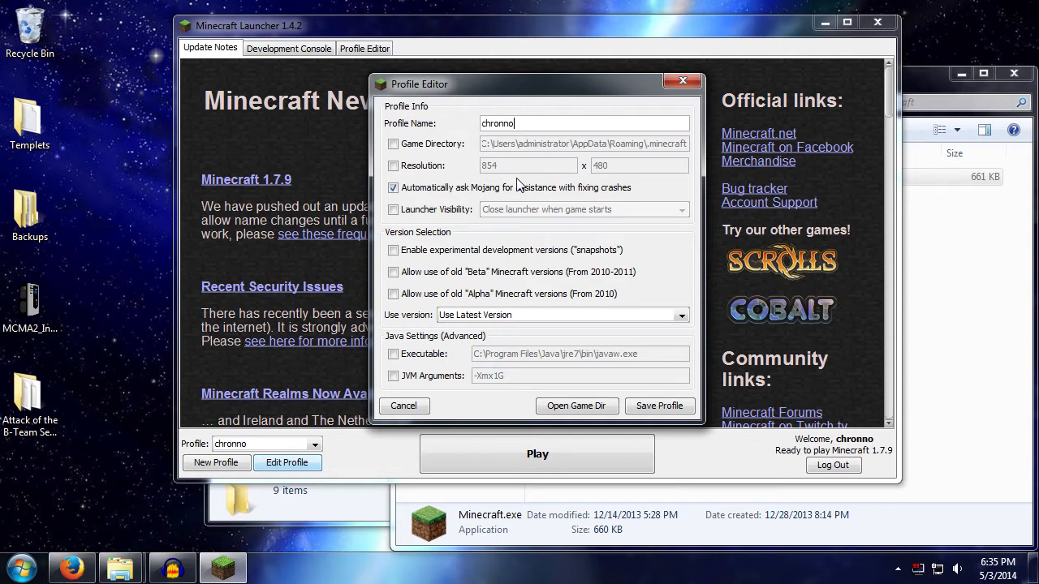
- Enable a custom 1280 x 720 resolution and untick automatic Mojang crash assistance
{"action": "left_click", "coordinate": [393, 165]}
{"action": "type", "text": "1280"}
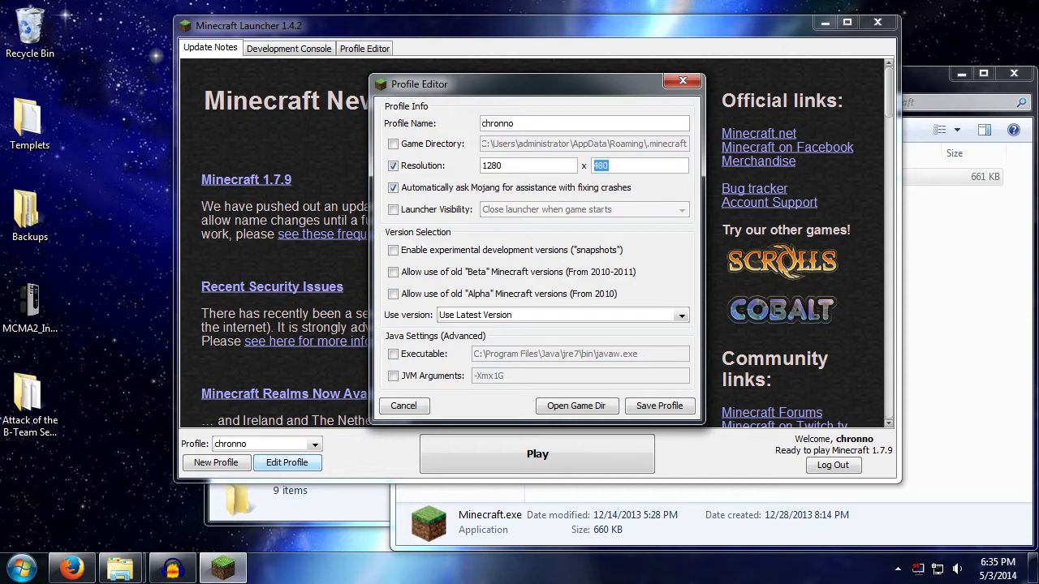
{"action": "type", "text": "720"}
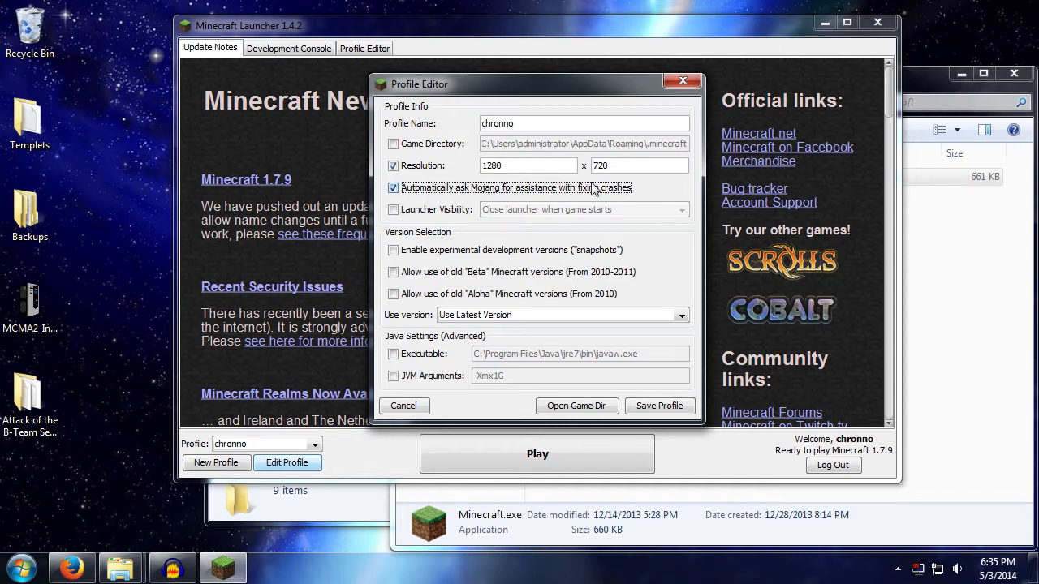
{"action": "left_click", "coordinate": [392, 189]}
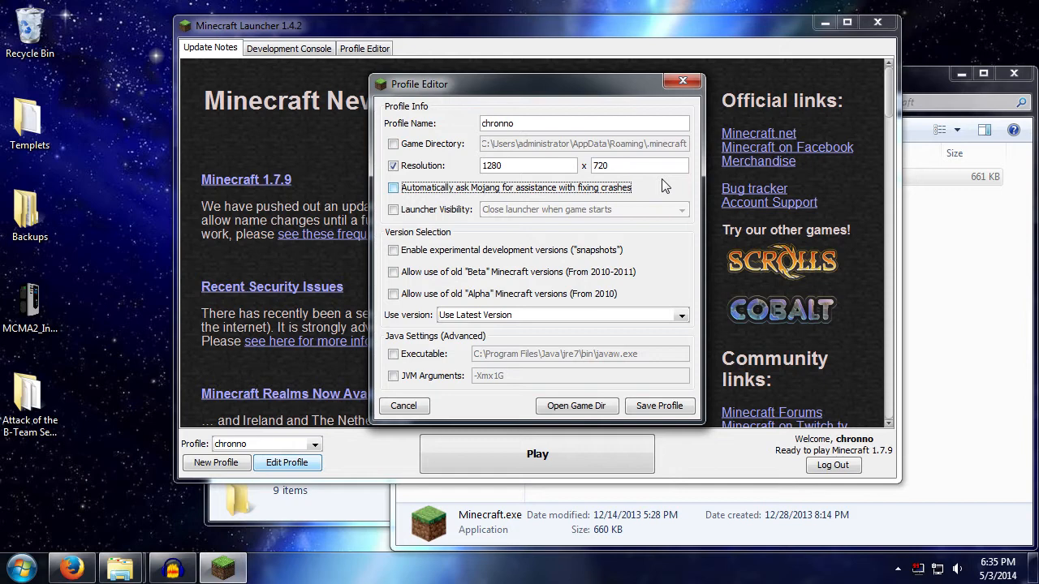
{"action": "mouse_move", "coordinate": [652, 189]}
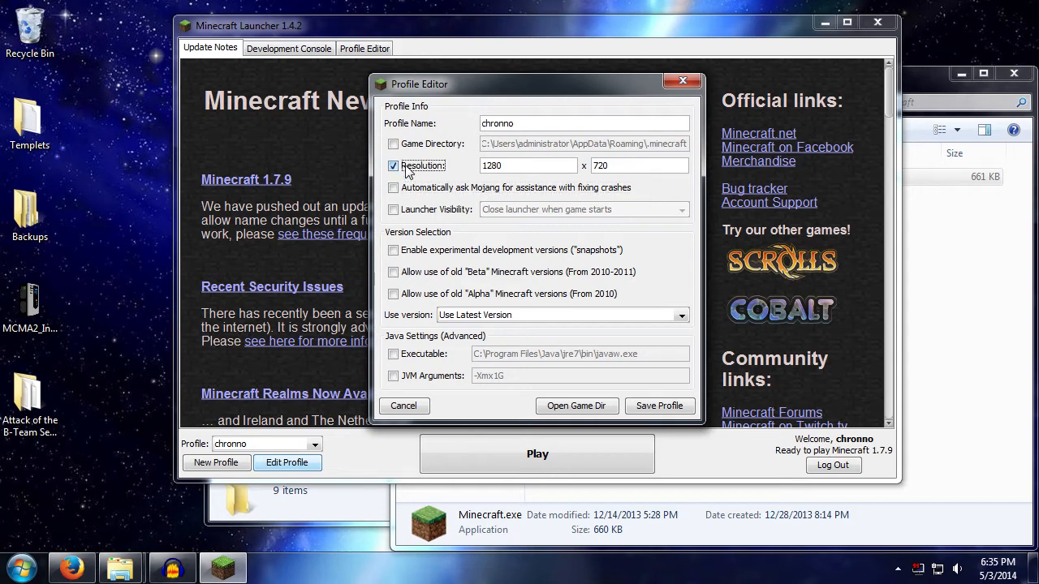
- Untick Resolution so profile chrono no longer uses the custom 1280 x 720 window
{"action": "left_click", "coordinate": [393, 166]}
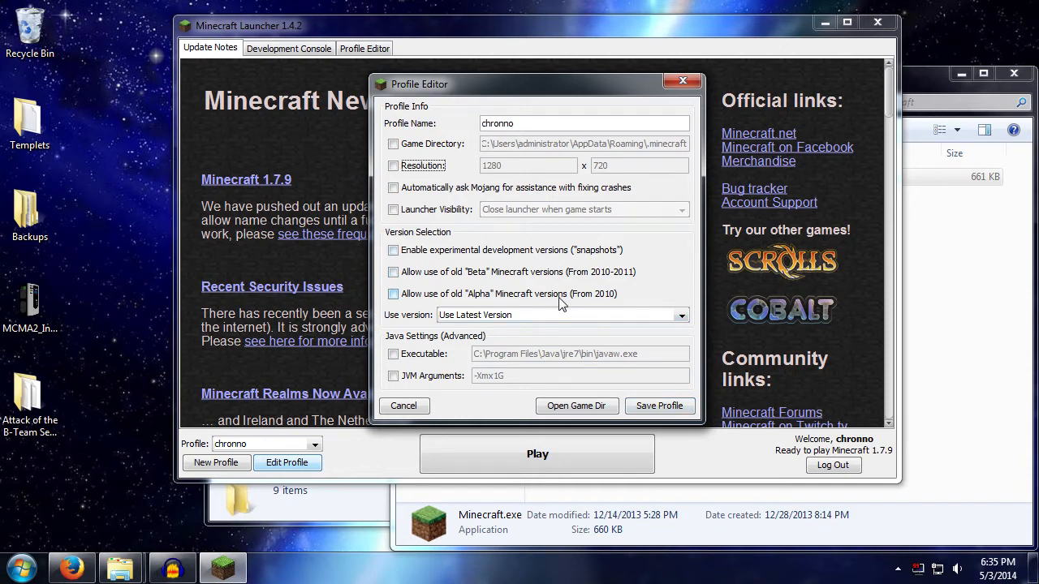
{"action": "mouse_move", "coordinate": [497, 261]}
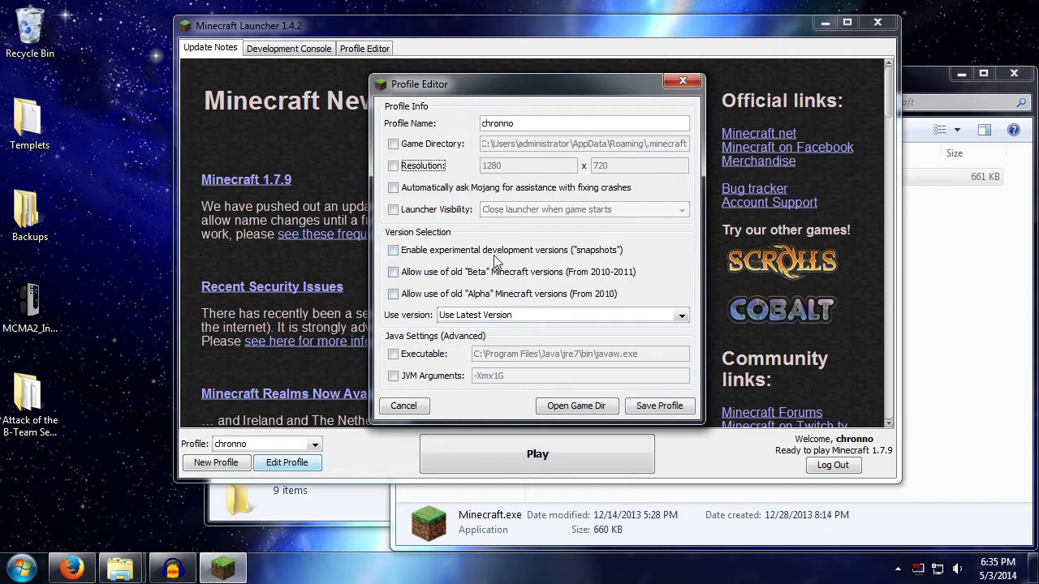
{"action": "mouse_move", "coordinate": [527, 195]}
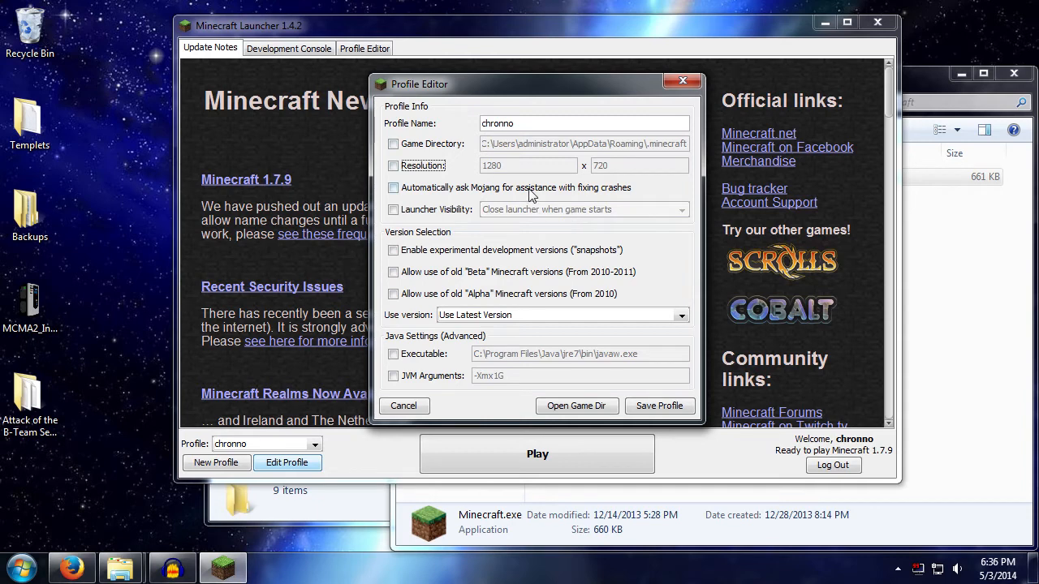
{"action": "mouse_move", "coordinate": [513, 185]}
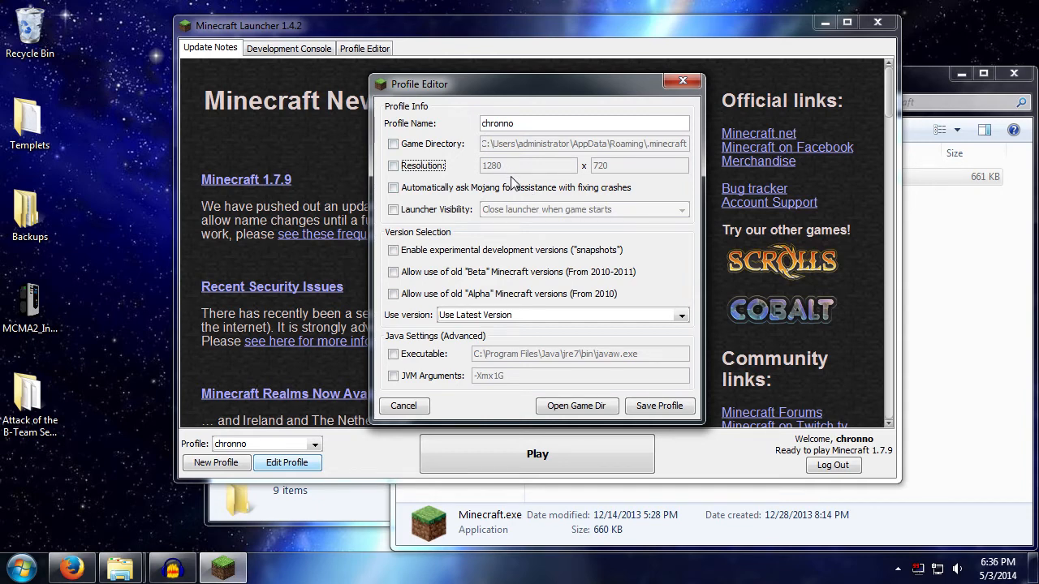
{"action": "mouse_move", "coordinate": [201, 483]}
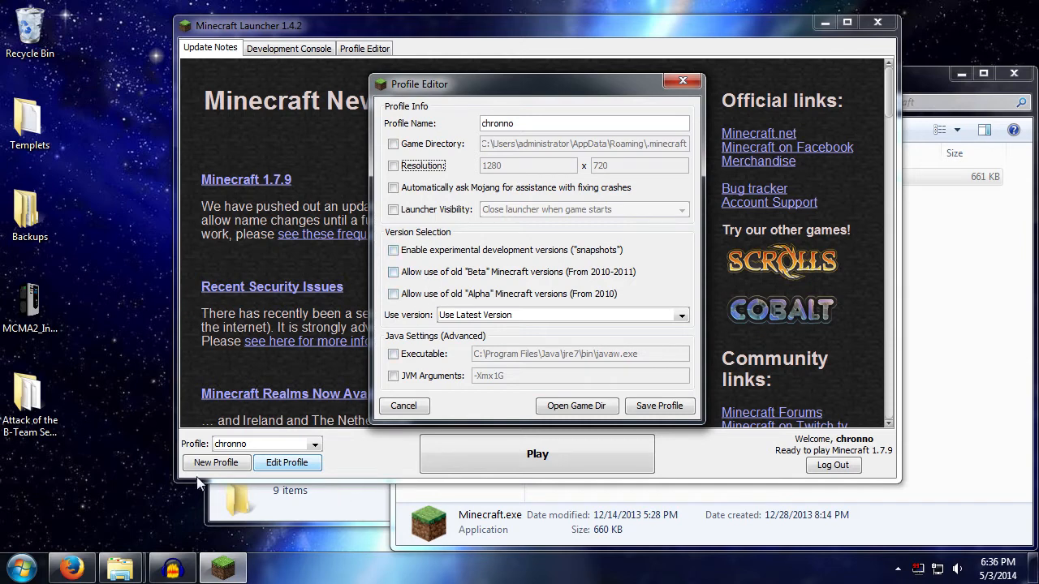
{"action": "mouse_move", "coordinate": [588, 33]}
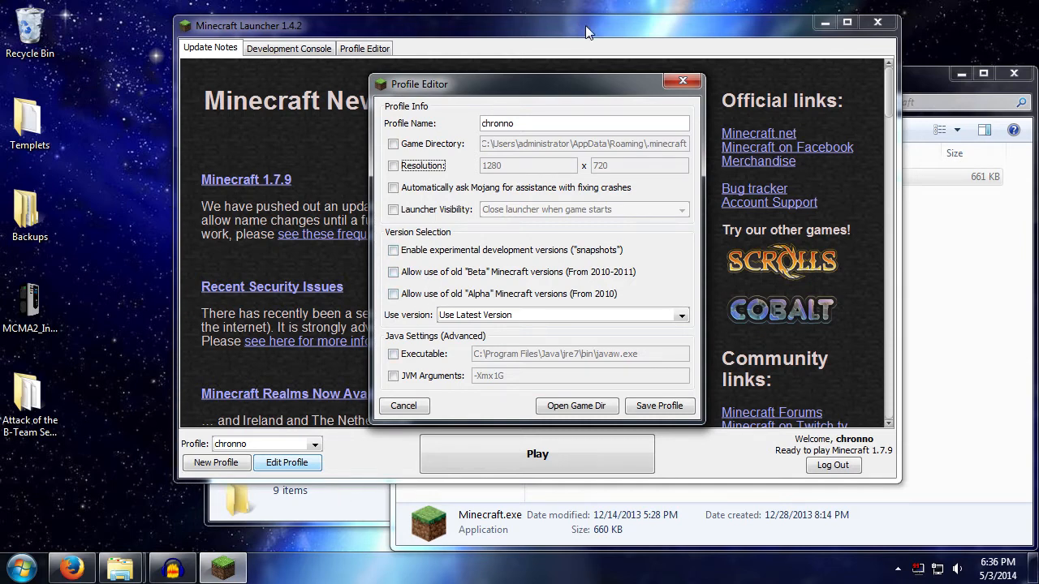
{"action": "mouse_move", "coordinate": [559, 257]}
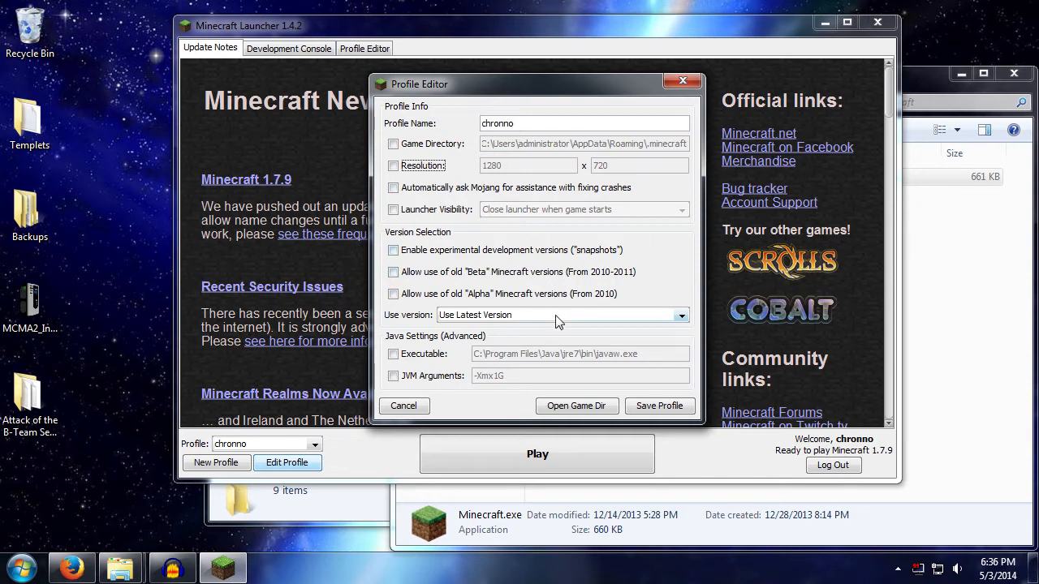
{"action": "mouse_move", "coordinate": [559, 333]}
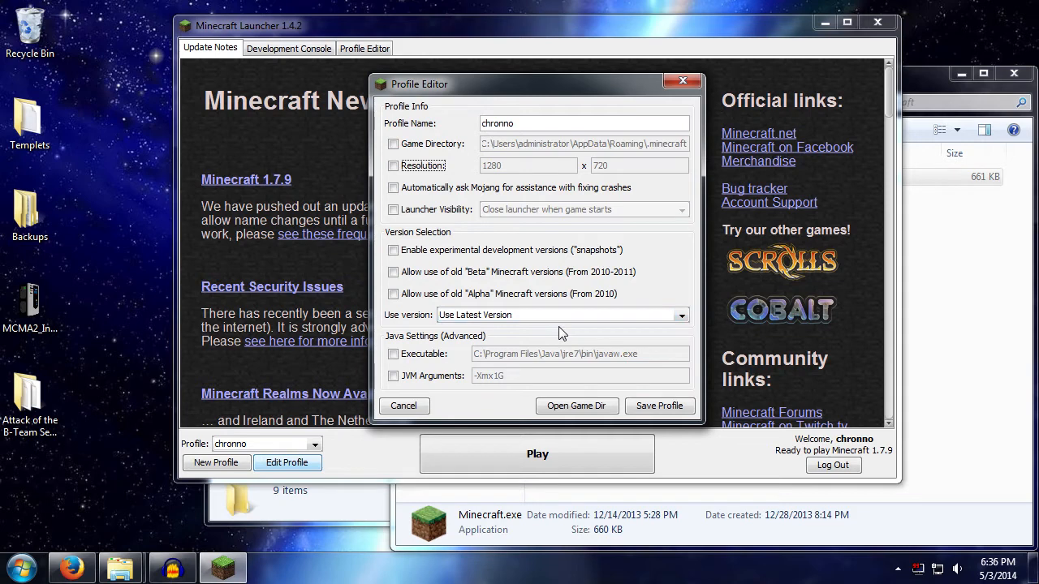
{"action": "mouse_move", "coordinate": [620, 250]}
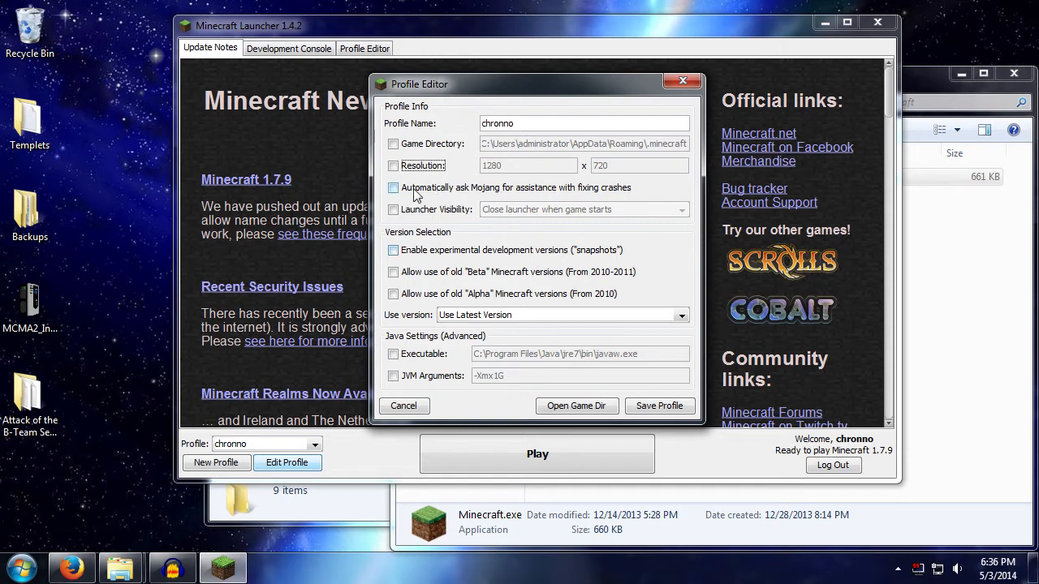
{"action": "left_click", "coordinate": [393, 189]}
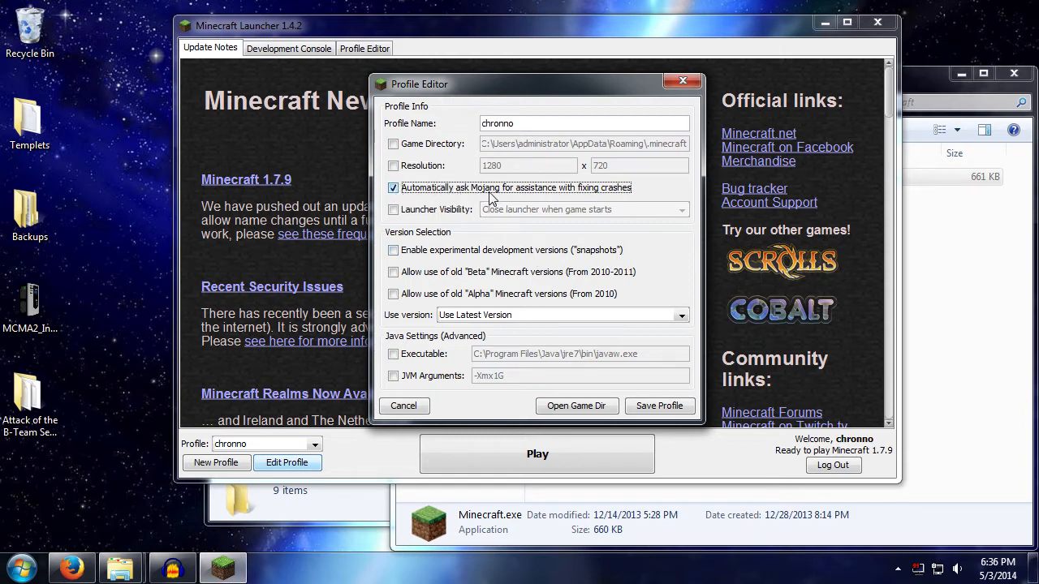
{"action": "mouse_move", "coordinate": [620, 192]}
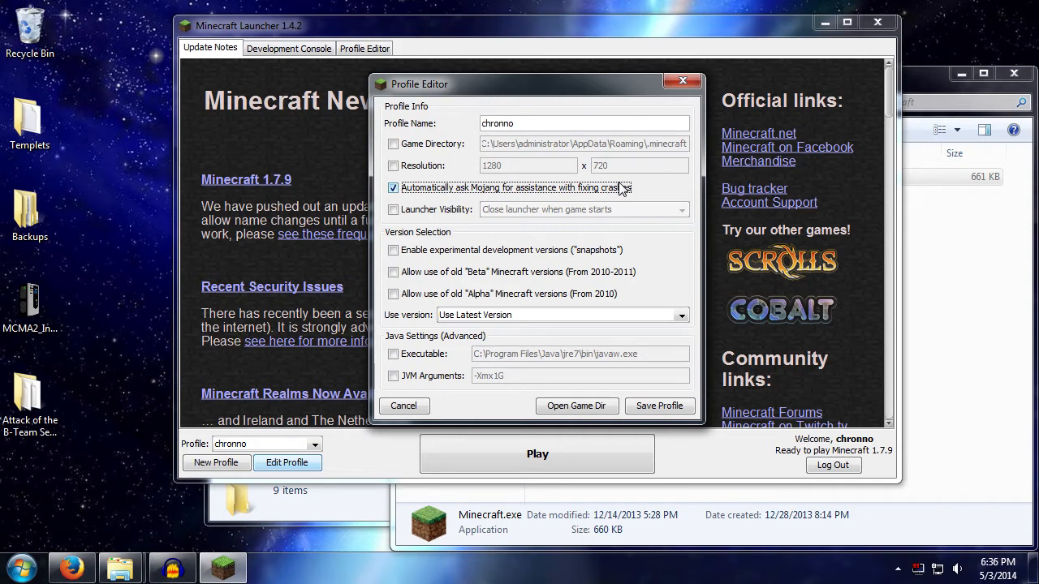
{"action": "left_click", "coordinate": [393, 188]}
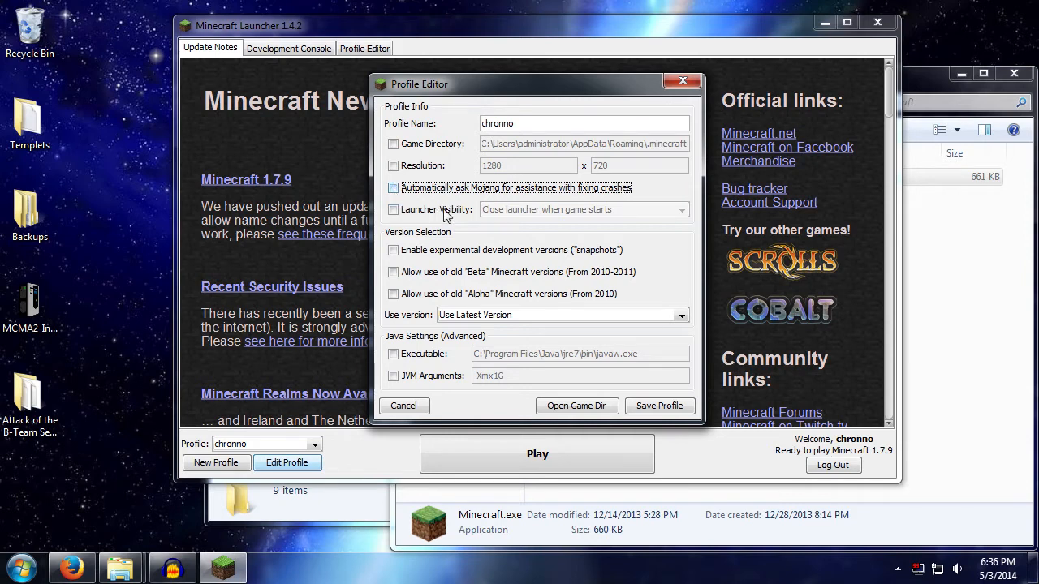
{"action": "mouse_move", "coordinate": [474, 239]}
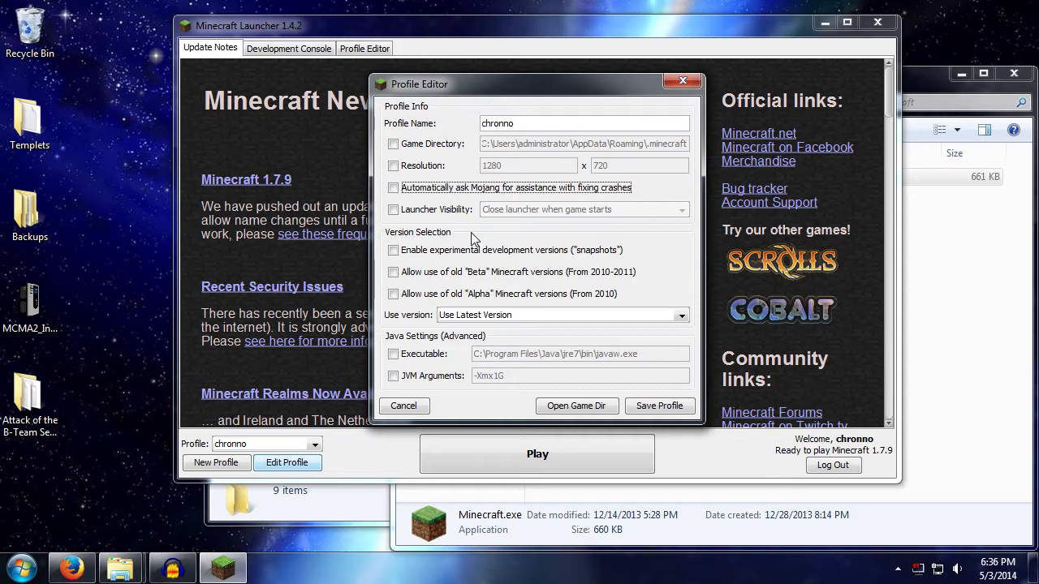
{"action": "mouse_move", "coordinate": [398, 214]}
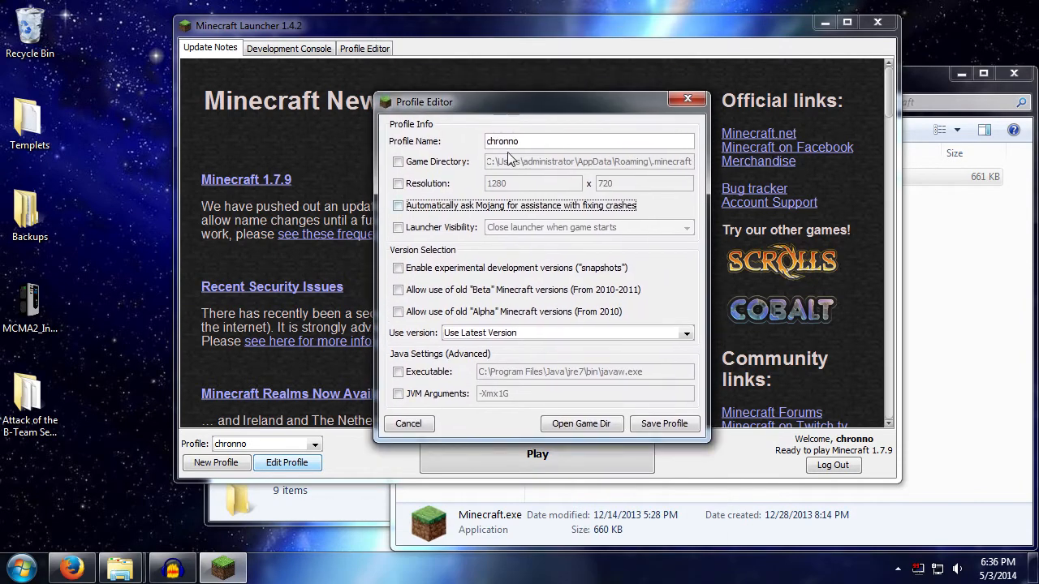
{"action": "mouse_move", "coordinate": [591, 240]}
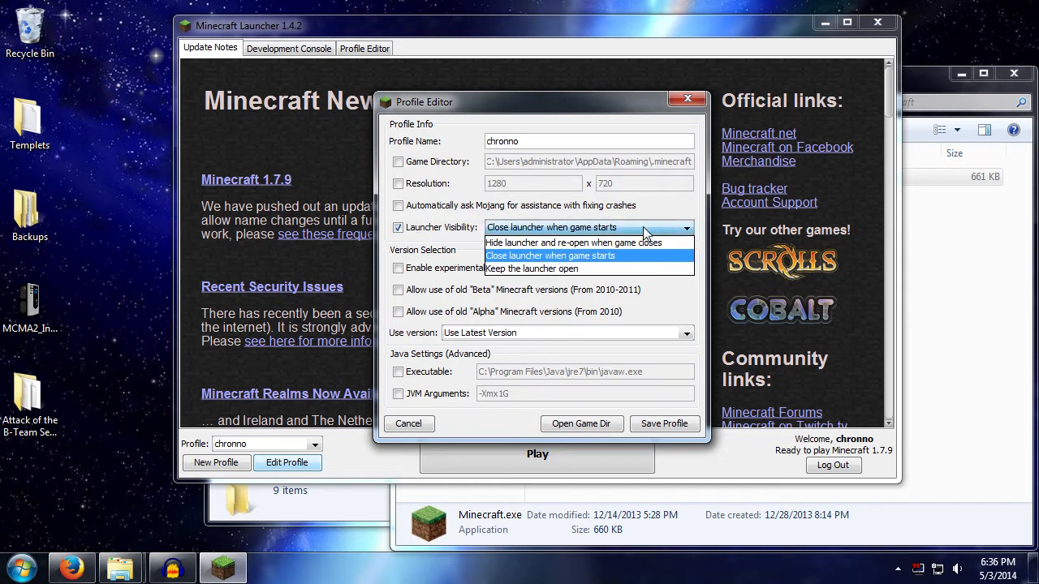
{"action": "mouse_move", "coordinate": [574, 244]}
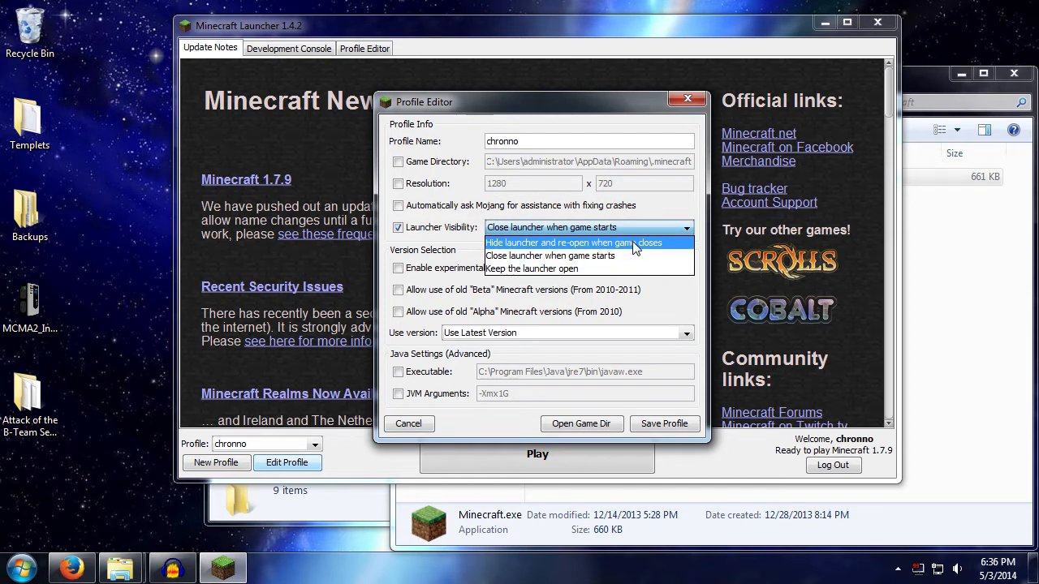
{"action": "mouse_move", "coordinate": [532, 270]}
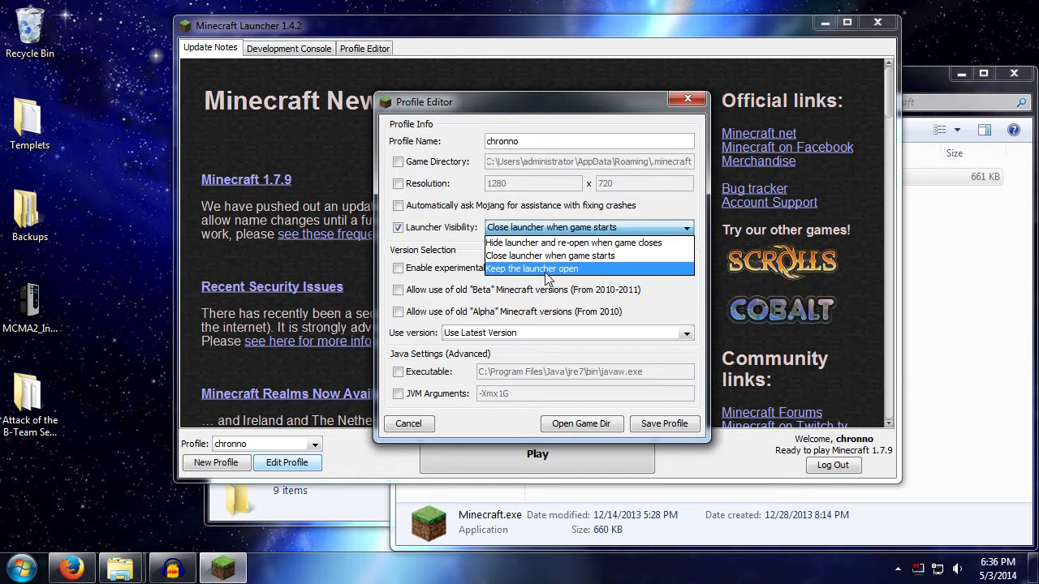
{"action": "mouse_move", "coordinate": [550, 256]}
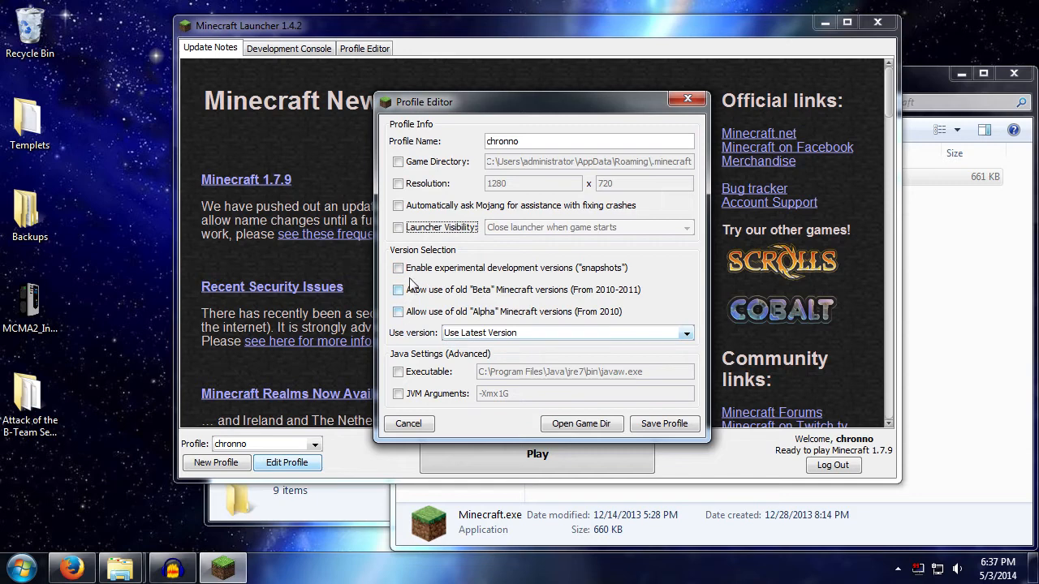
{"action": "left_click", "coordinate": [685, 333]}
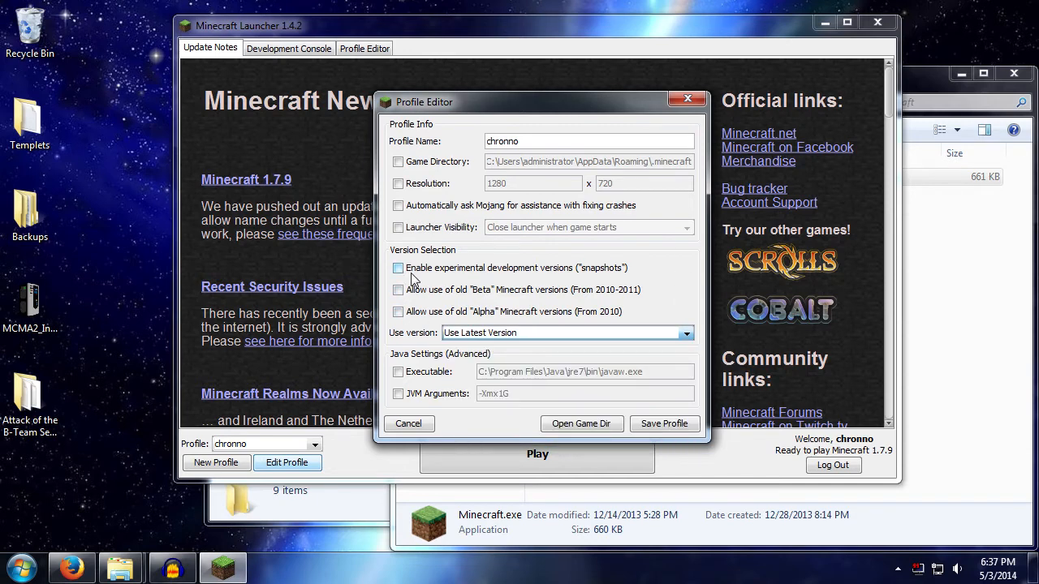
{"action": "mouse_move", "coordinate": [532, 274]}
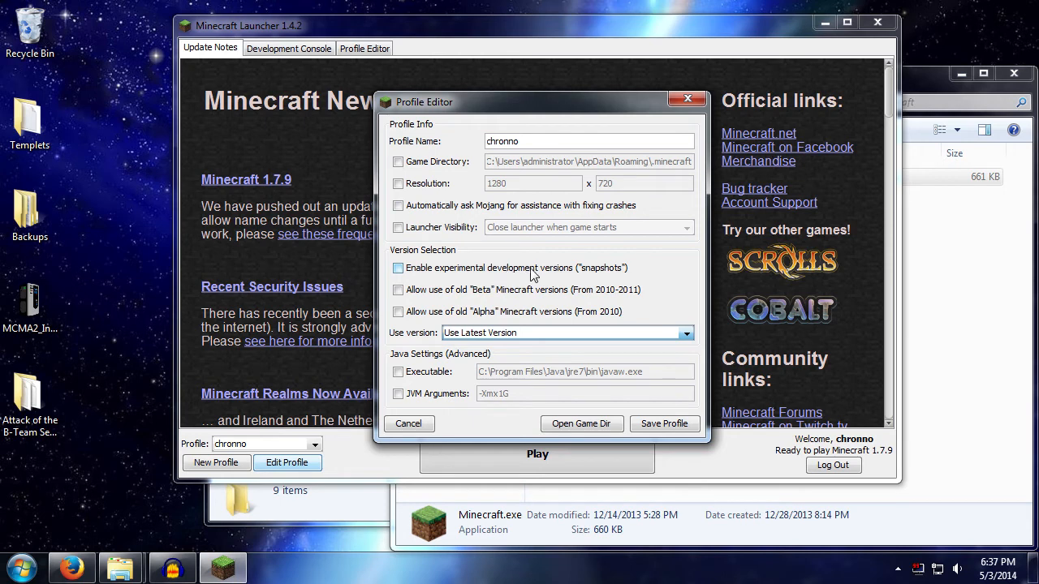
{"action": "mouse_move", "coordinate": [604, 276]}
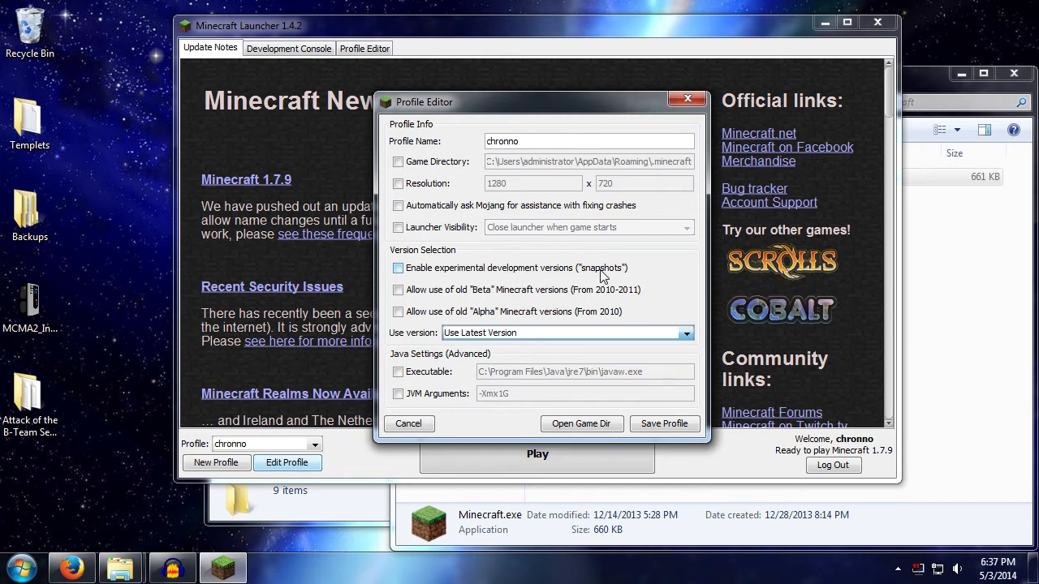
{"action": "mouse_move", "coordinate": [581, 283]}
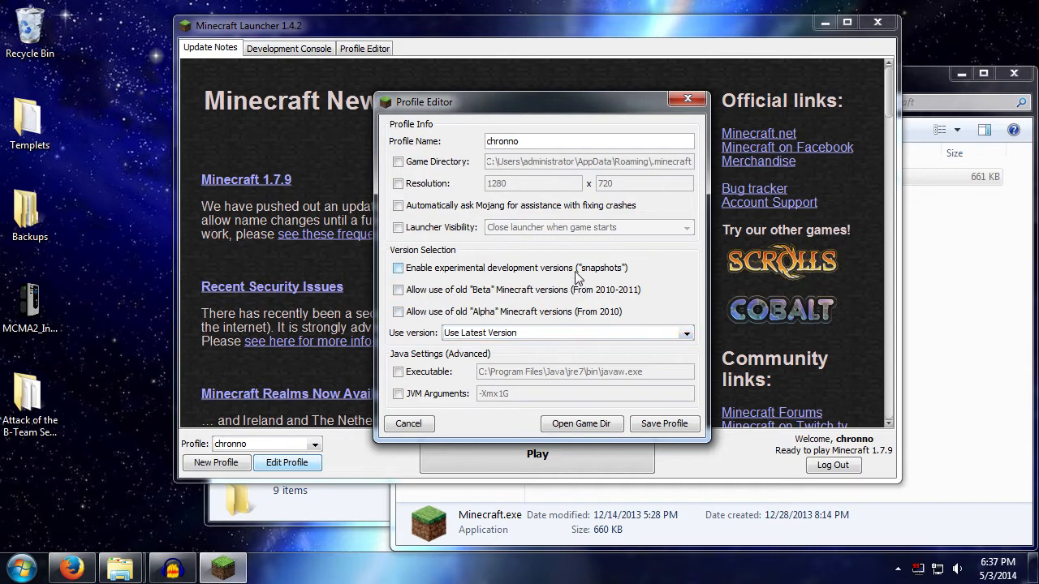
{"action": "mouse_move", "coordinate": [383, 272]}
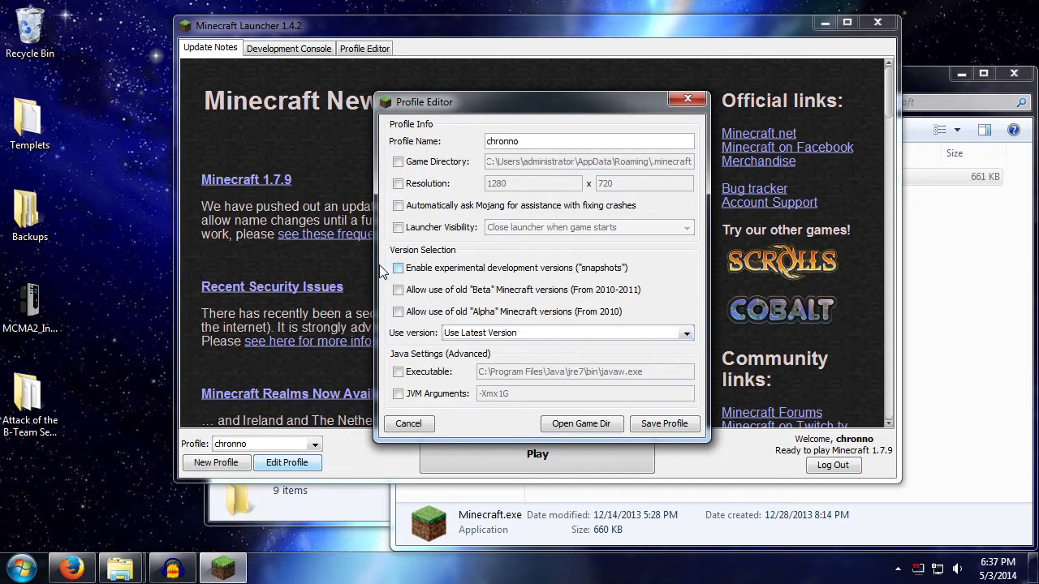
{"action": "left_click", "coordinate": [399, 268]}
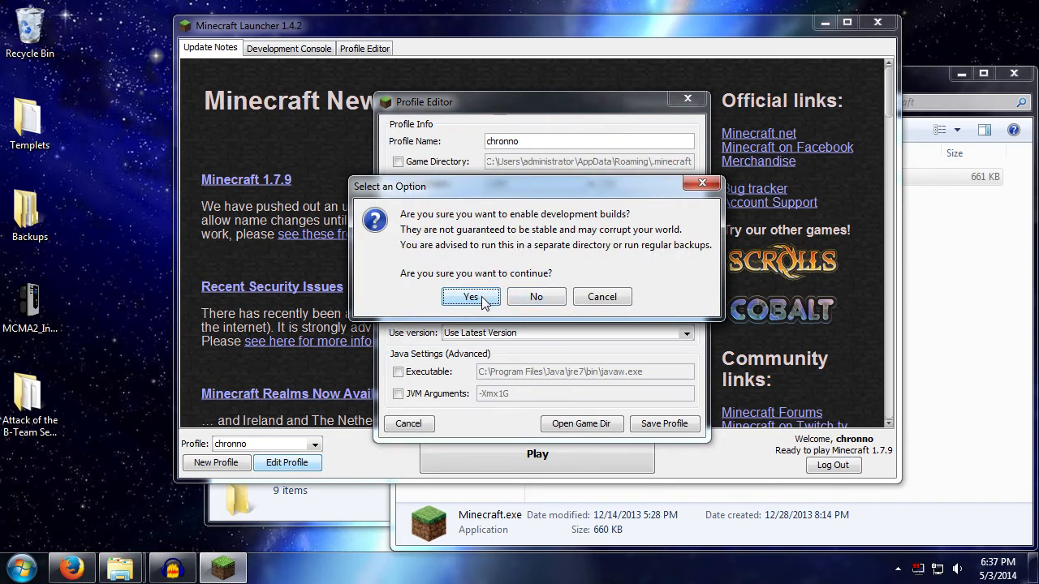
{"action": "left_click", "coordinate": [471, 296]}
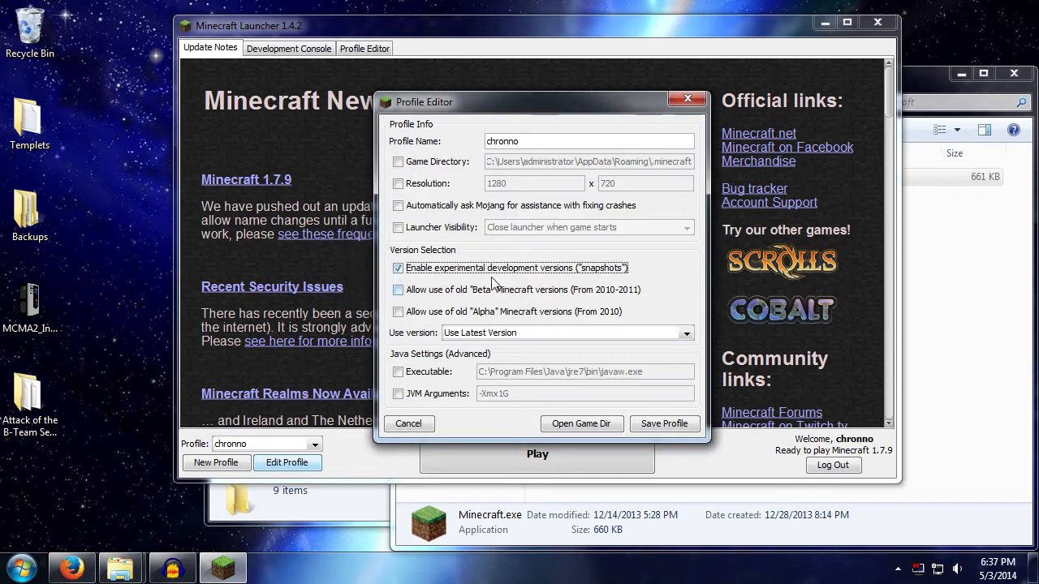
{"action": "left_click", "coordinate": [567, 332]}
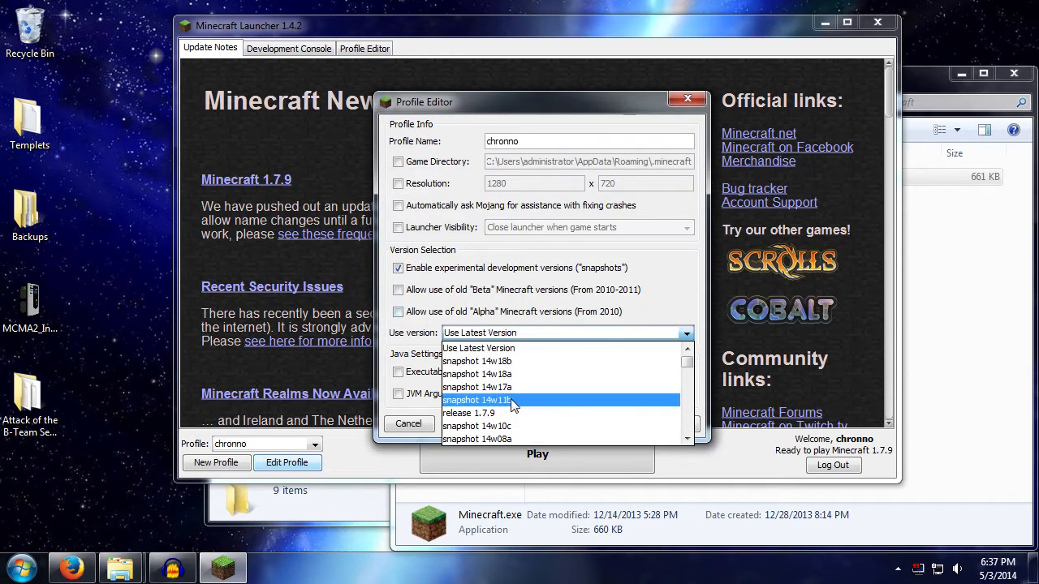
{"action": "scroll", "scroll_direction": "down", "scroll_amount": 3}
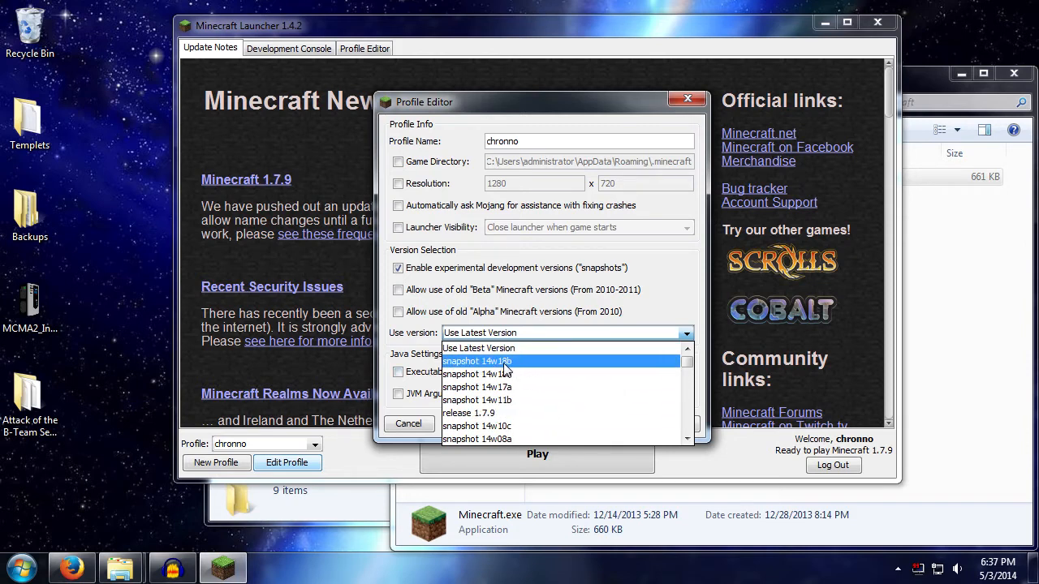
{"action": "left_click", "coordinate": [400, 268]}
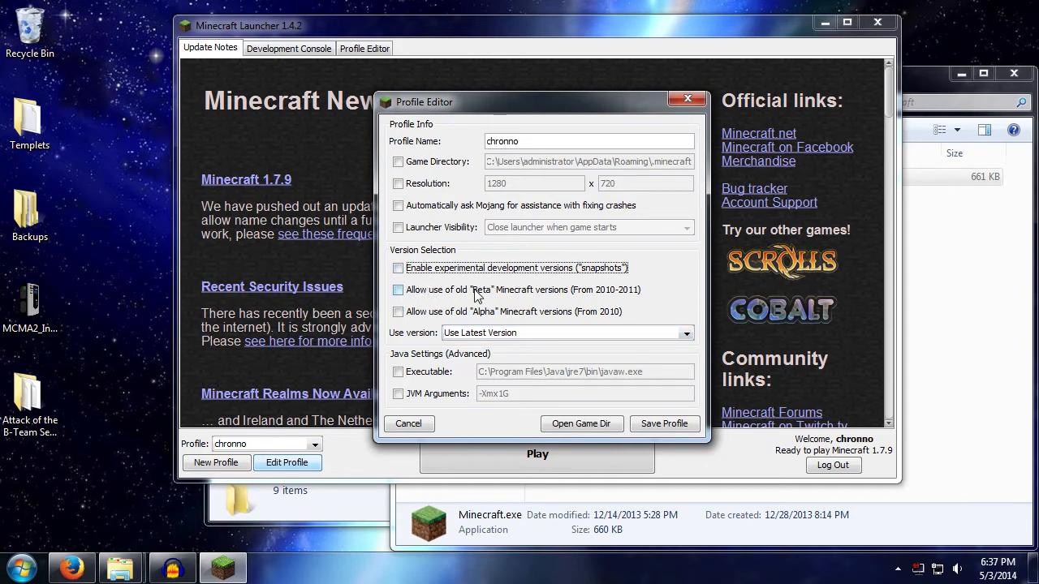
{"action": "mouse_move", "coordinate": [481, 302]}
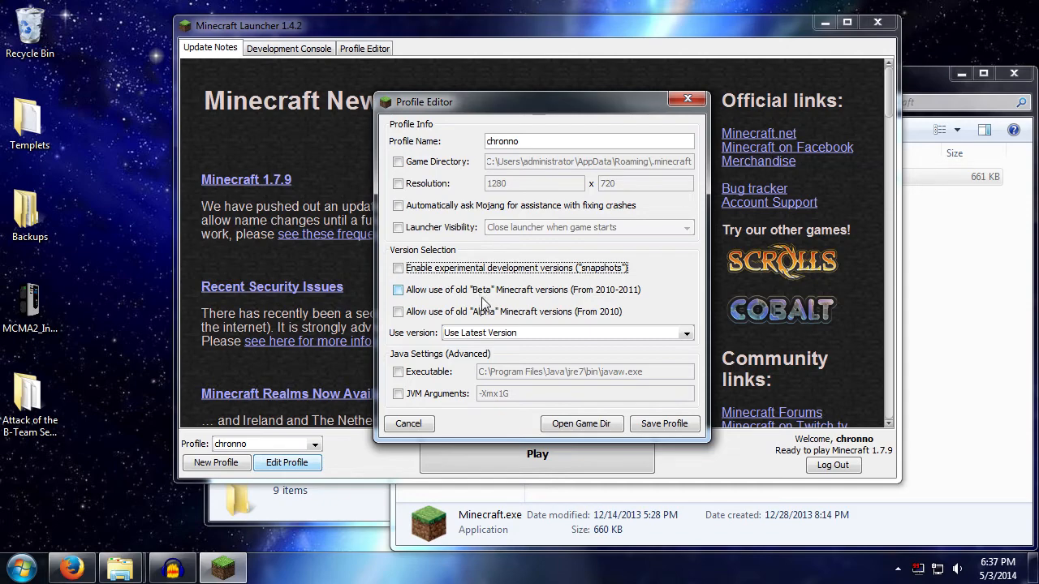
{"action": "left_click", "coordinate": [399, 289]}
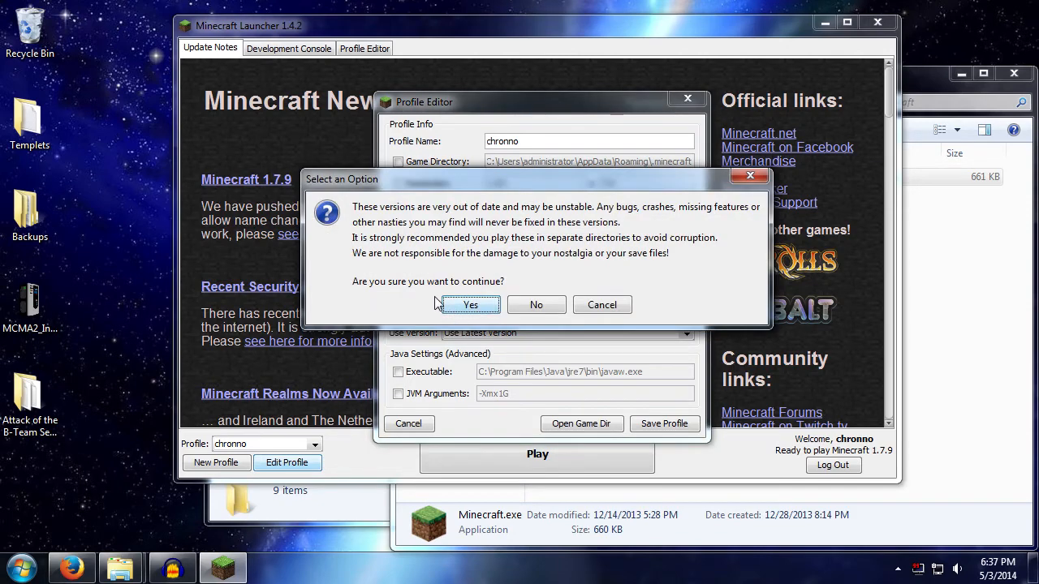
{"action": "left_click", "coordinate": [471, 305]}
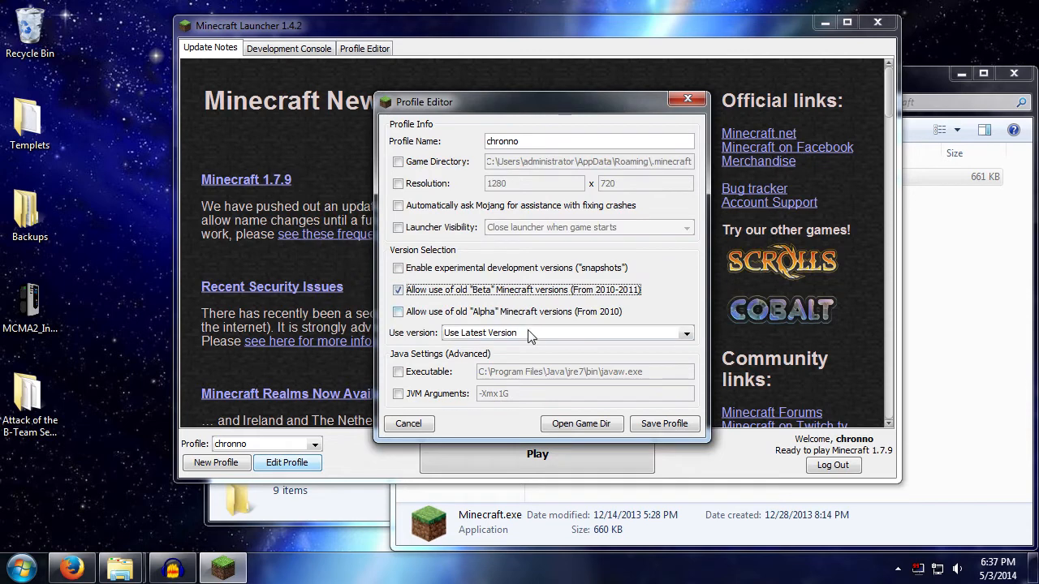
{"action": "left_click", "coordinate": [685, 333]}
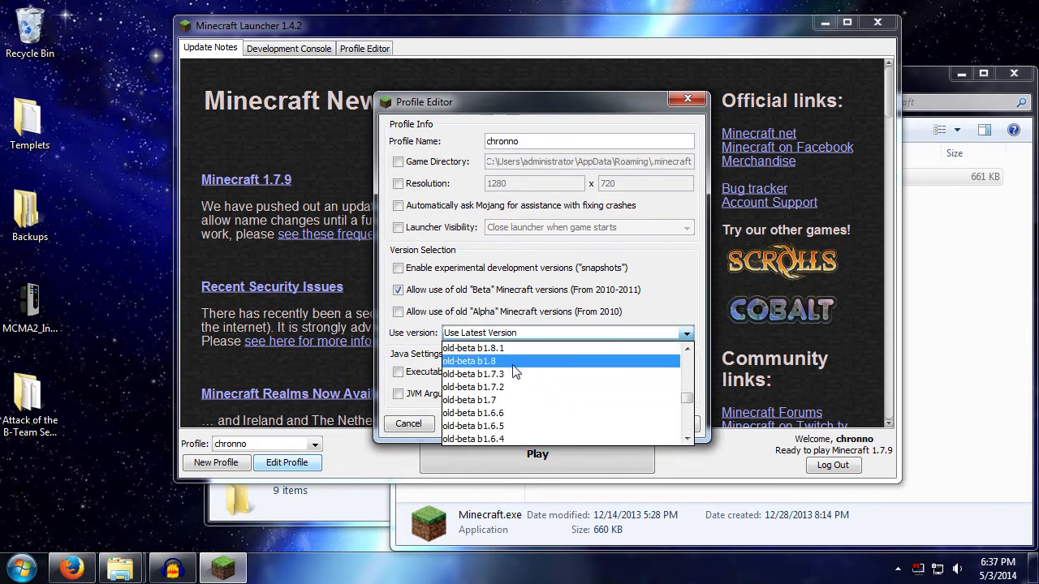
{"action": "scroll", "scroll_direction": "down", "scroll_amount": 3}
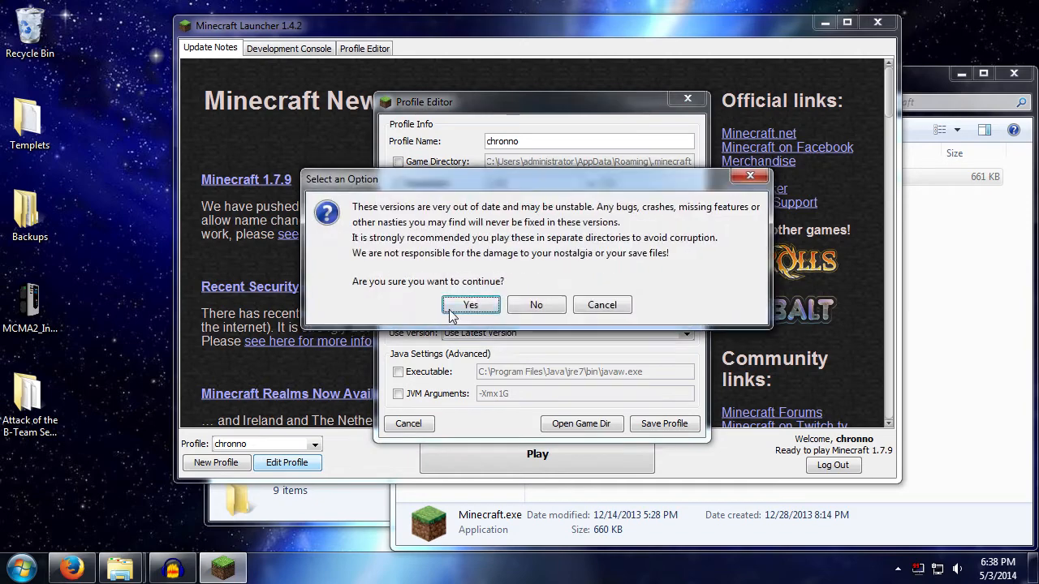
{"action": "left_click", "coordinate": [471, 305]}
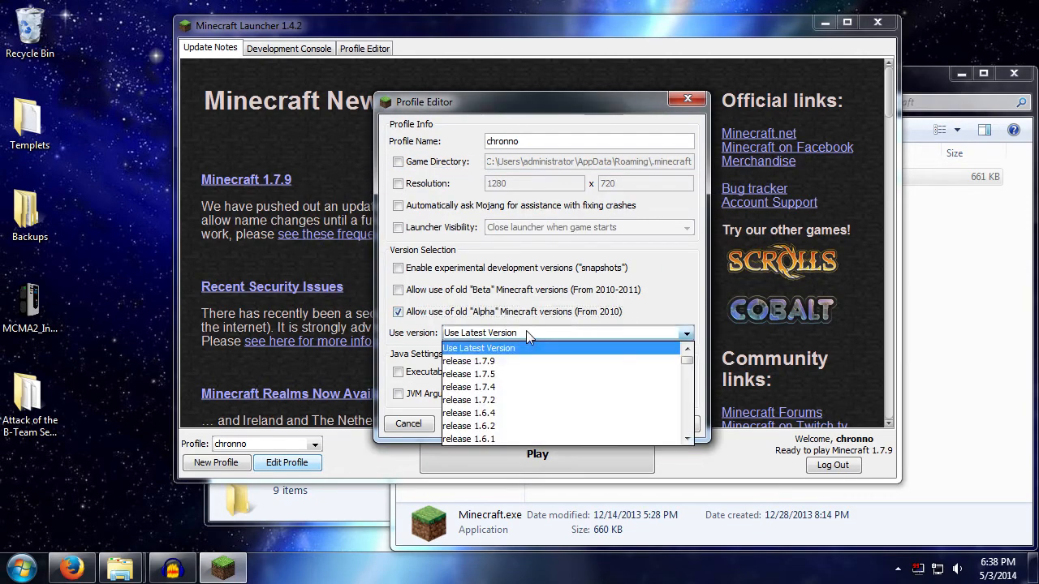
{"action": "scroll", "scroll_direction": "down", "scroll_amount": 3}
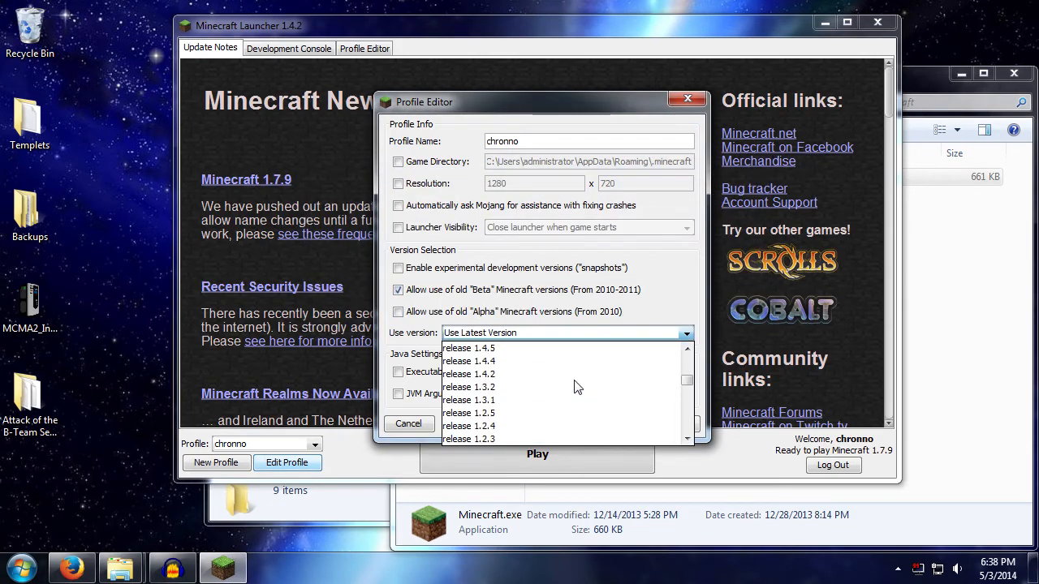
{"action": "scroll", "scroll_direction": "down", "scroll_amount": 3}
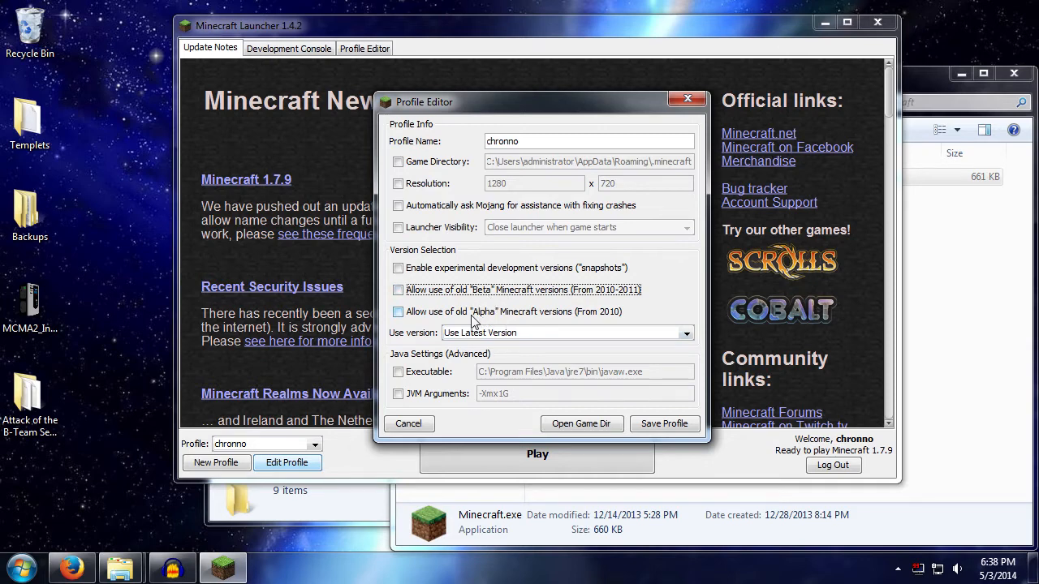
{"action": "mouse_move", "coordinate": [479, 316]}
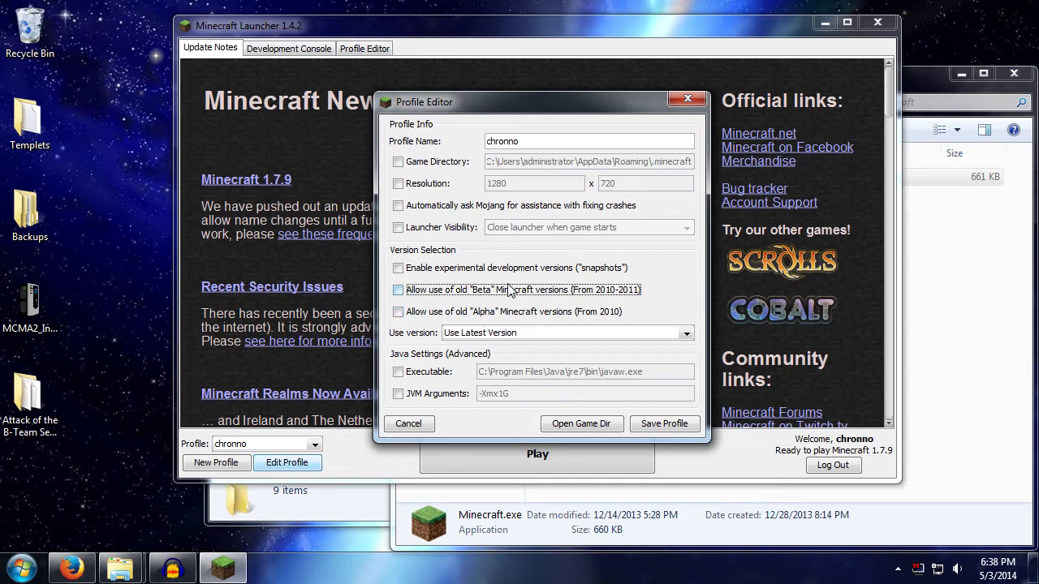
{"action": "mouse_move", "coordinate": [510, 296]}
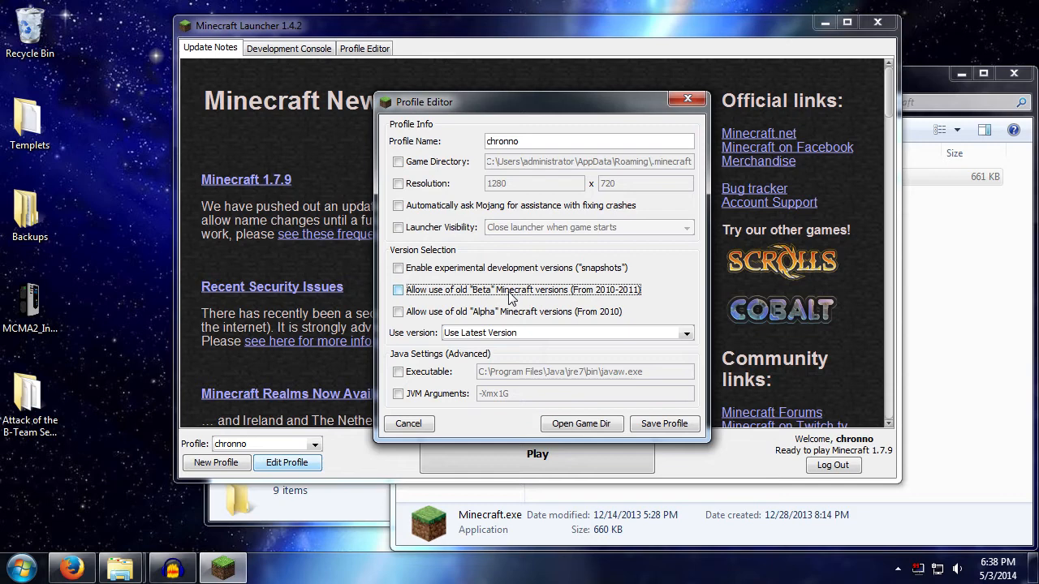
{"action": "left_click", "coordinate": [400, 289]}
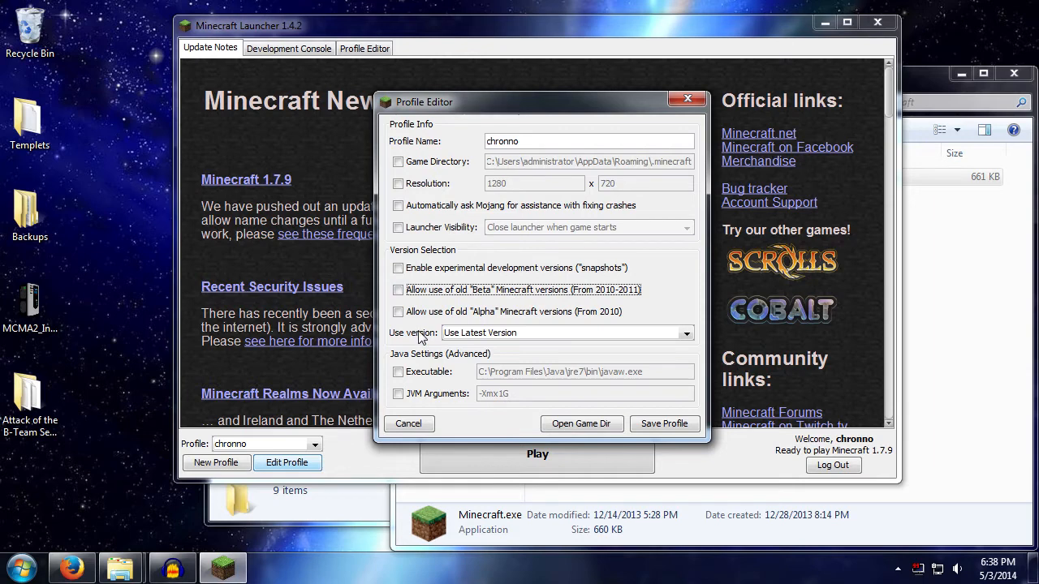
{"action": "mouse_move", "coordinate": [500, 344]}
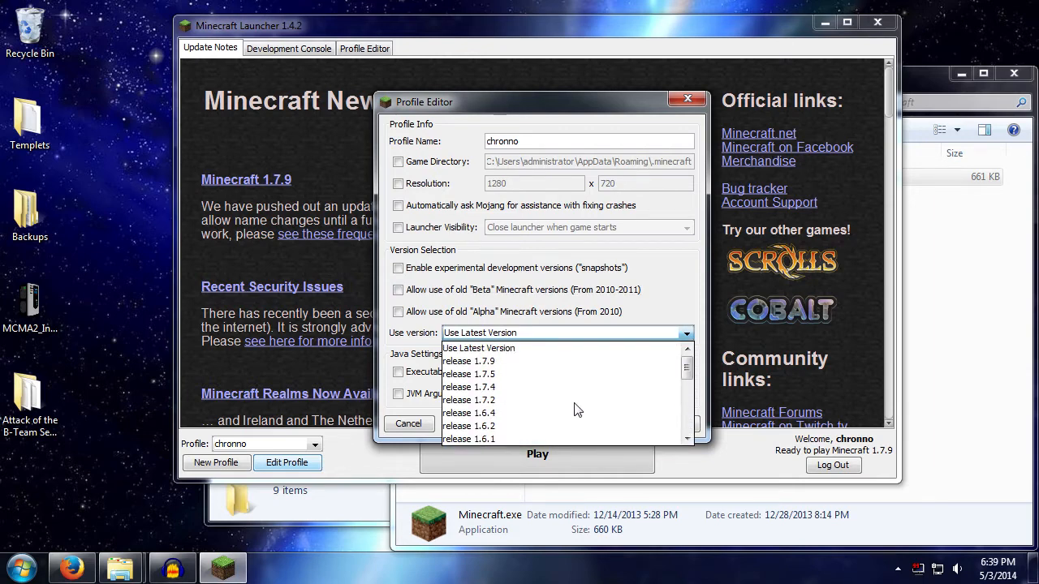
{"action": "left_click", "coordinate": [467, 360]}
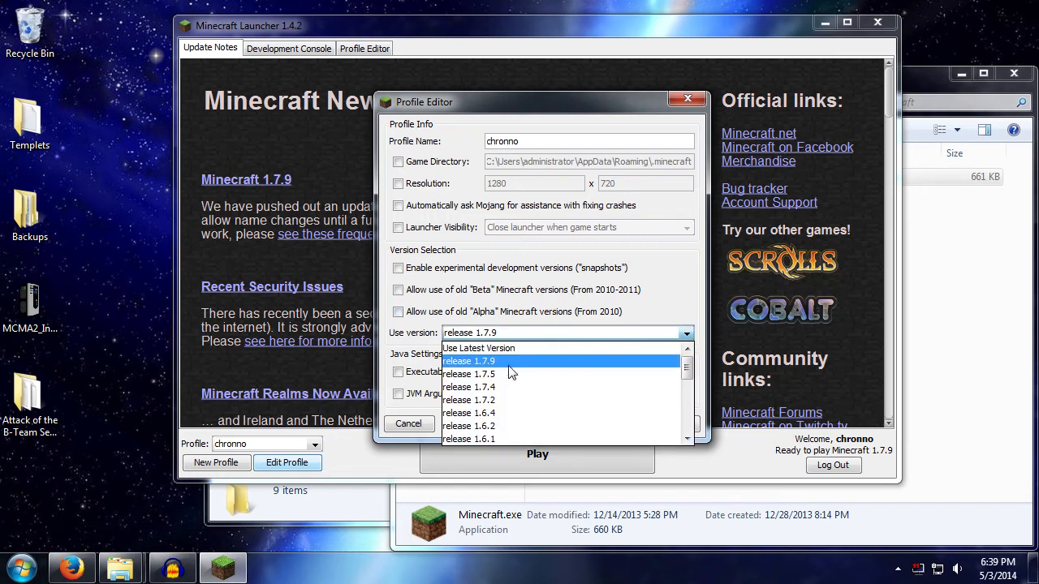
{"action": "mouse_move", "coordinate": [539, 363]}
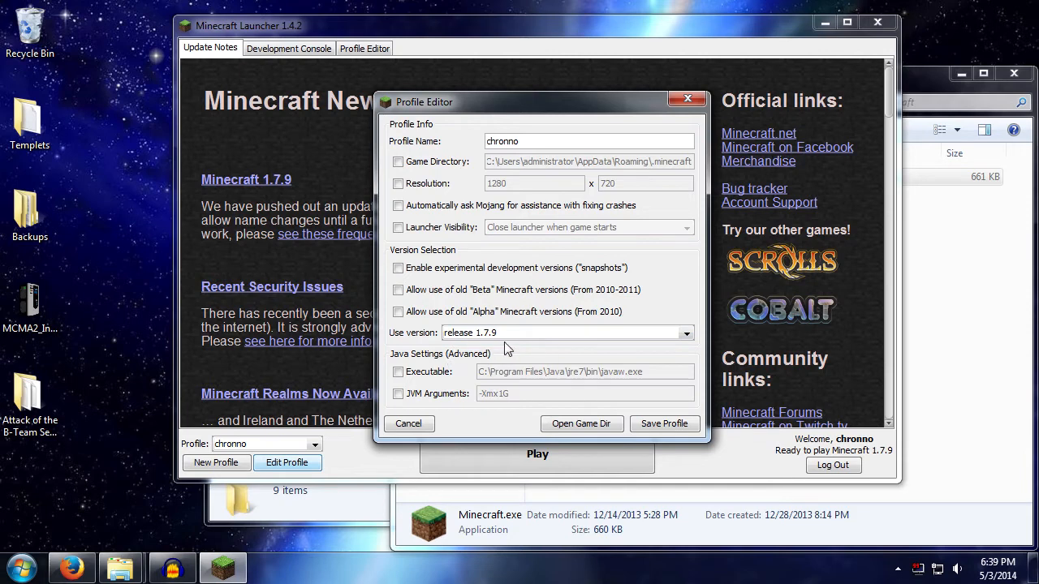
{"action": "left_click", "coordinate": [685, 333]}
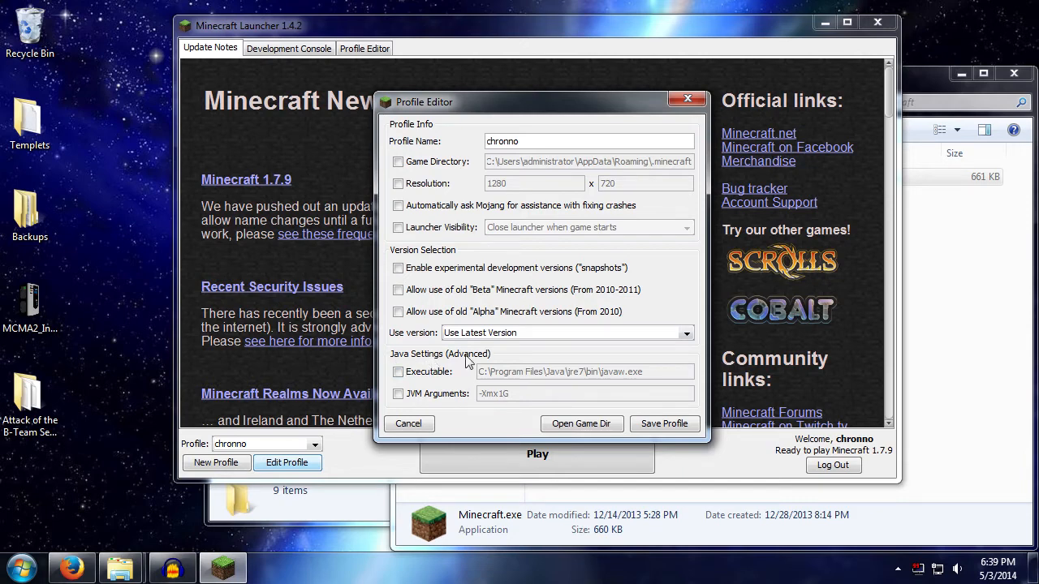
{"action": "mouse_move", "coordinate": [490, 363]}
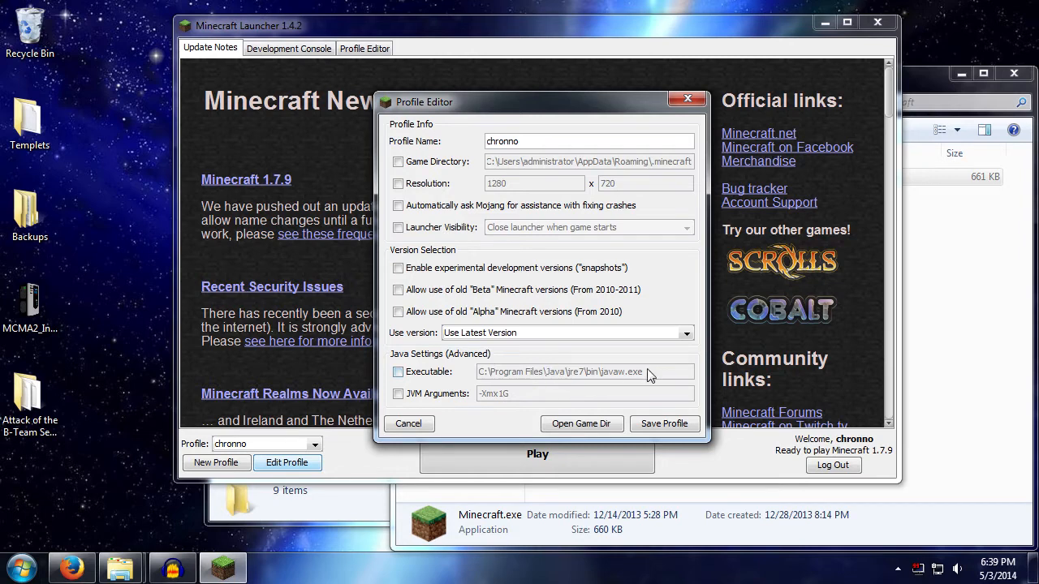
{"action": "mouse_move", "coordinate": [630, 376]}
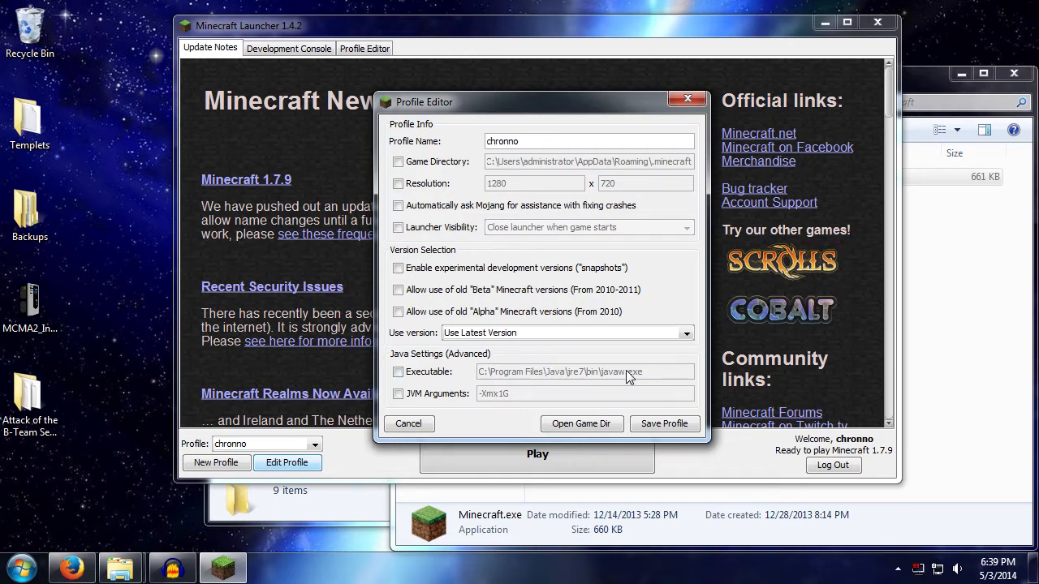
{"action": "mouse_move", "coordinate": [559, 396]}
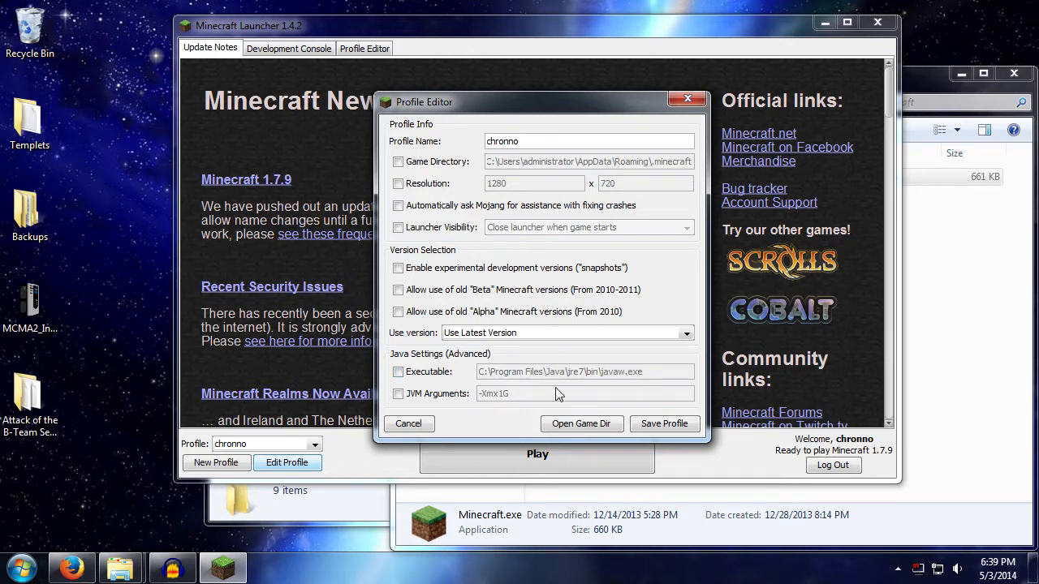
{"action": "mouse_move", "coordinate": [641, 383]}
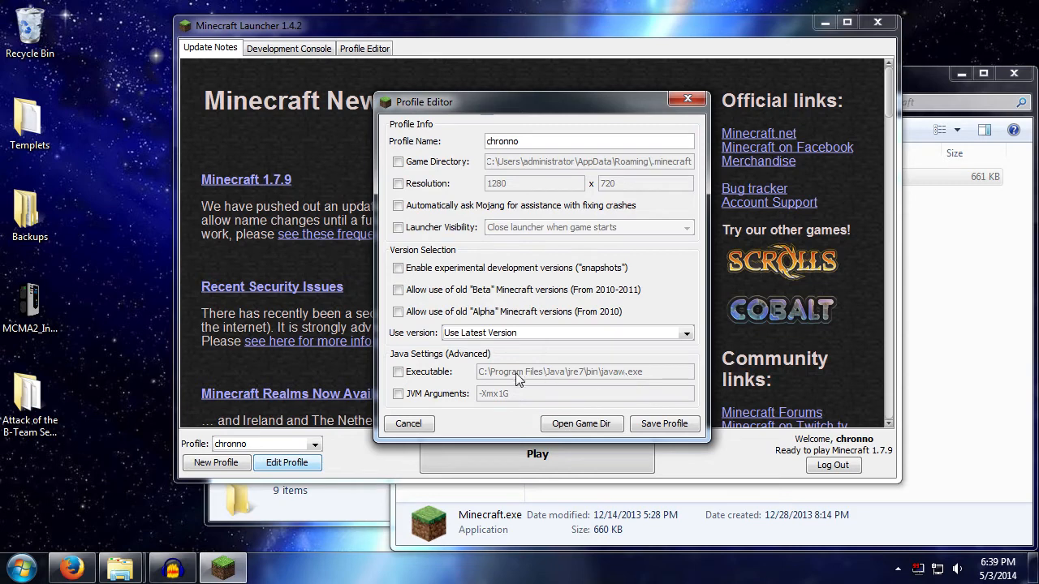
{"action": "mouse_move", "coordinate": [593, 382]}
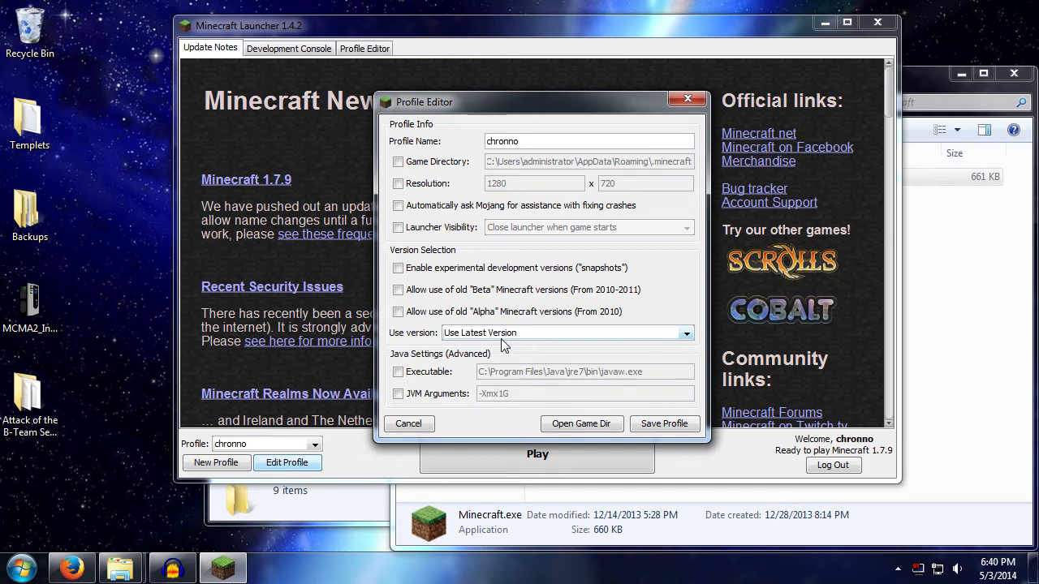
{"action": "mouse_move", "coordinate": [516, 357]}
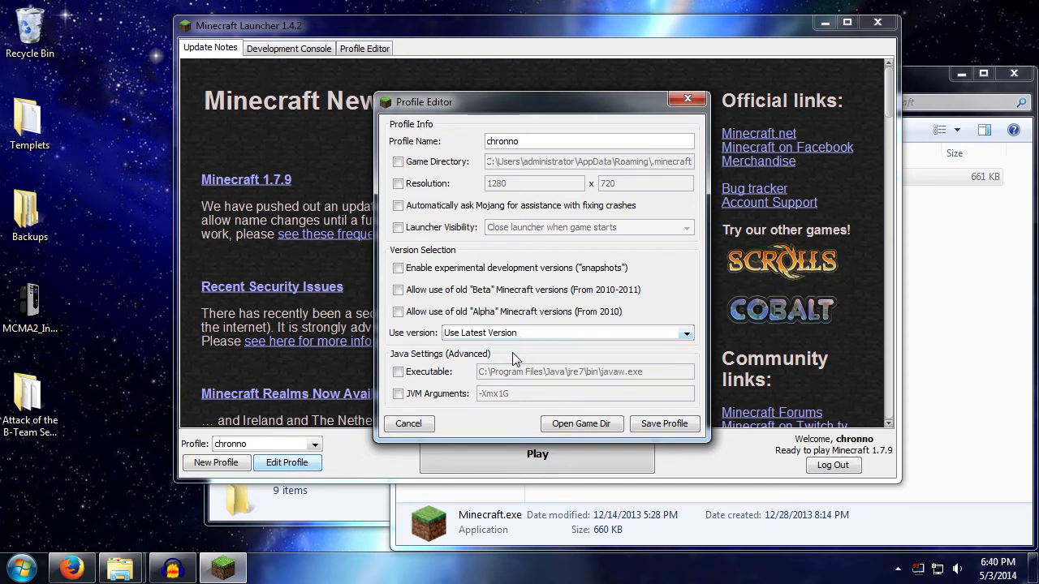
{"action": "mouse_move", "coordinate": [627, 373]}
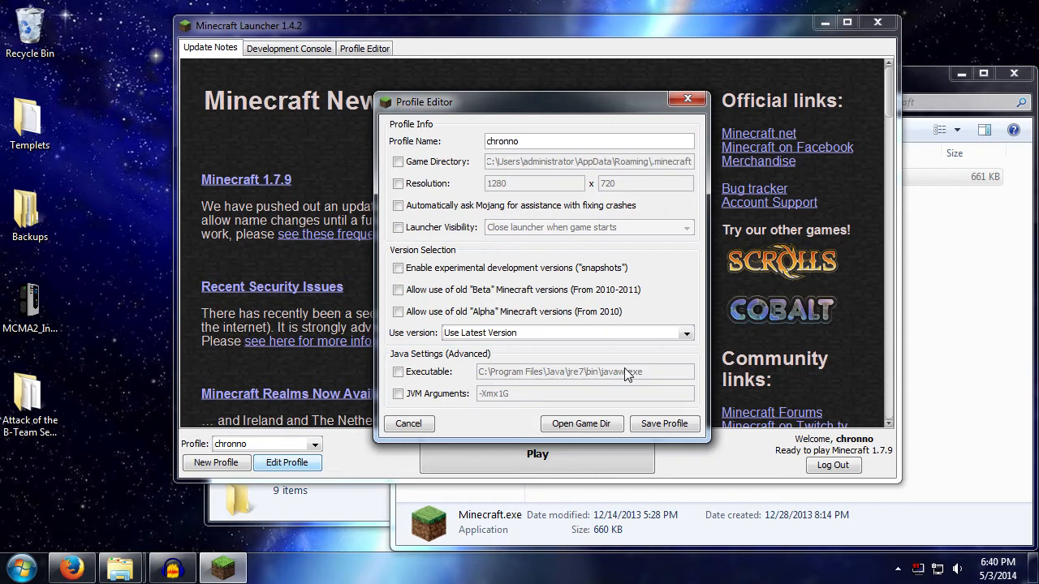
{"action": "mouse_move", "coordinate": [597, 376]}
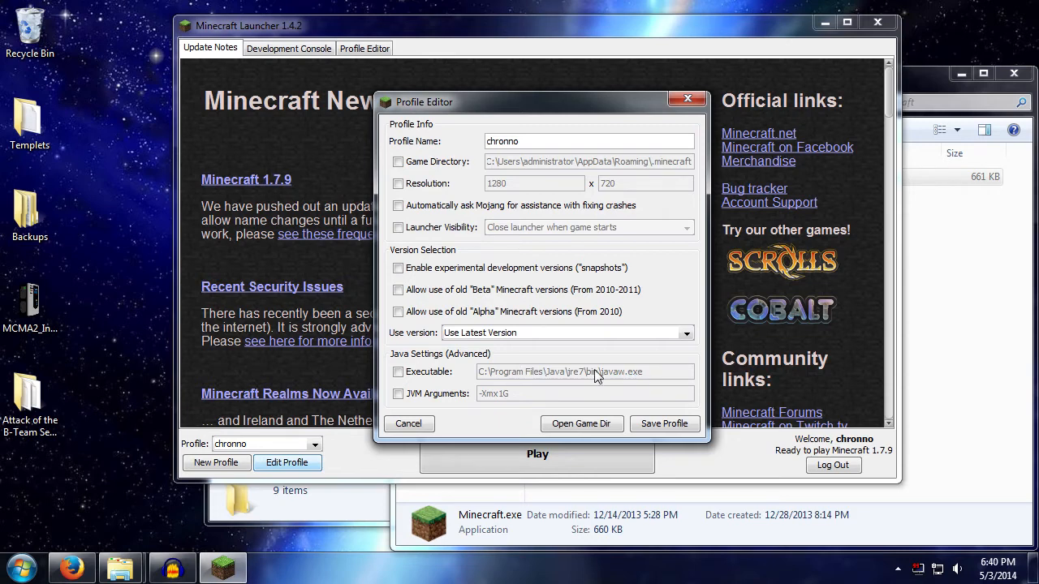
{"action": "mouse_move", "coordinate": [490, 379]}
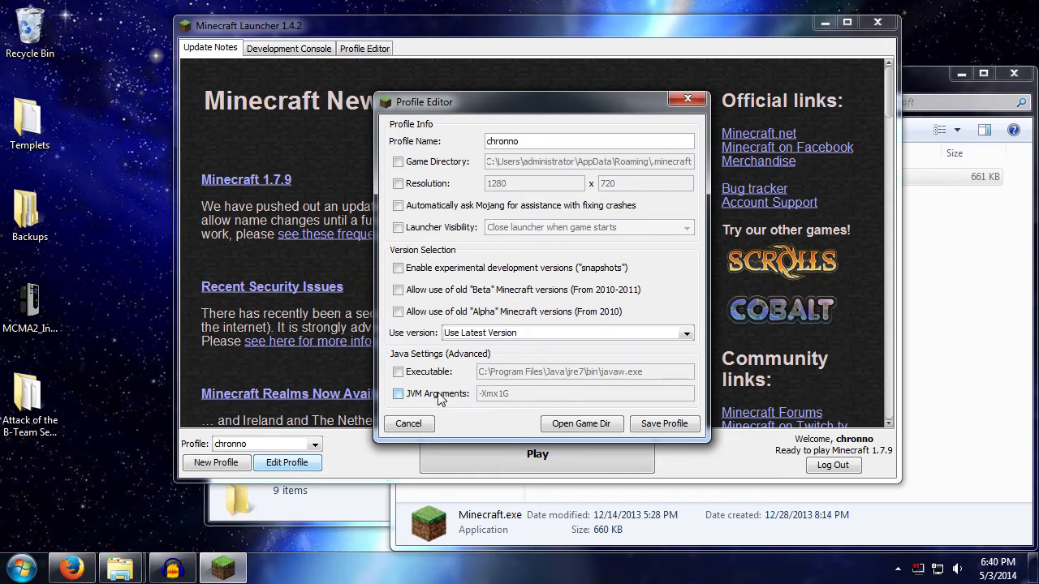
- Enable JVM Arguments so the memory flag can be raised from -Xmx1G to -Xmx4G
{"action": "left_click", "coordinate": [400, 394]}
{"action": "type", "text": "4"}
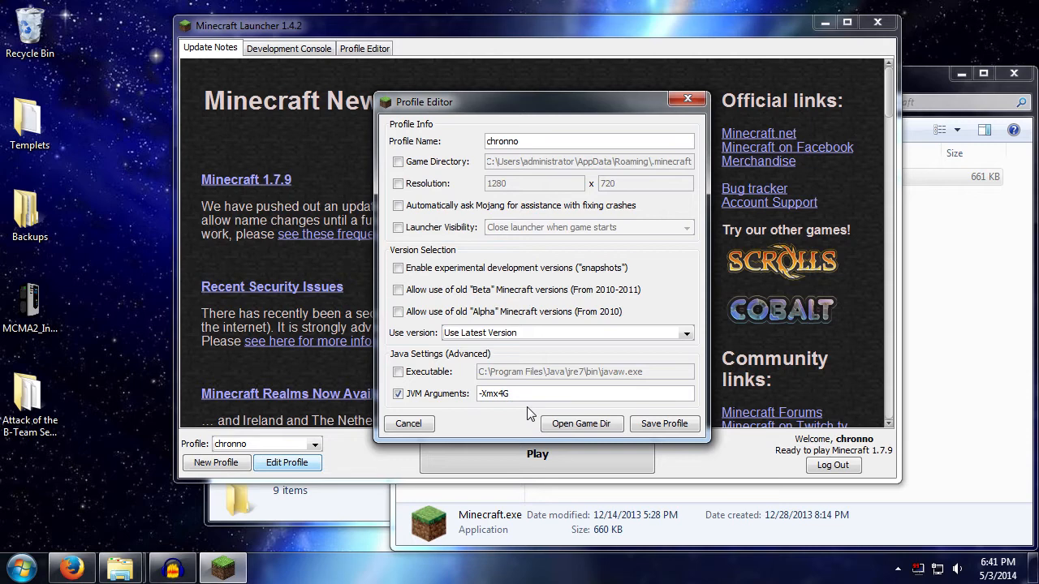
{"action": "mouse_move", "coordinate": [438, 113]}
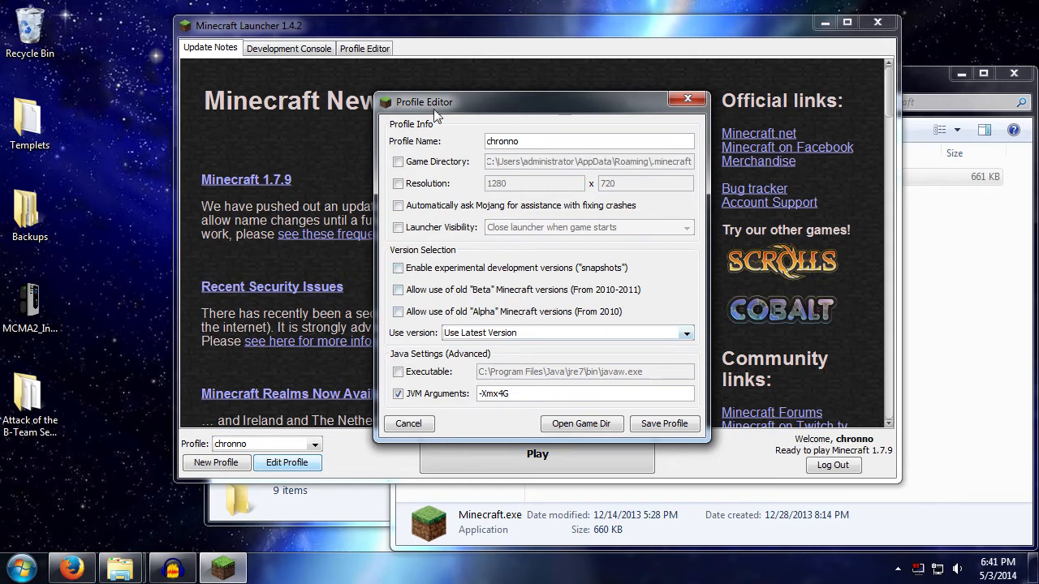
{"action": "mouse_move", "coordinate": [474, 130]}
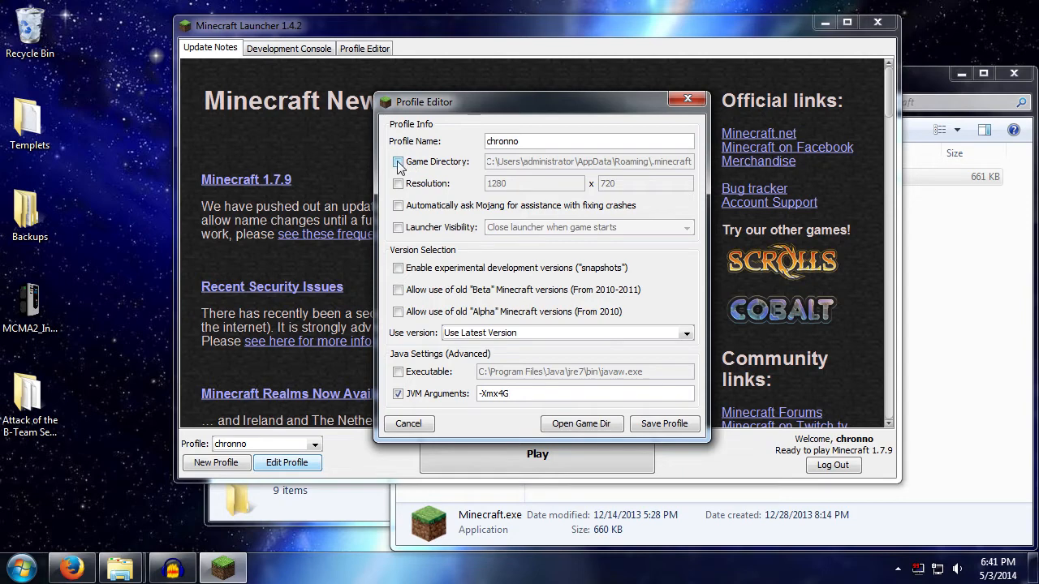
- Tick Game Directory, still pointing to AppData Roaming .minecraft, and bring up the D:\Minecraft window
{"action": "left_click", "coordinate": [397, 162]}
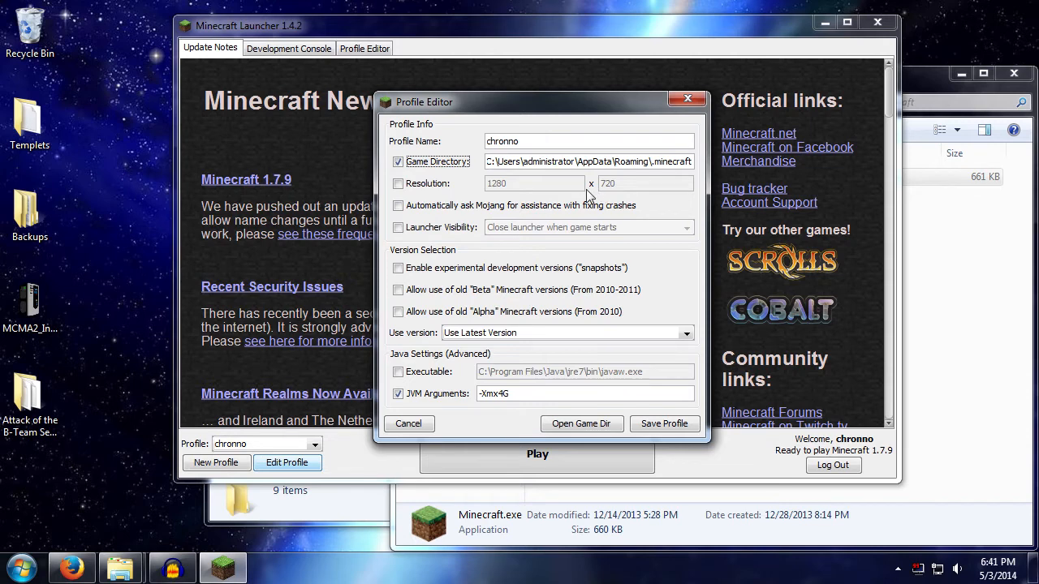
{"action": "mouse_move", "coordinate": [586, 197]}
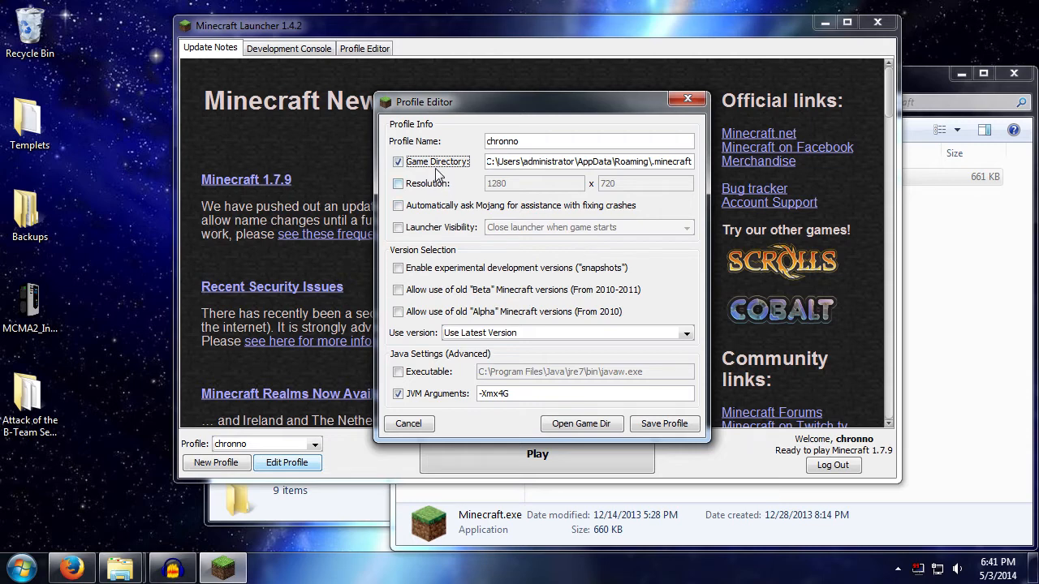
{"action": "left_click", "coordinate": [397, 182]}
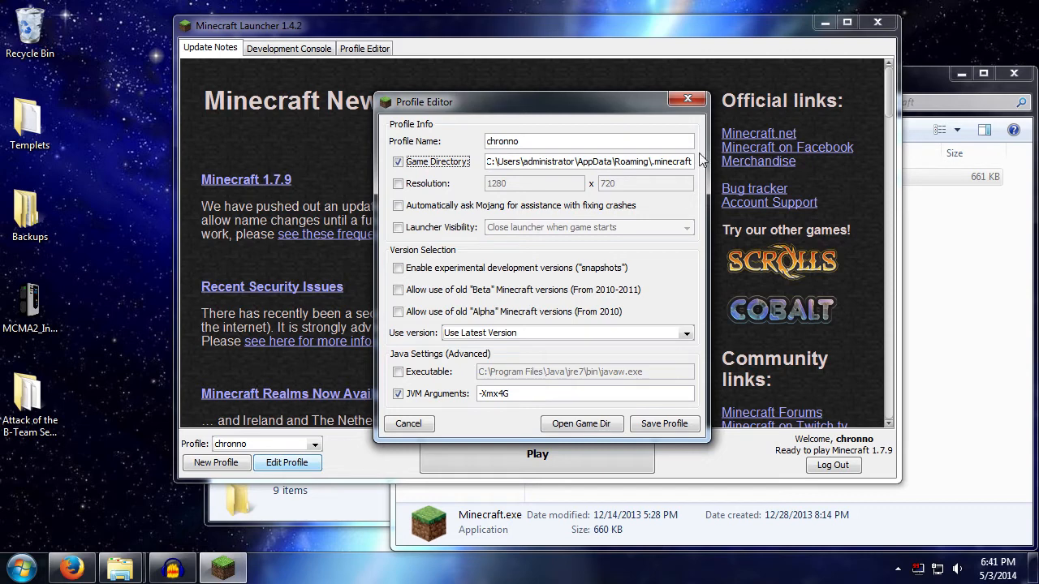
{"action": "mouse_move", "coordinate": [977, 284]}
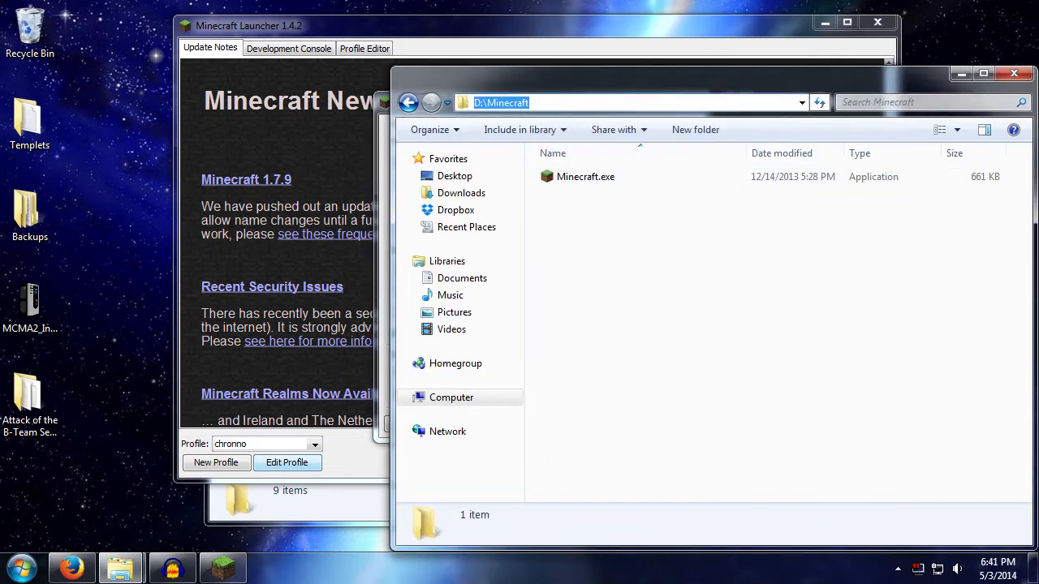
- Copy the Explorer path and replace the profile's game directory with D:\Minecraft
{"action": "right_click", "coordinate": [500, 102]}
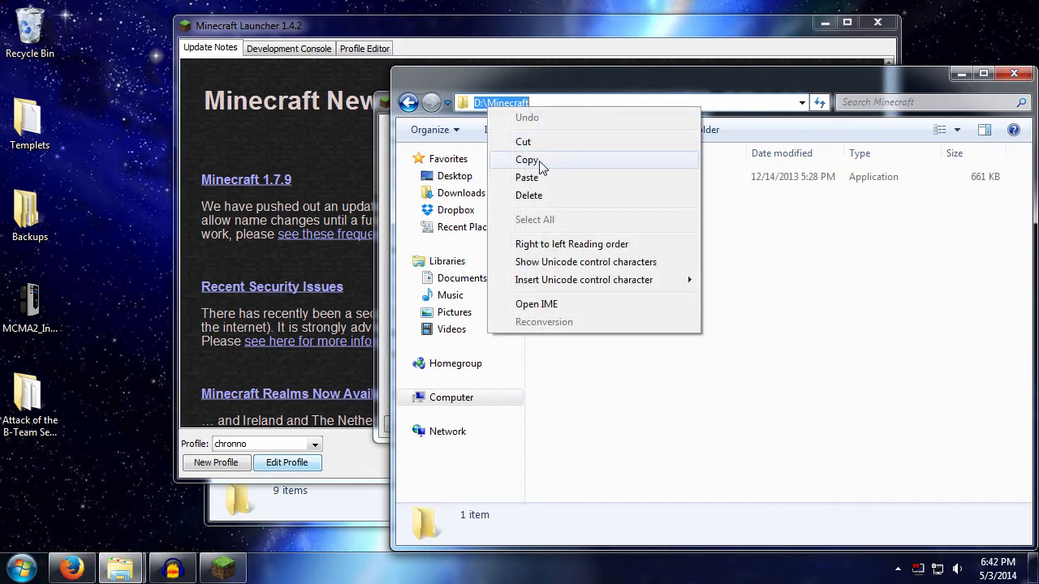
{"action": "left_click", "coordinate": [285, 462]}
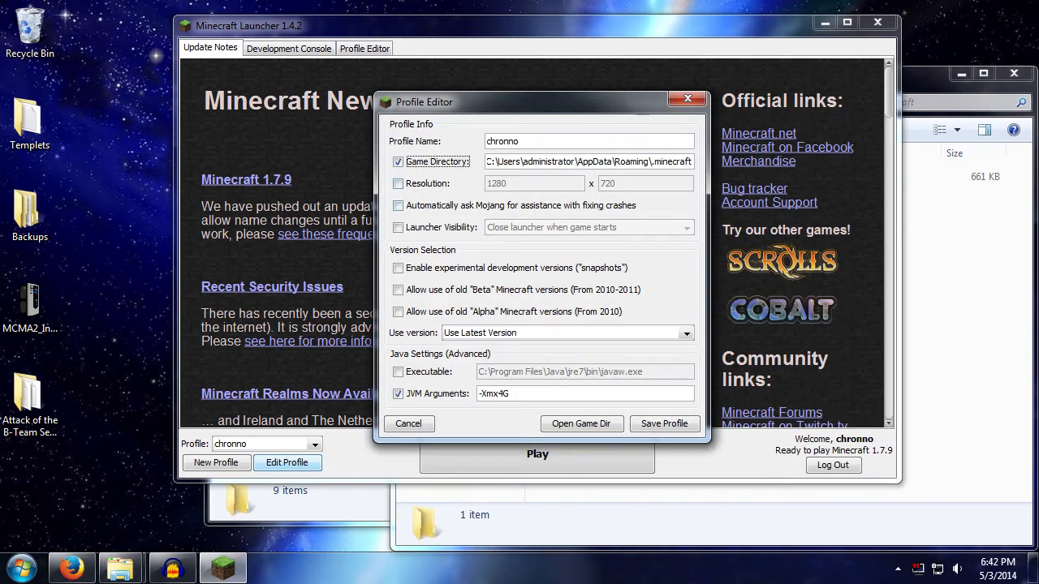
{"action": "triple_click", "coordinate": [588, 160]}
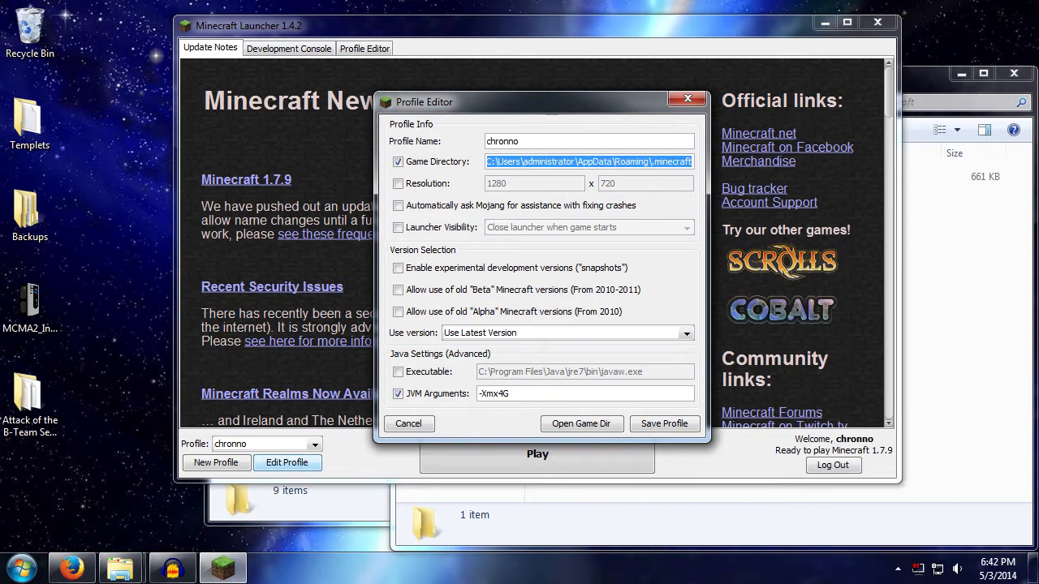
{"action": "type", "text": "D:\\Minecraft"}
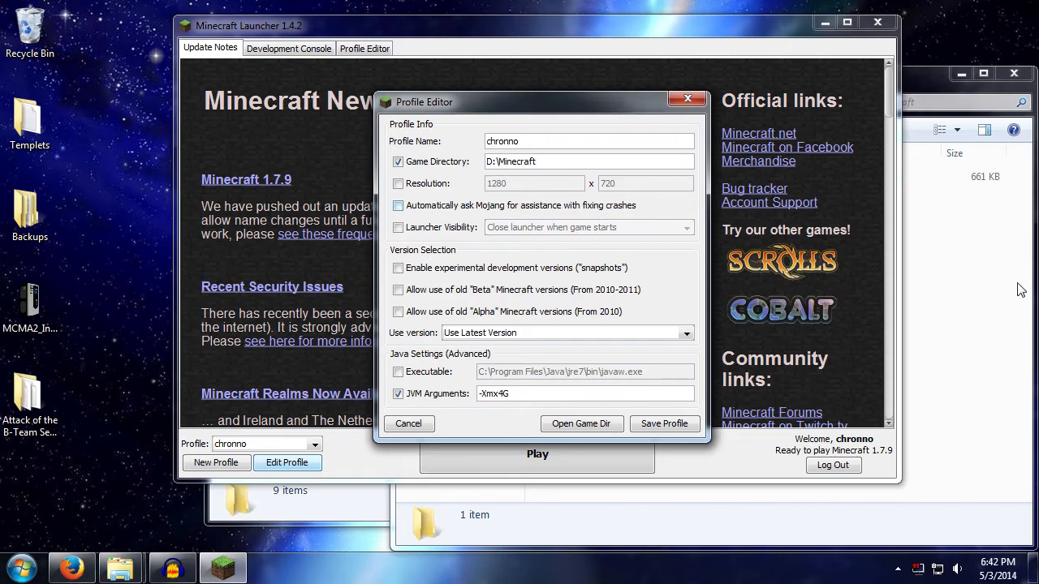
- Save profile chrono and play Minecraft 1.7.9 so logs, resourcepacks and saves appear in D:\Minecraft
{"action": "left_click", "coordinate": [581, 422]}
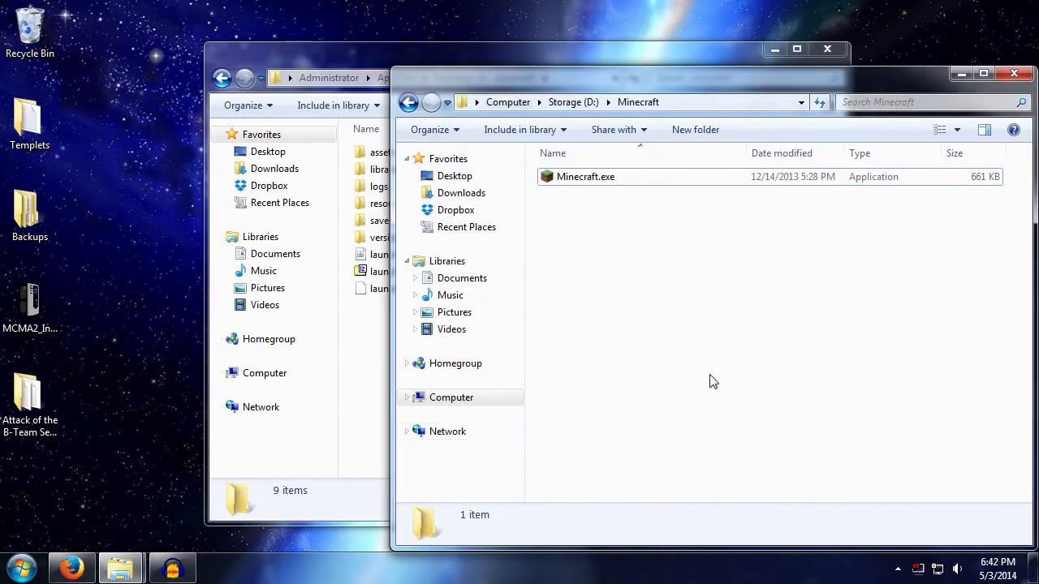
{"action": "double_click", "coordinate": [584, 175]}
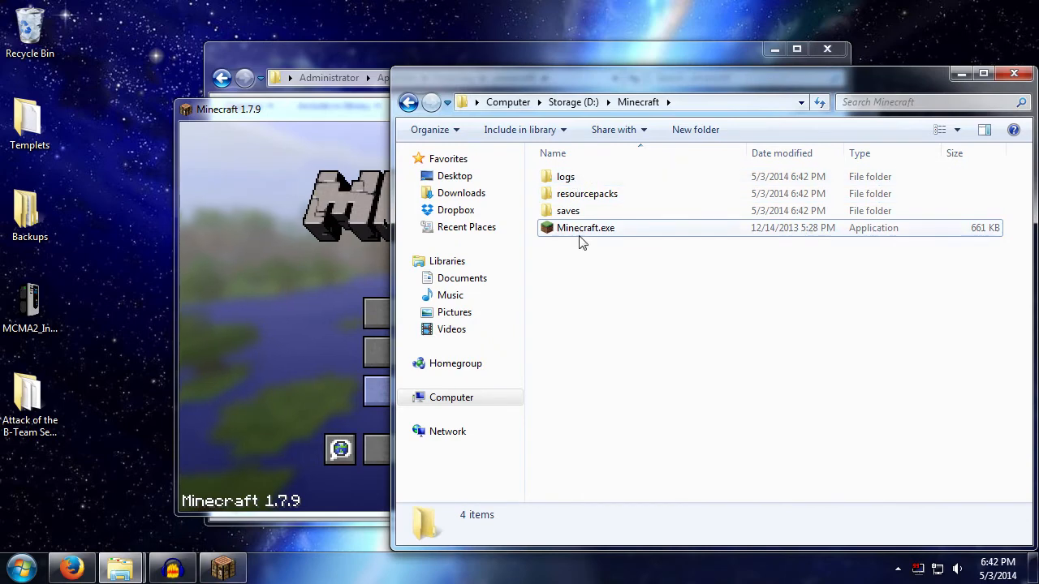
{"action": "mouse_move", "coordinate": [587, 316]}
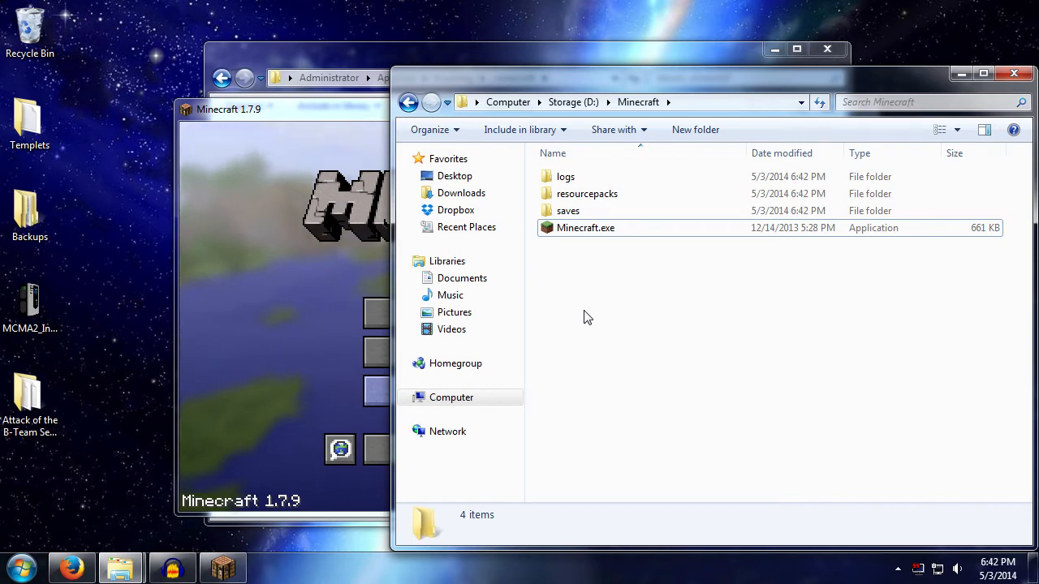
{"action": "left_click", "coordinate": [568, 211]}
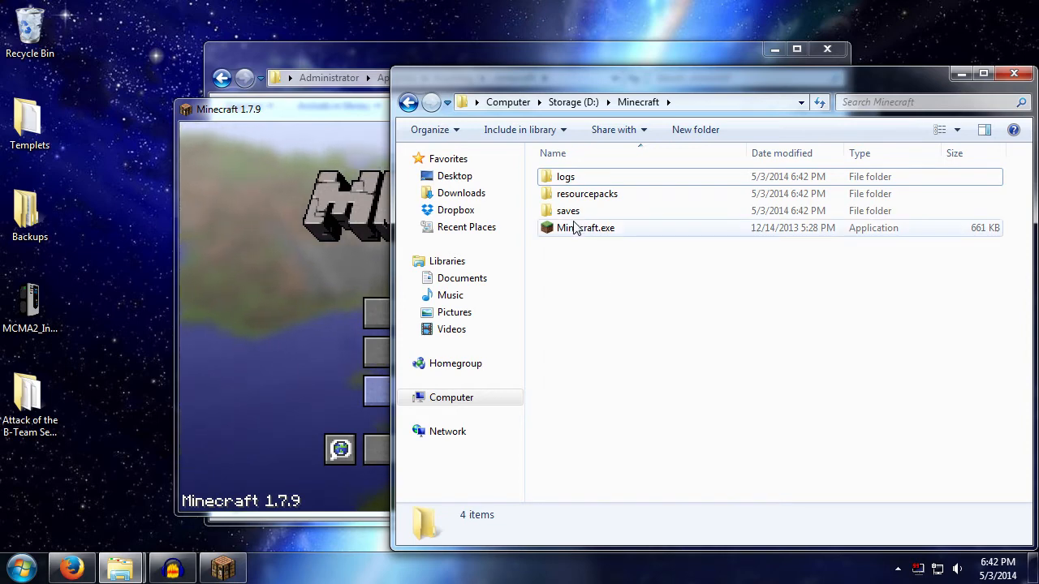
- Confirm the new saves folder in D:\Minecraft is empty, then bring up the Start menu
{"action": "left_click", "coordinate": [568, 211]}
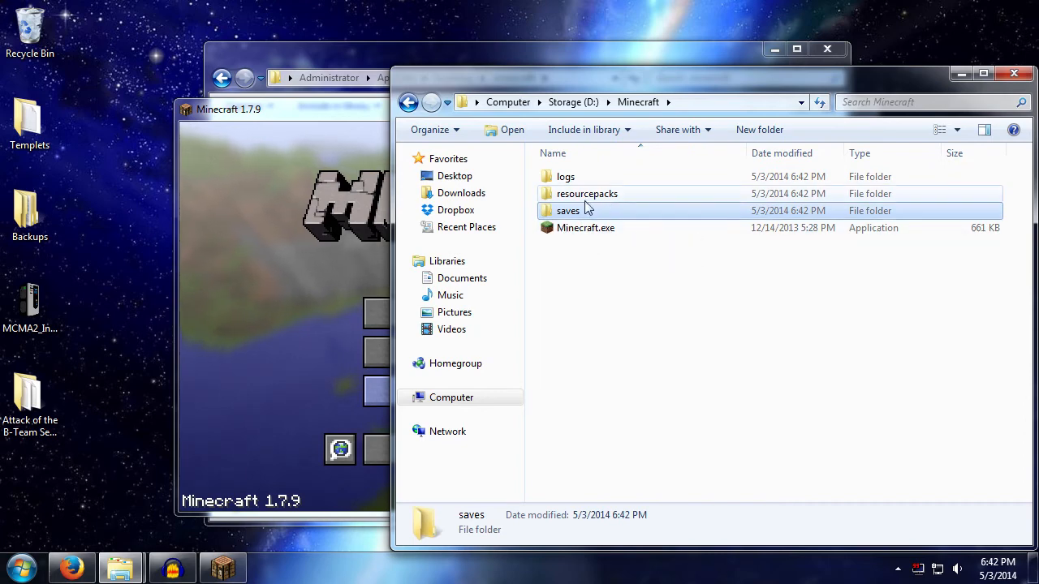
{"action": "mouse_move", "coordinate": [568, 211]}
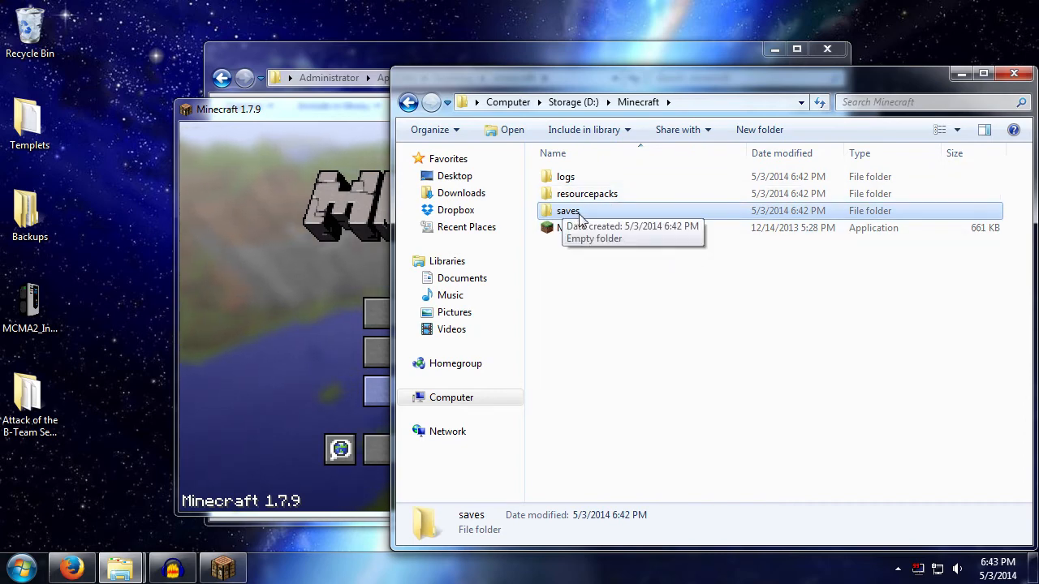
{"action": "mouse_move", "coordinate": [627, 326]}
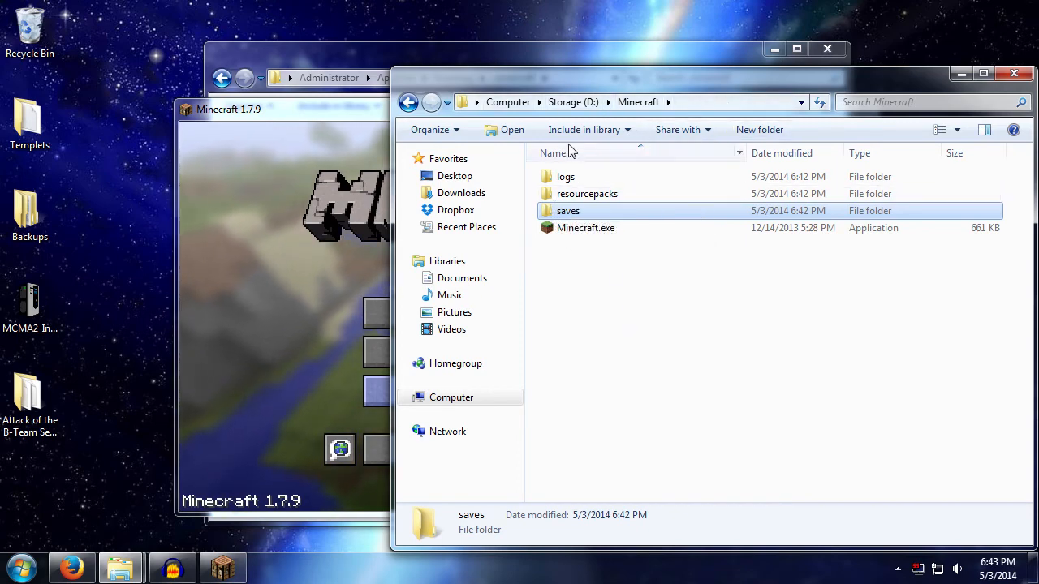
{"action": "left_click", "coordinate": [568, 211]}
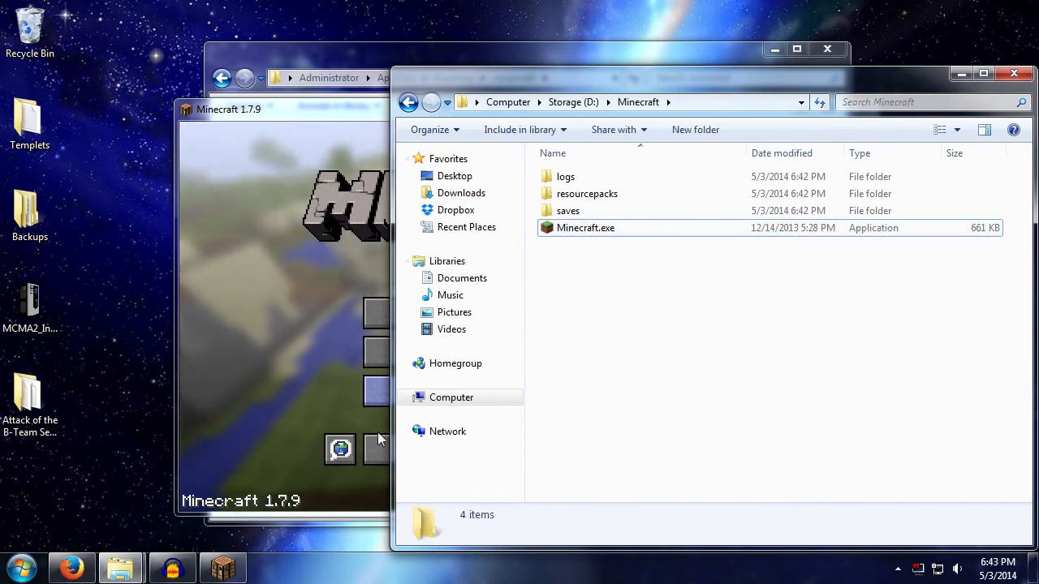
{"action": "left_click", "coordinate": [20, 566]}
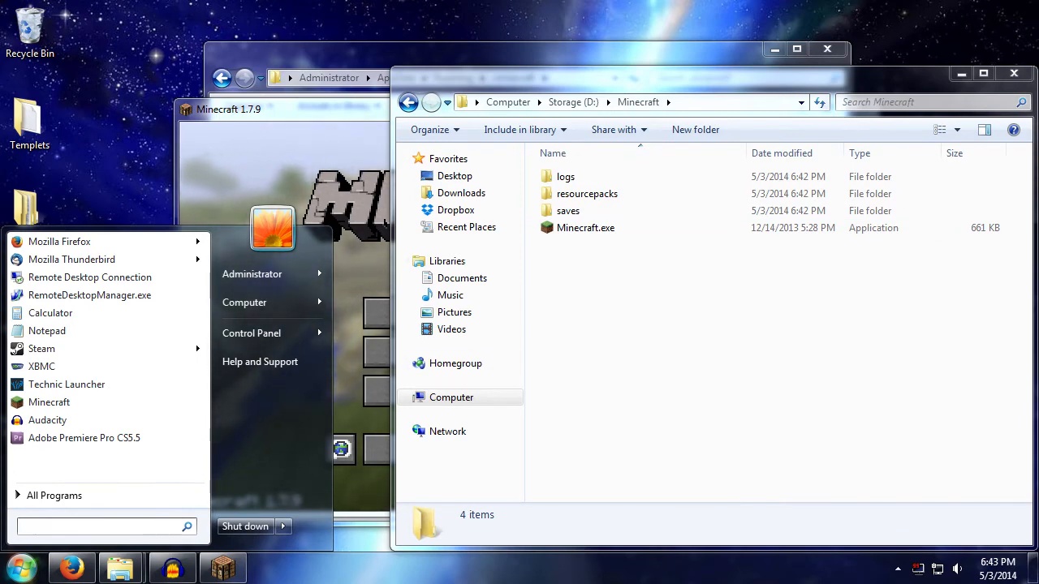
{"action": "type", "text": "%ap"}
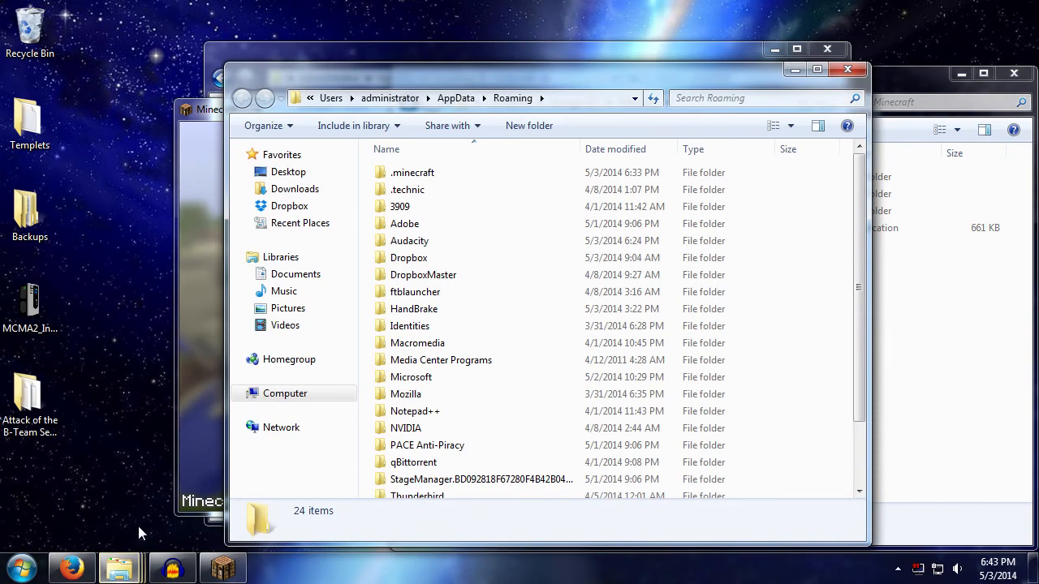
{"action": "double_click", "coordinate": [412, 172]}
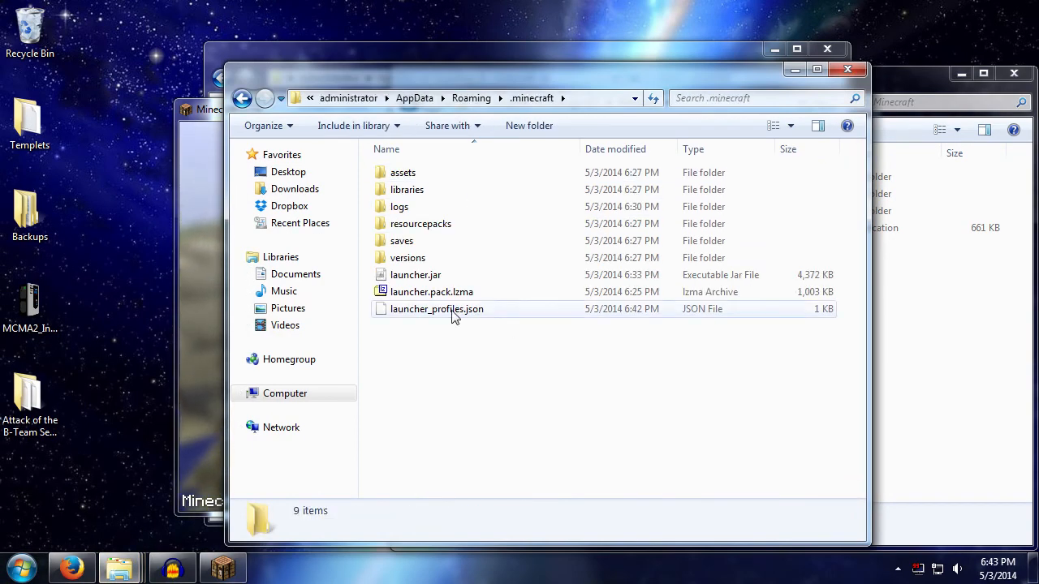
{"action": "left_click", "coordinate": [415, 274]}
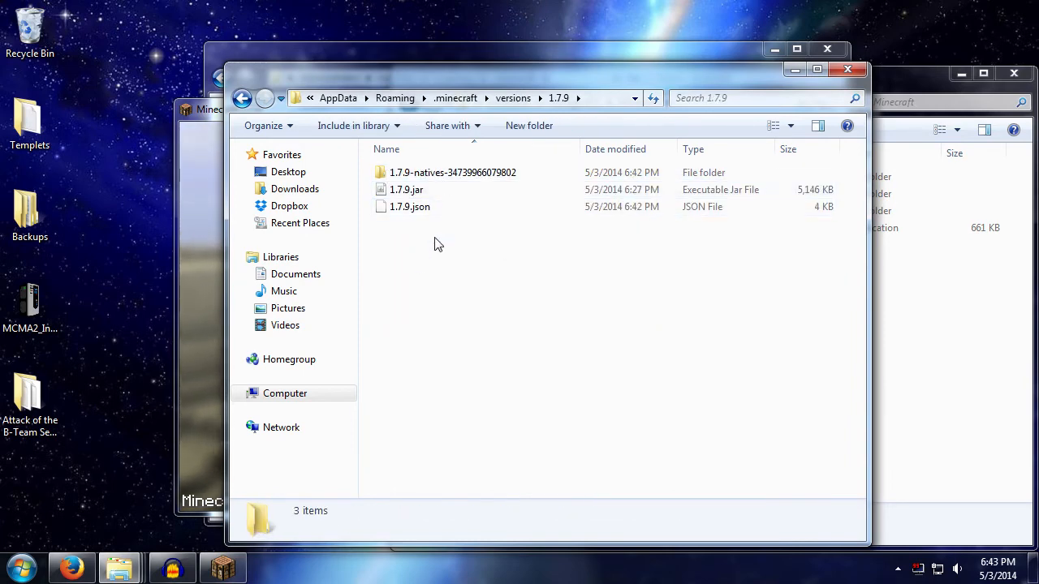
{"action": "left_click", "coordinate": [453, 172]}
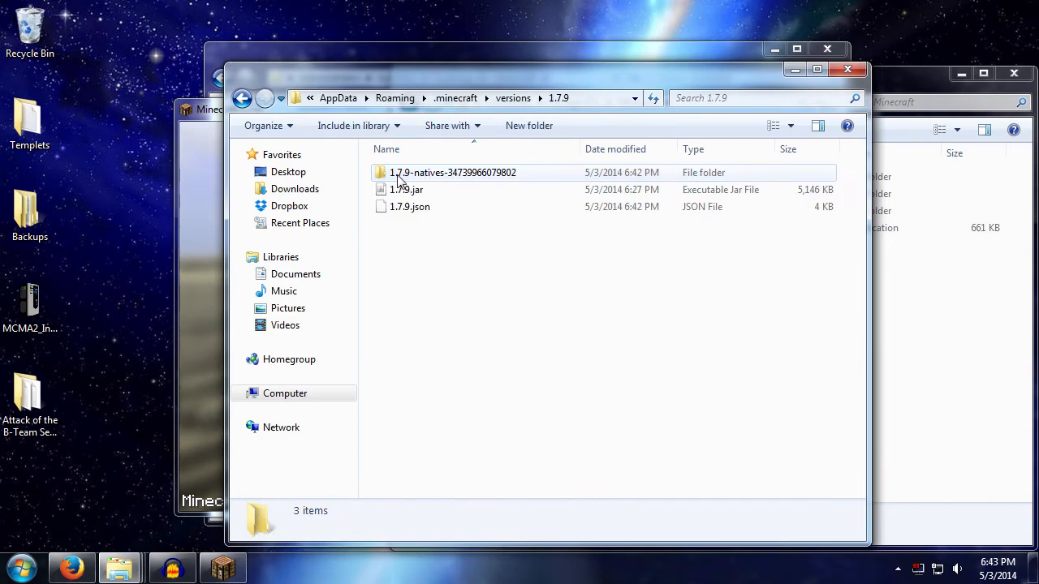
{"action": "mouse_move", "coordinate": [405, 188]}
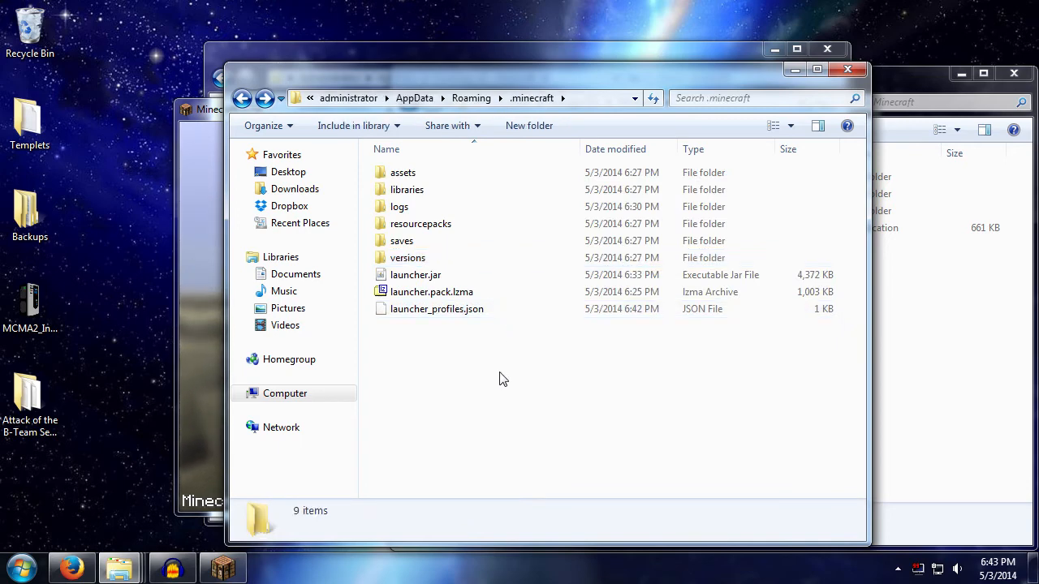
{"action": "key", "text": "ctrl+a"}
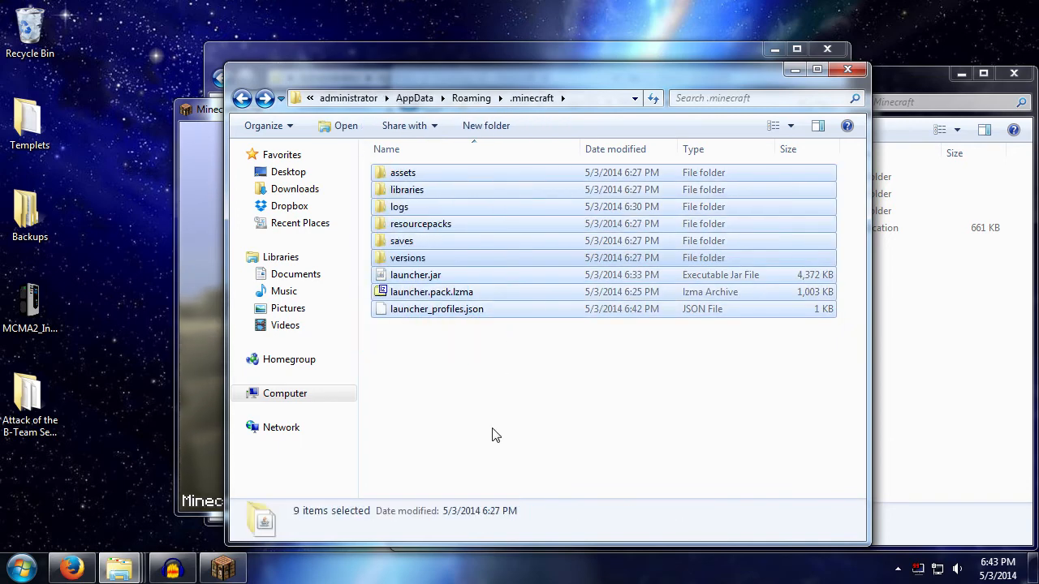
{"action": "left_click", "coordinate": [490, 419]}
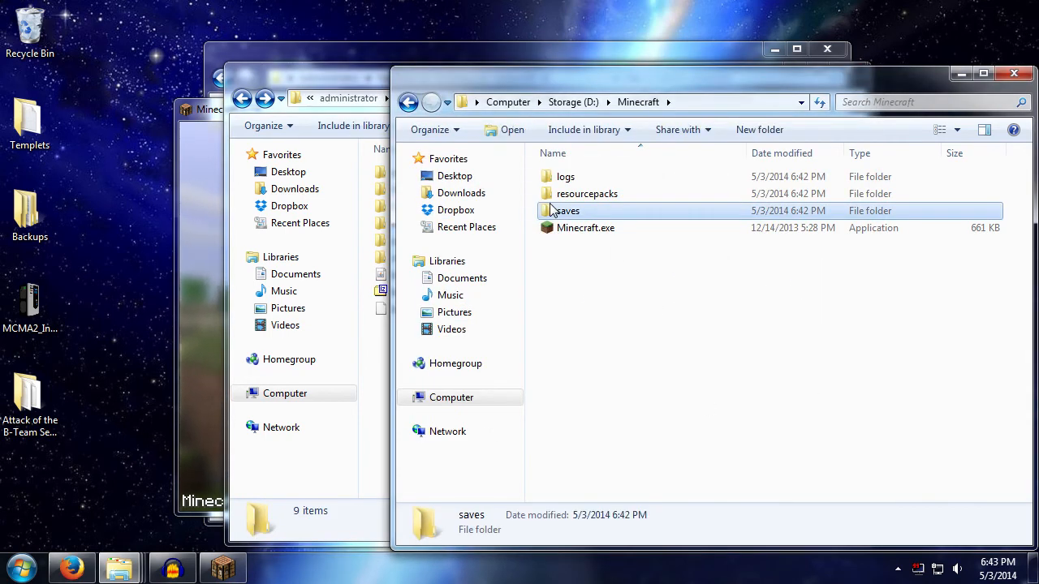
{"action": "double_click", "coordinate": [565, 211]}
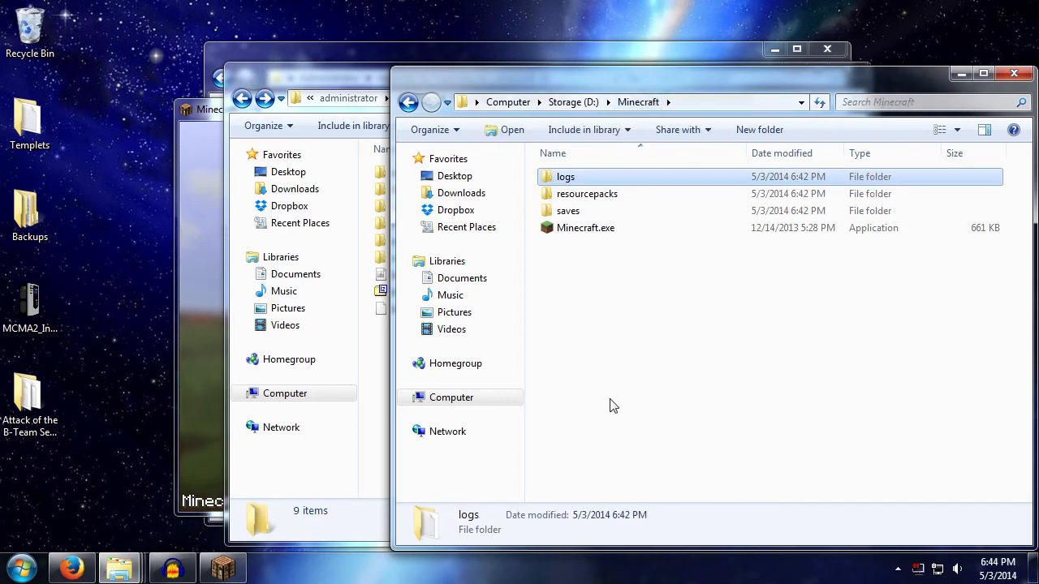
{"action": "mouse_move", "coordinate": [610, 416]}
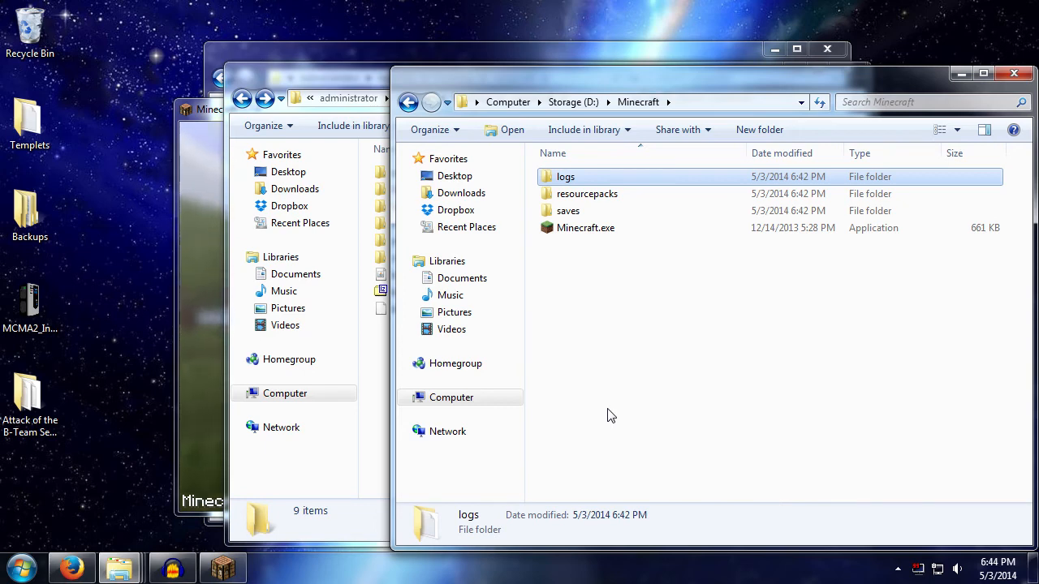
{"action": "left_click", "coordinate": [568, 211]}
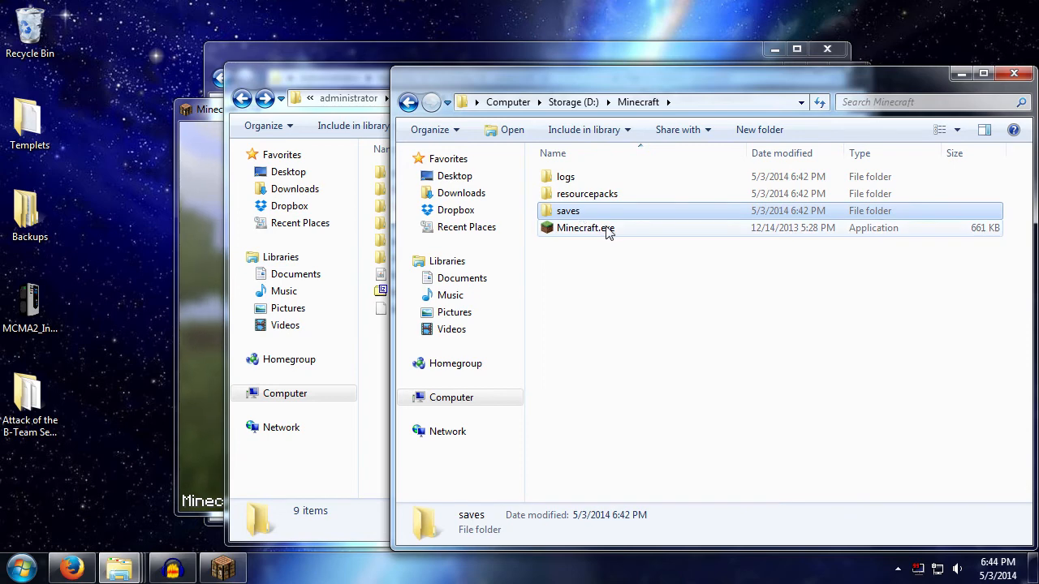
{"action": "mouse_move", "coordinate": [646, 214]}
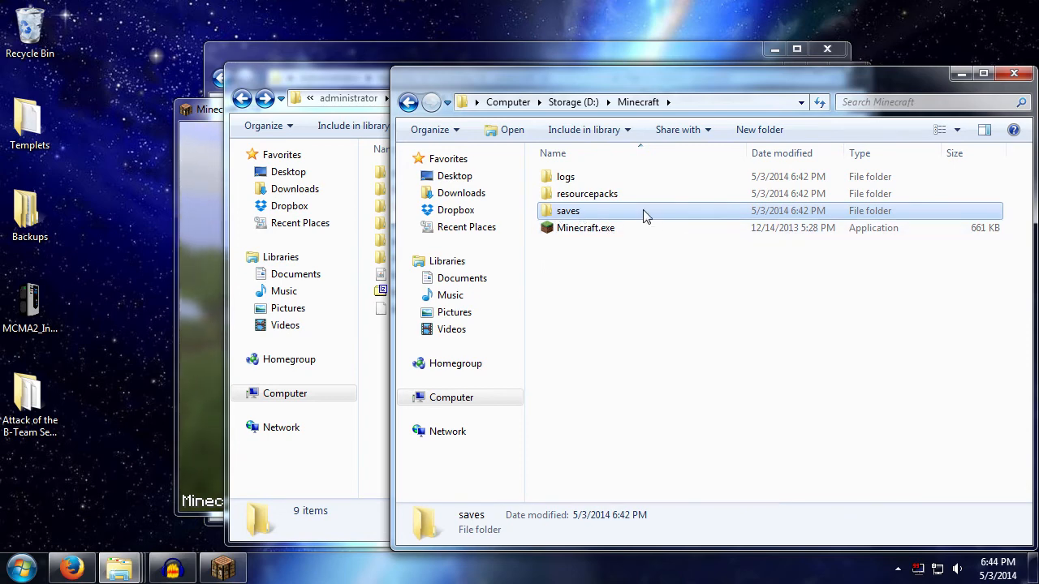
{"action": "left_click", "coordinate": [587, 193]}
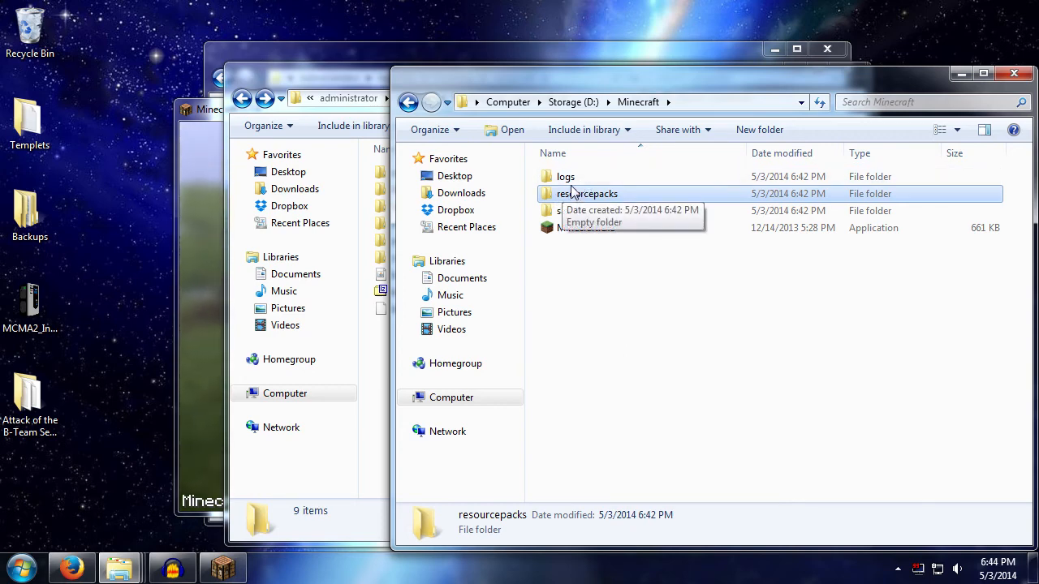
{"action": "double_click", "coordinate": [564, 175]}
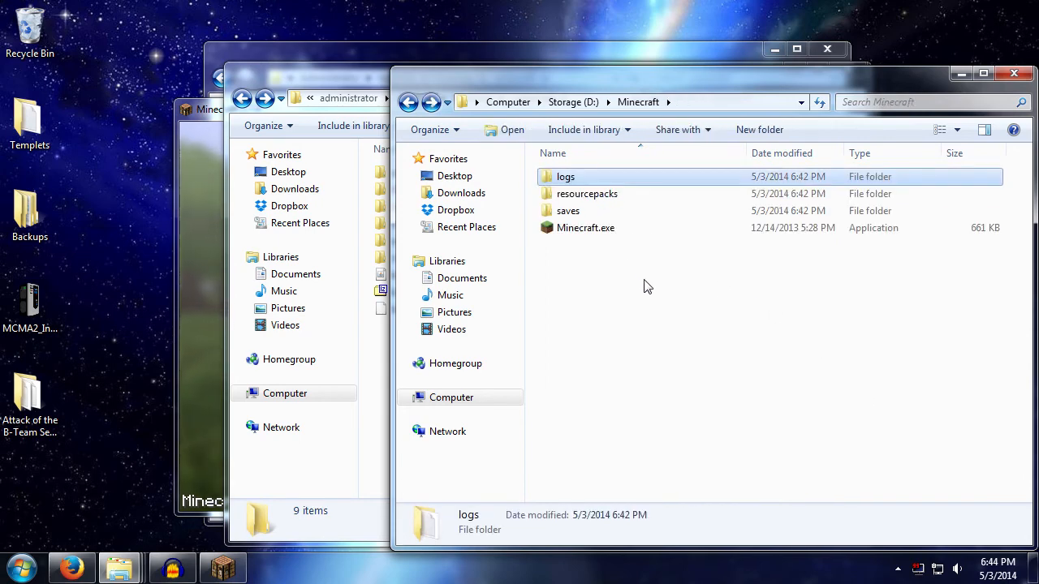
{"action": "mouse_move", "coordinate": [637, 271]}
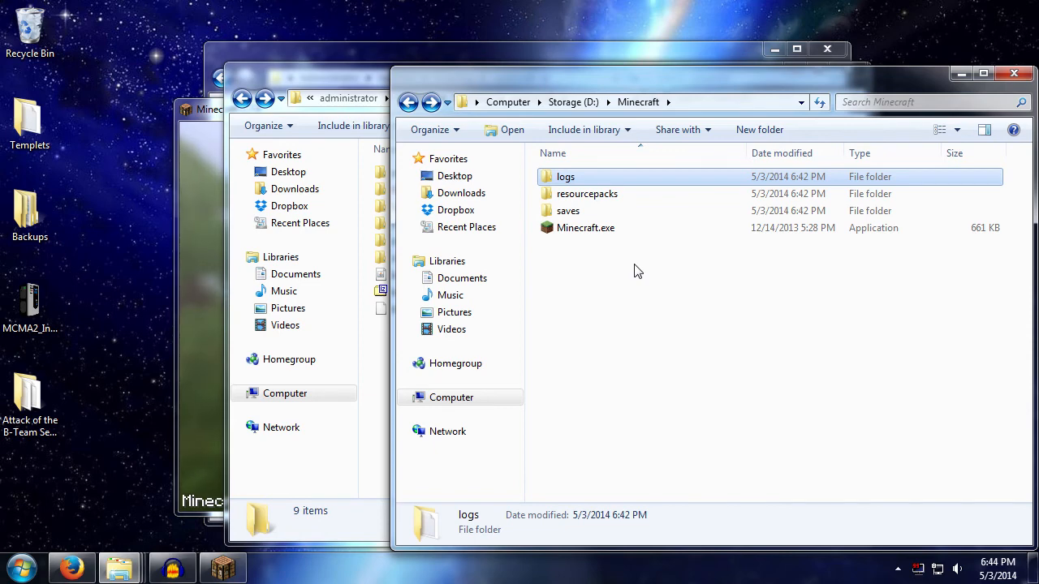
{"action": "mouse_move", "coordinate": [704, 295]}
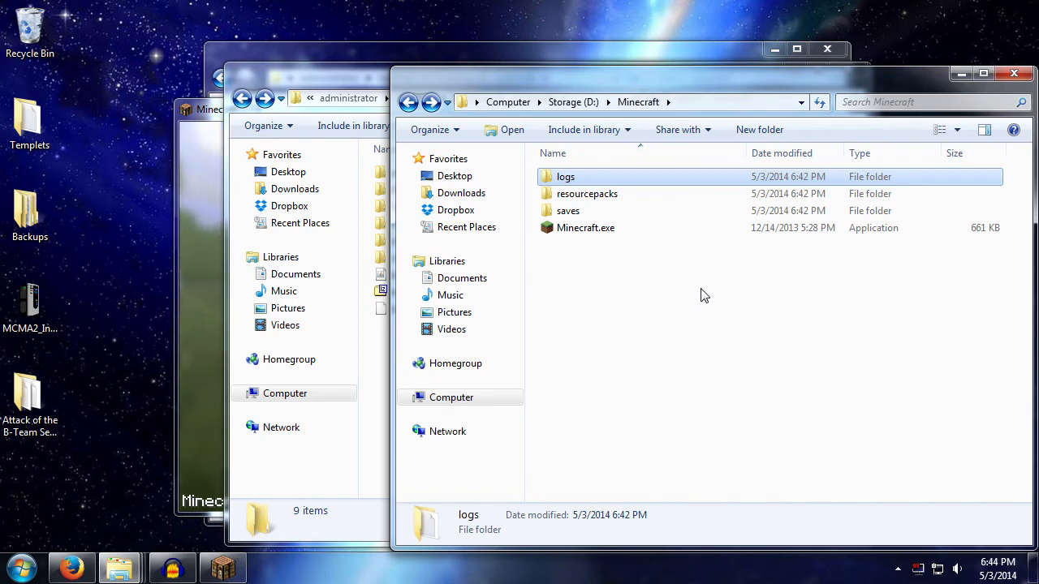
{"action": "mouse_move", "coordinate": [708, 311]}
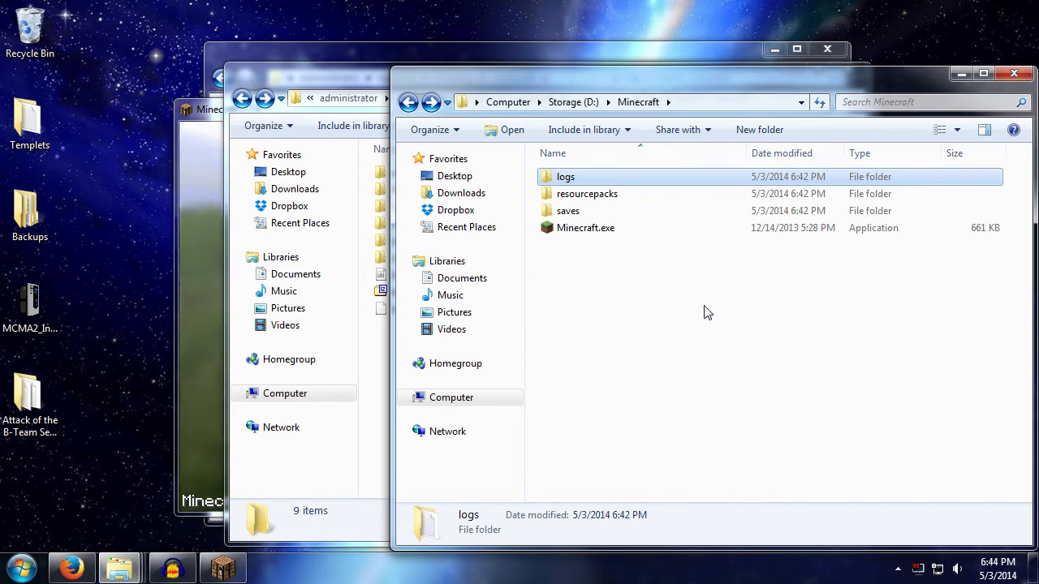
{"action": "double_click", "coordinate": [584, 227]}
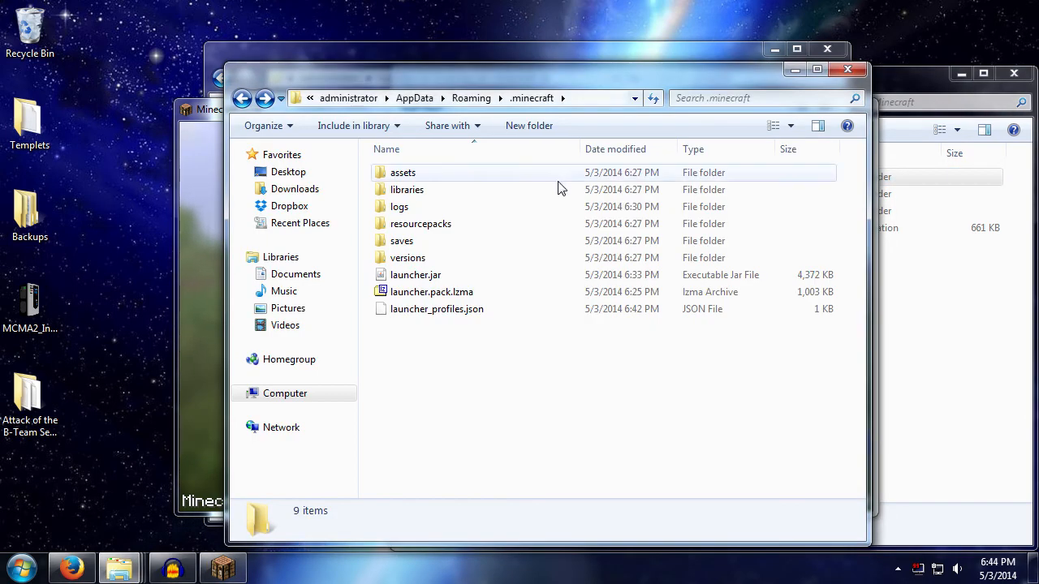
{"action": "mouse_move", "coordinate": [511, 388]}
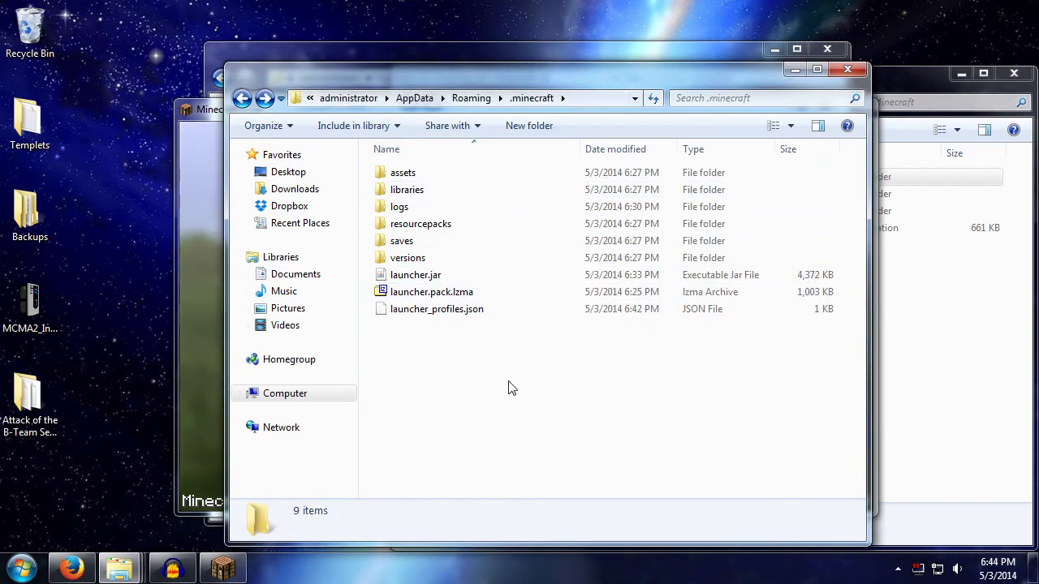
{"action": "mouse_move", "coordinate": [598, 355]}
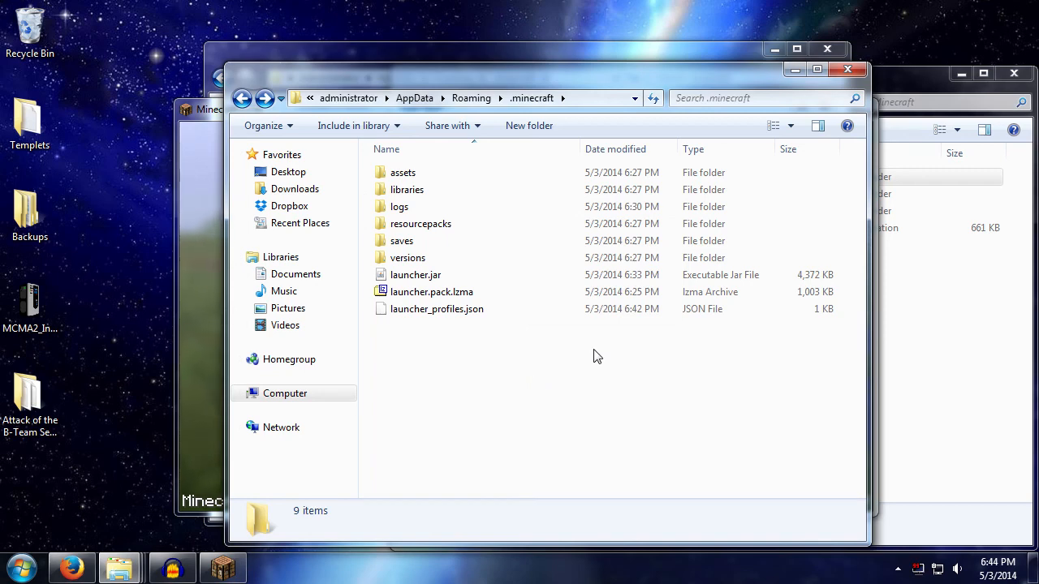
{"action": "mouse_move", "coordinate": [627, 350]}
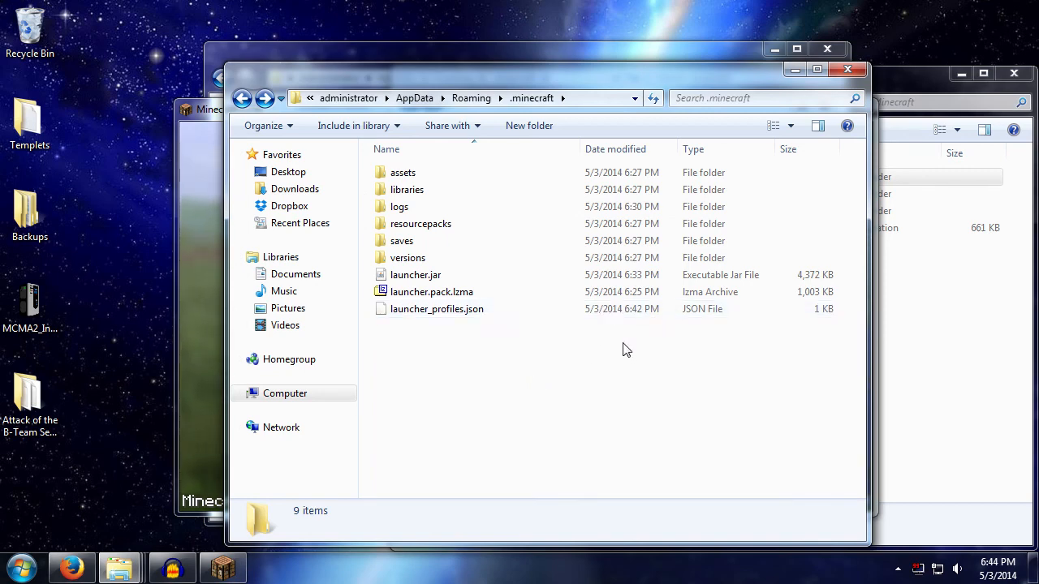
{"action": "mouse_move", "coordinate": [620, 342]}
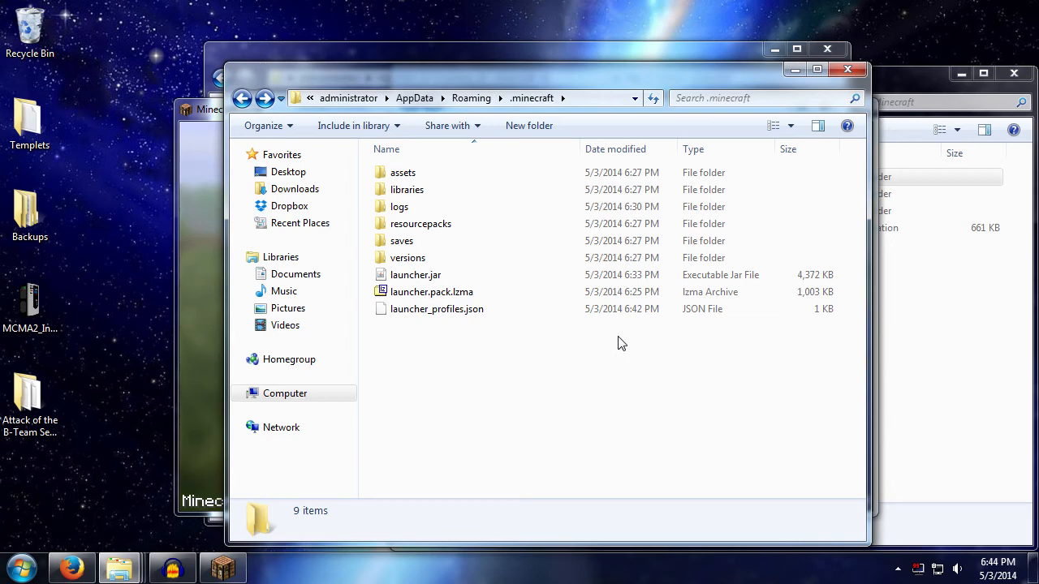
{"action": "mouse_move", "coordinate": [608, 357]}
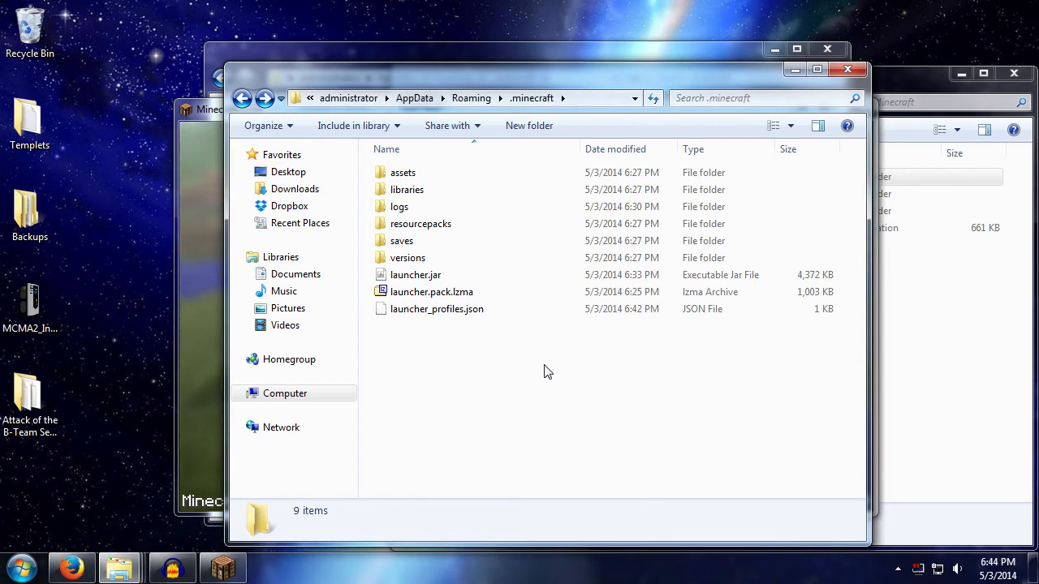
{"action": "mouse_move", "coordinate": [544, 383]}
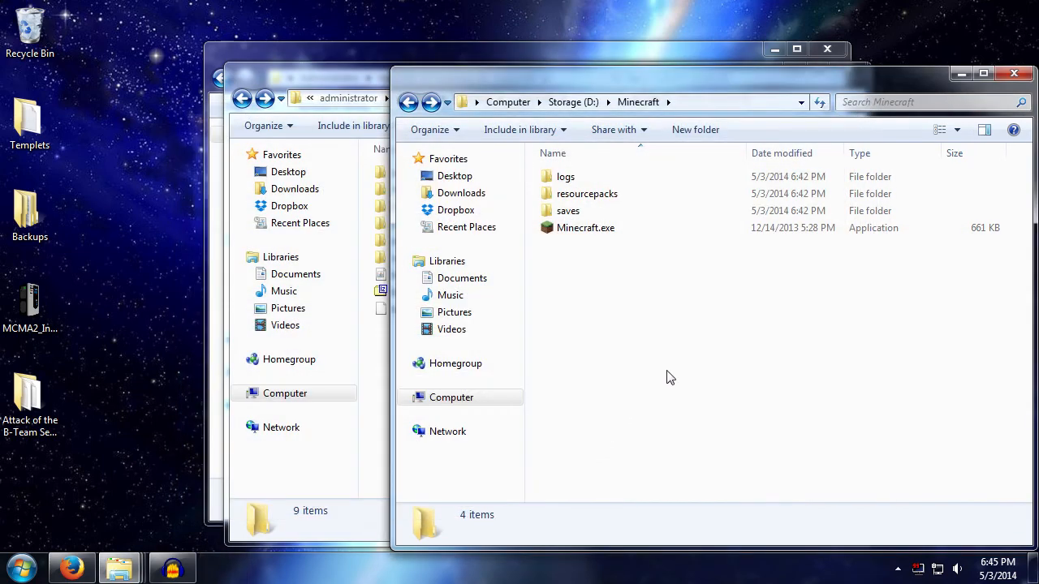
{"action": "mouse_move", "coordinate": [769, 402]}
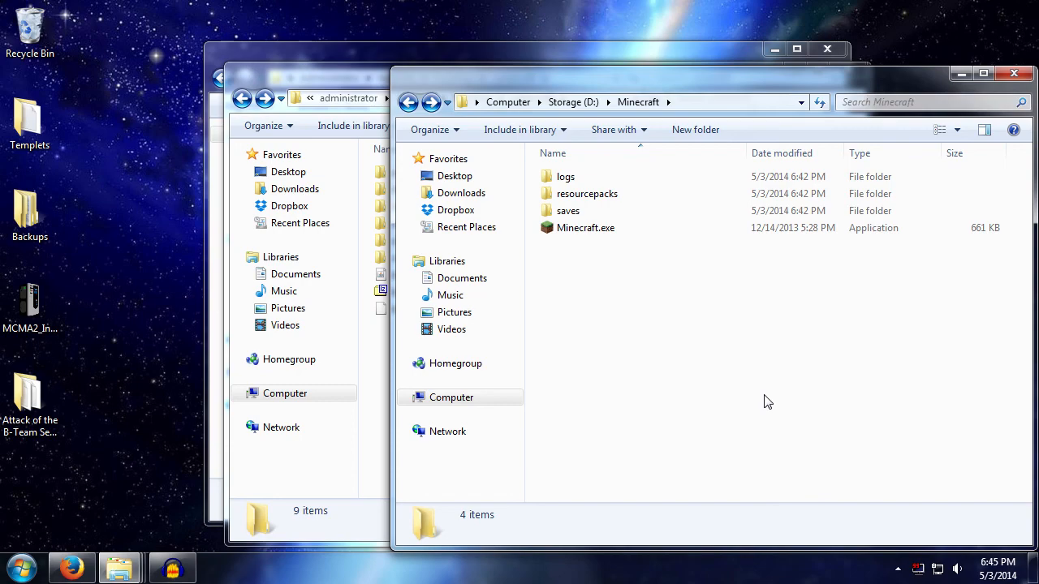
{"action": "mouse_move", "coordinate": [645, 345]}
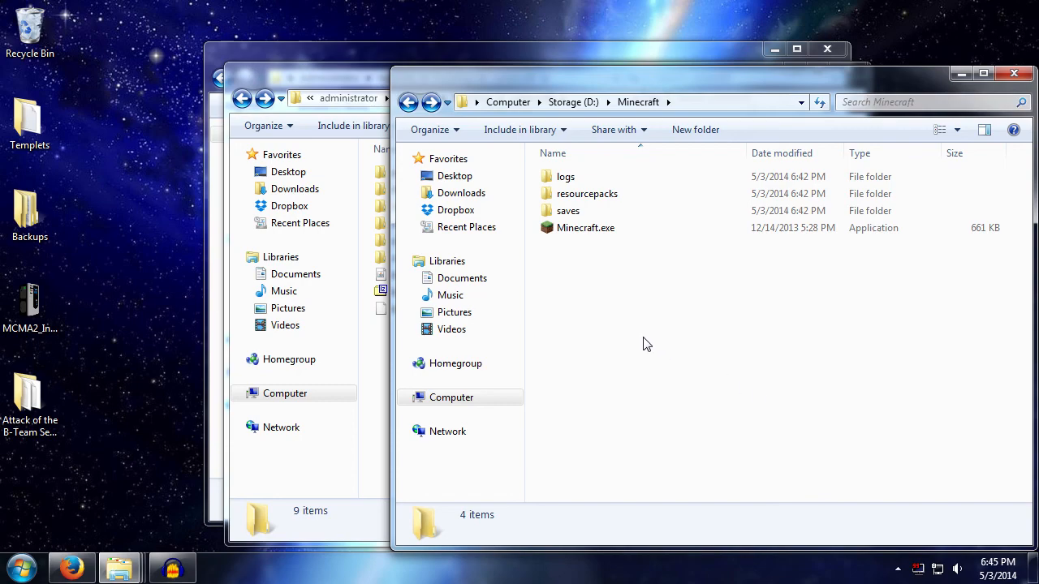